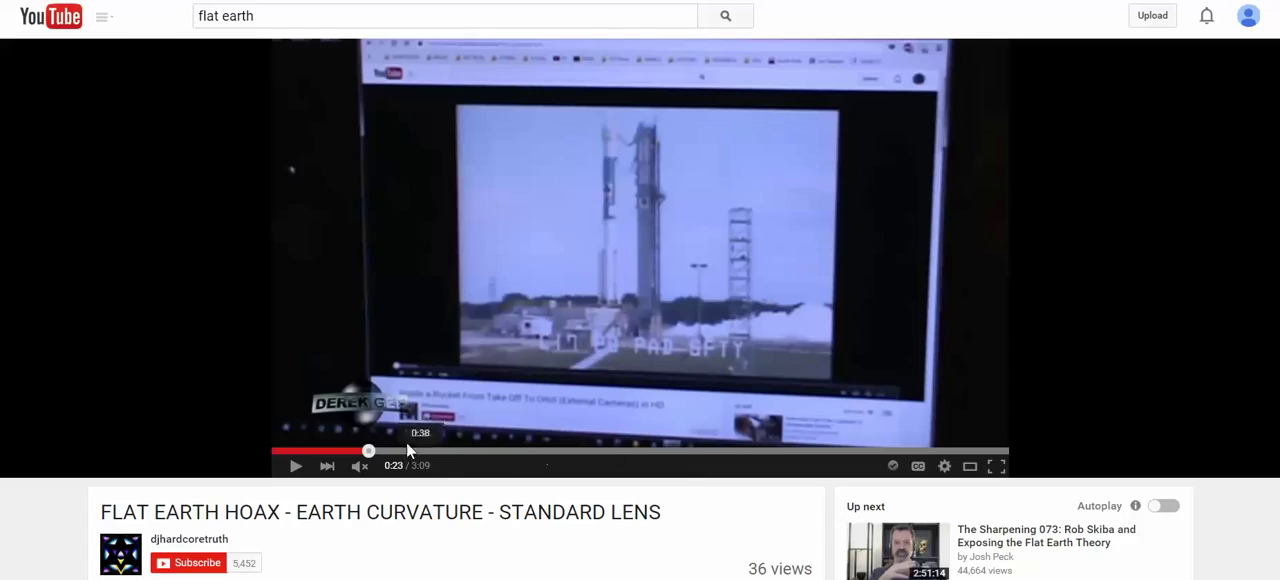
mouse_move(572, 204)
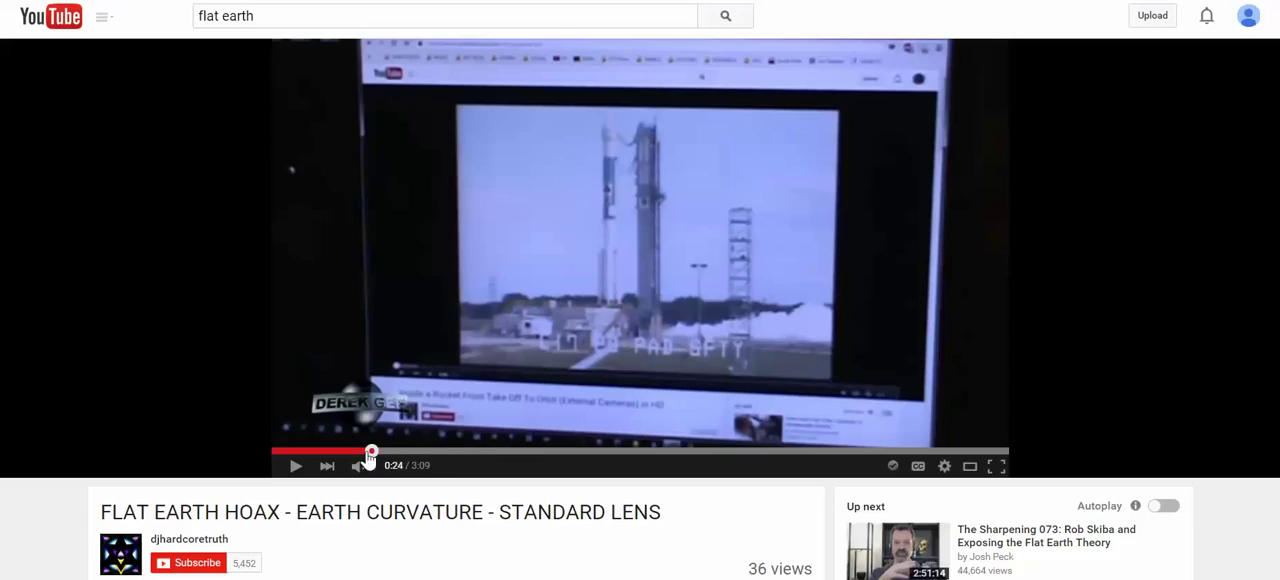
Play the flat earth video and pause it at about 2:09 on the rod held against the horizon
click(318, 456)
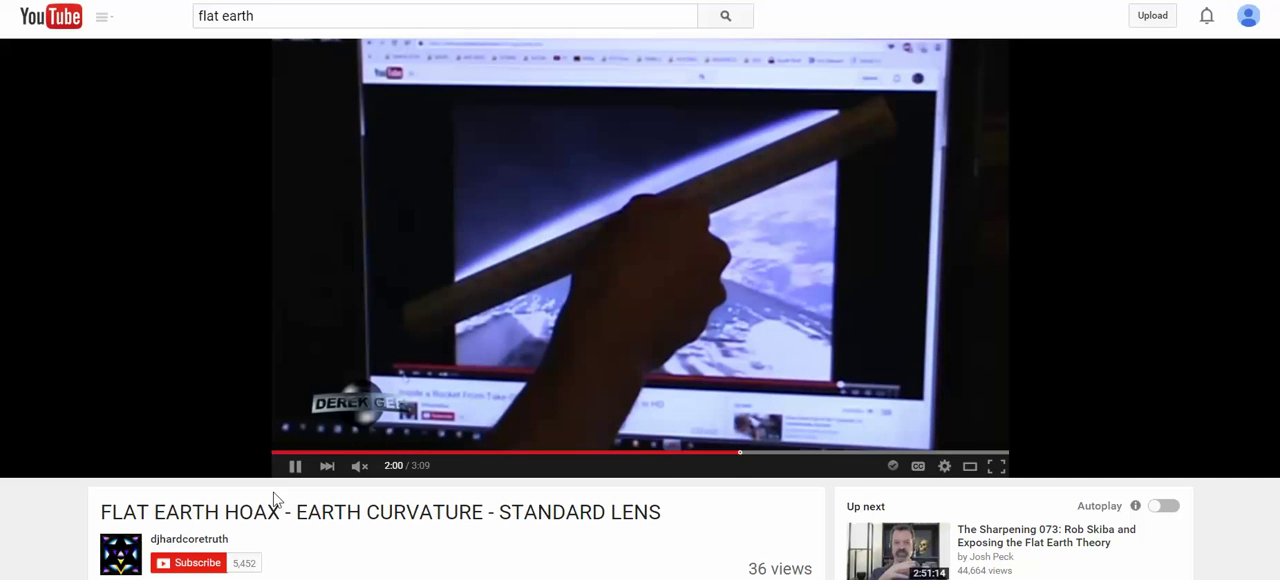
click(296, 464)
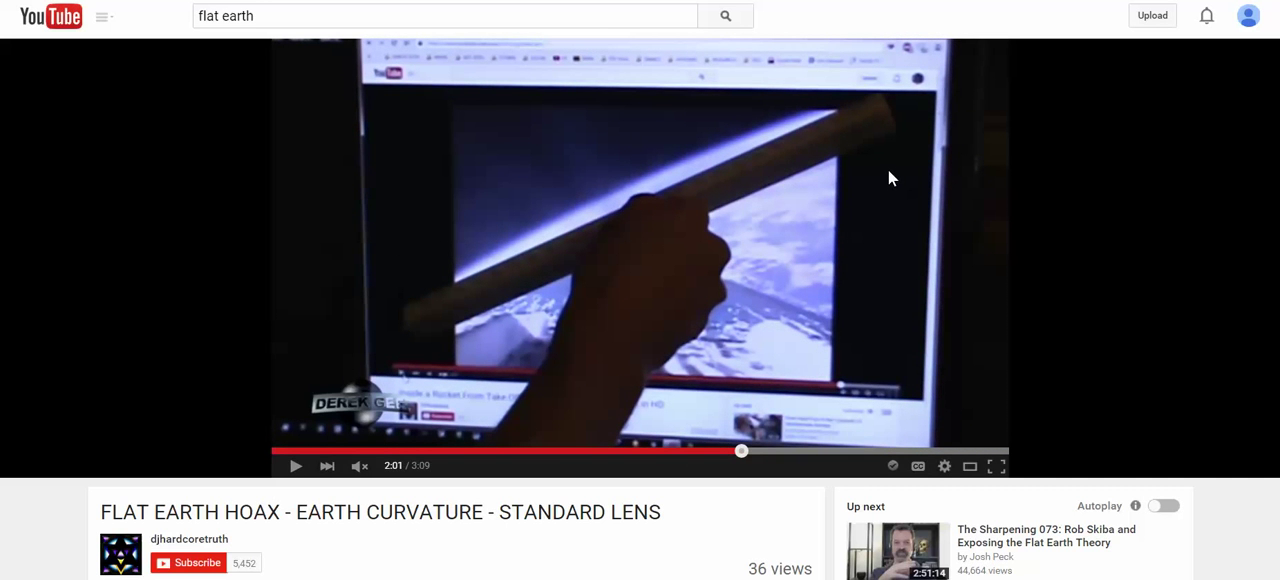
mouse_move(452, 276)
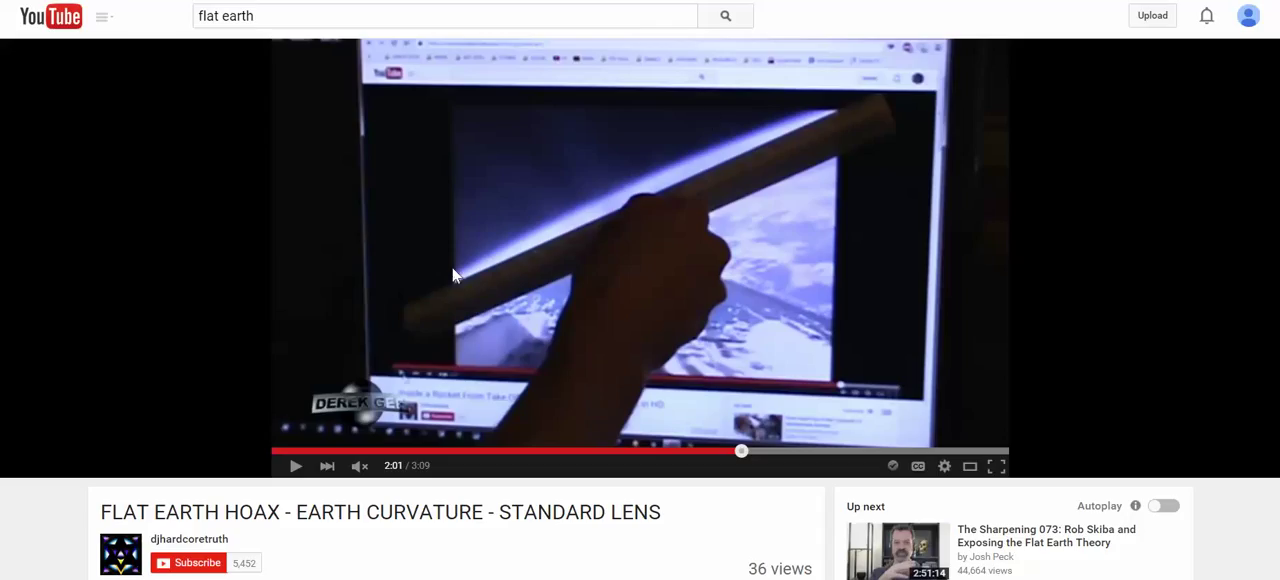
mouse_move(764, 304)
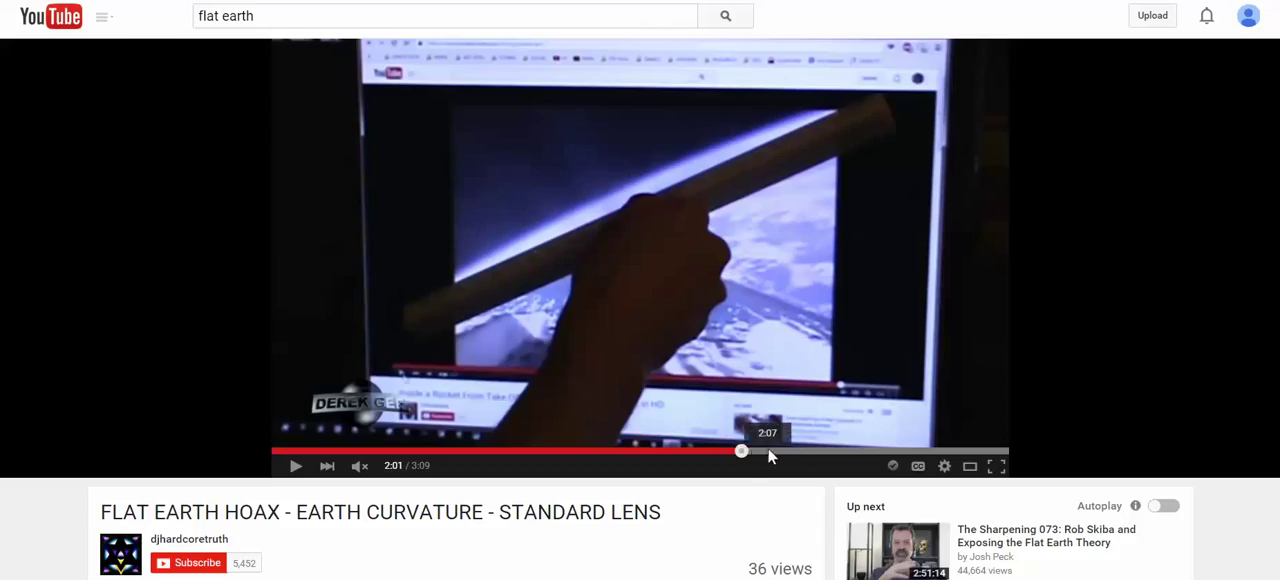
drag(740, 452, 806, 452)
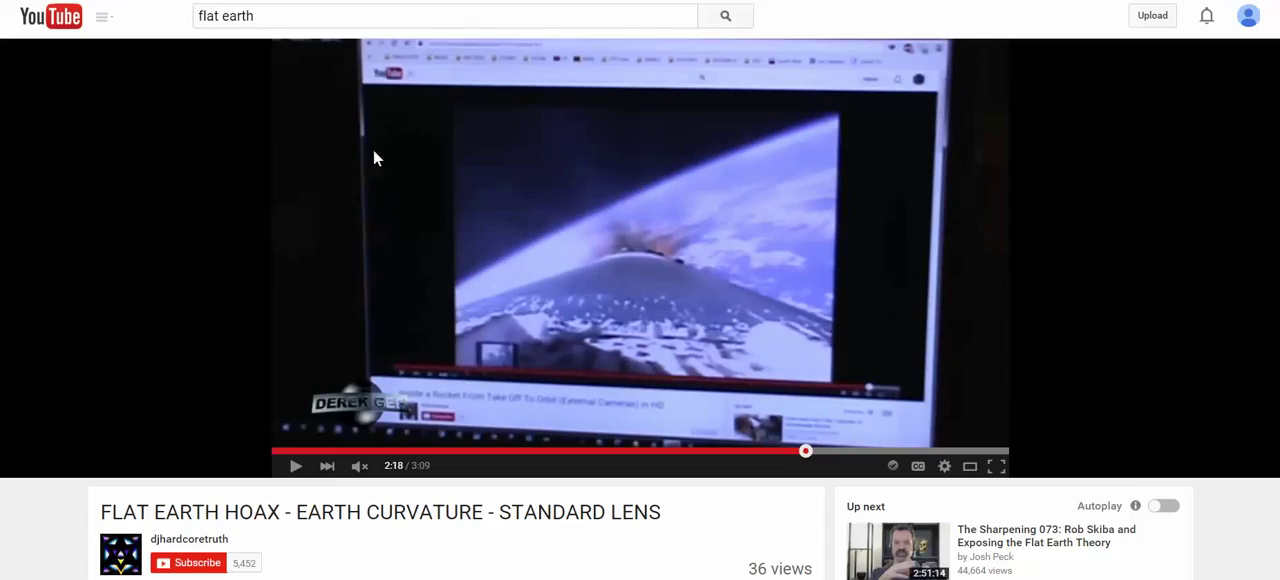
drag(804, 452, 782, 452)
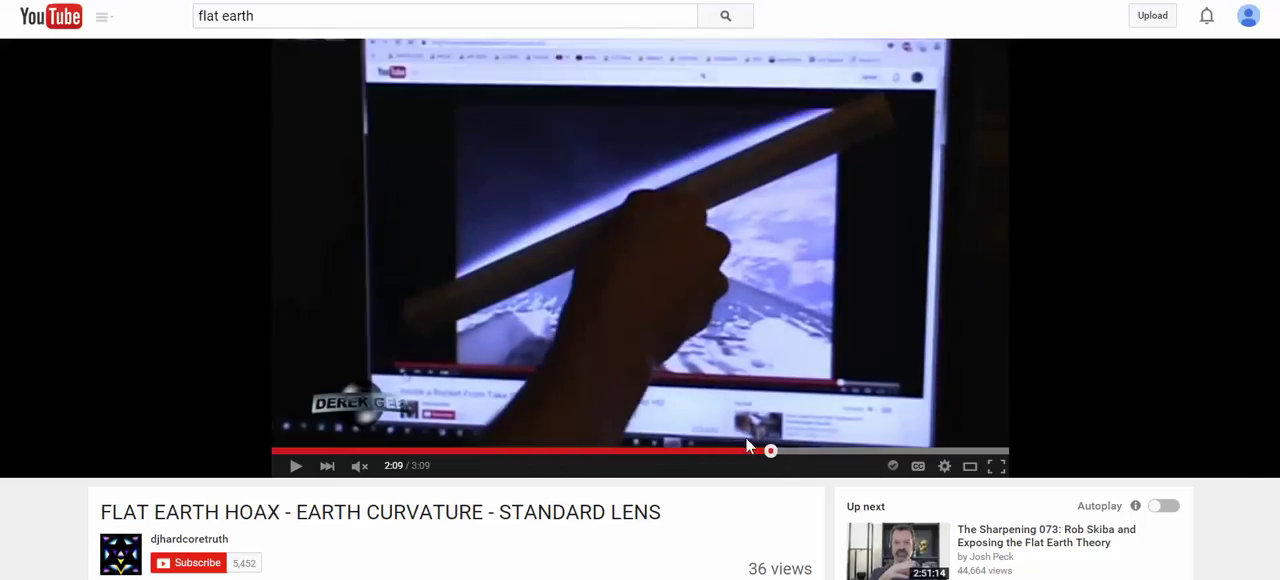
mouse_move(838, 108)
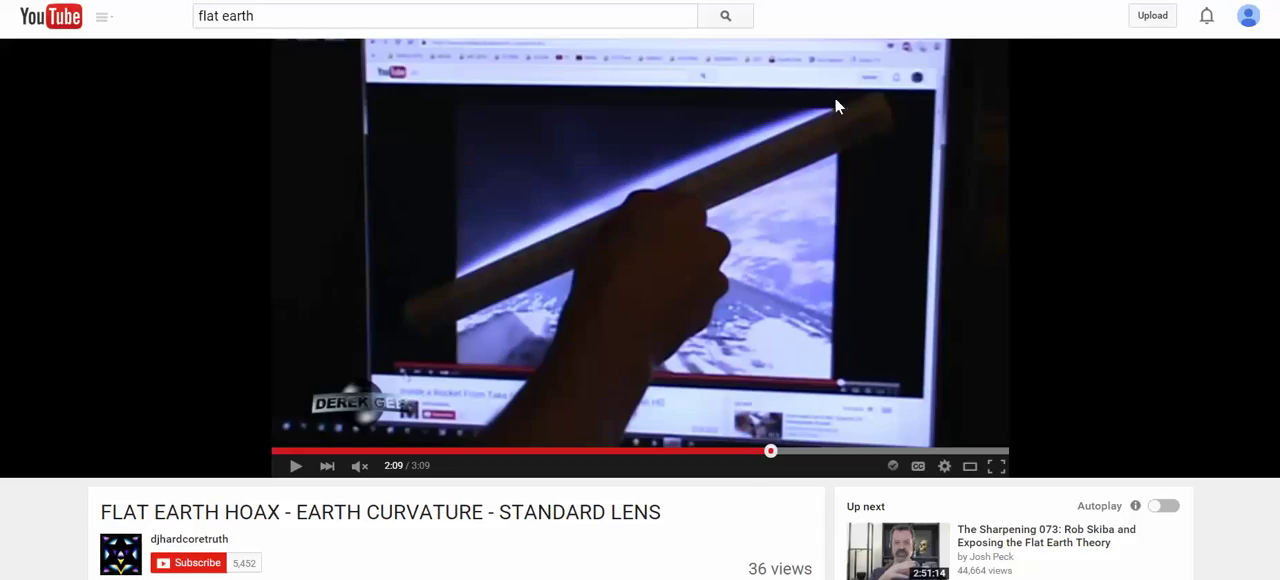
mouse_move(856, 32)
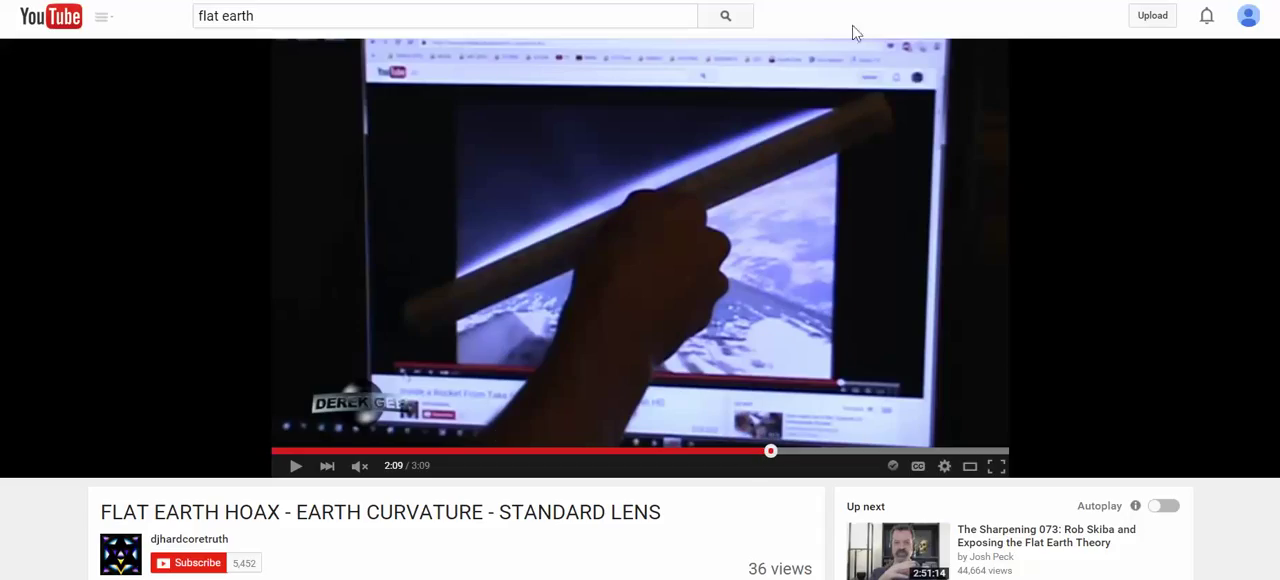
mouse_move(882, 504)
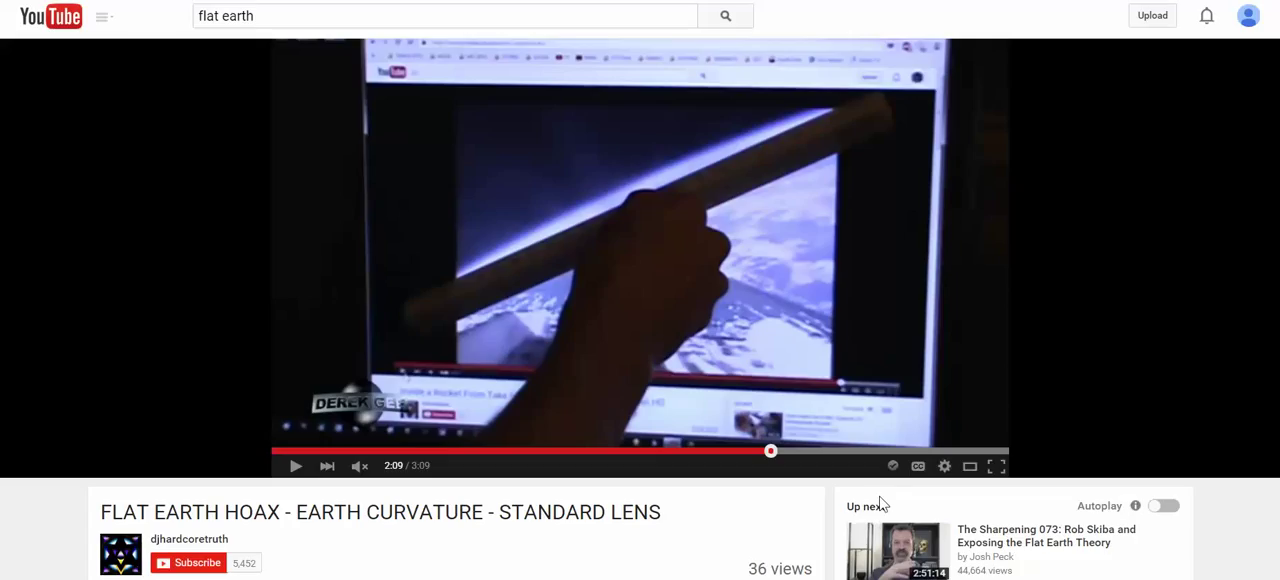
mouse_move(712, 284)
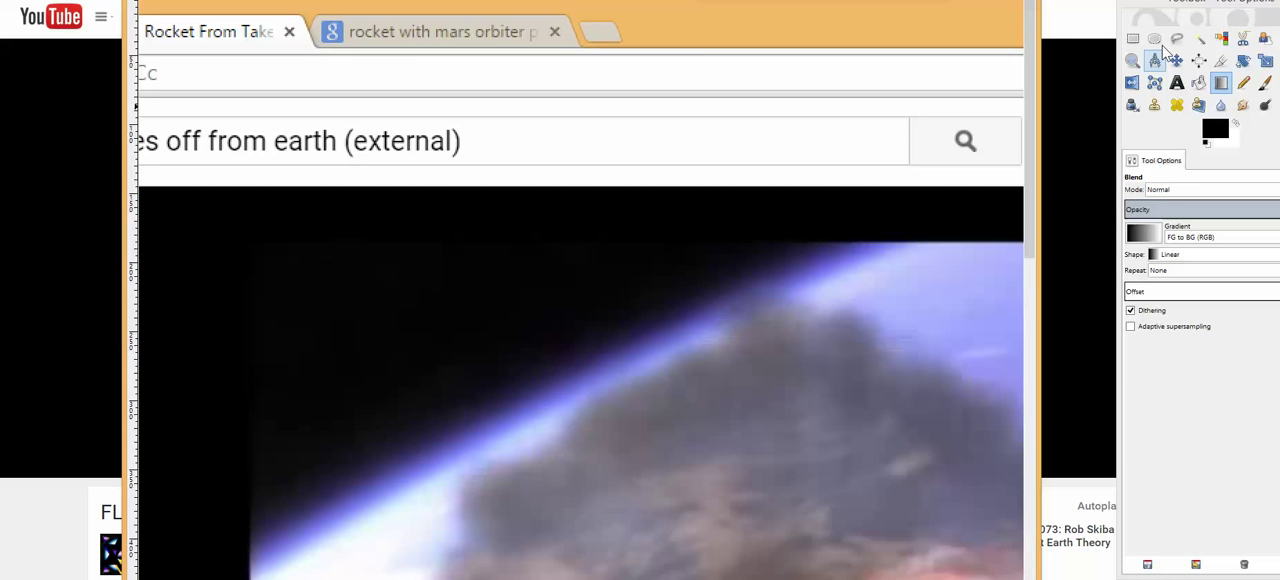
Zoom in on the upper-left horizon area of the rocket launch screenshot
click(1132, 60)
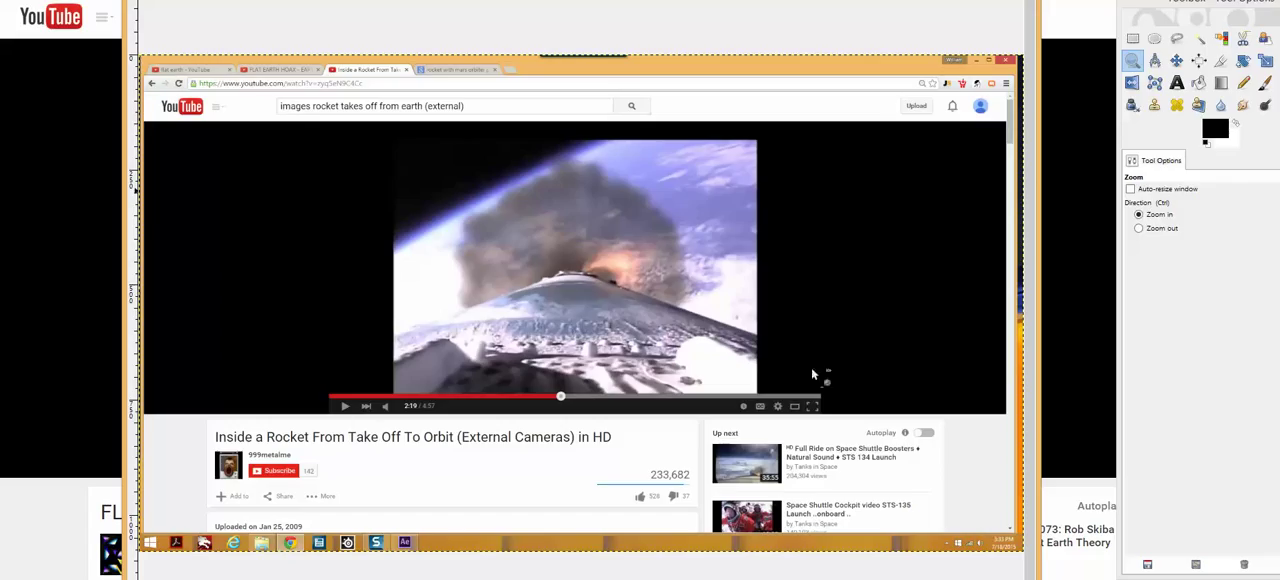
mouse_move(816, 376)
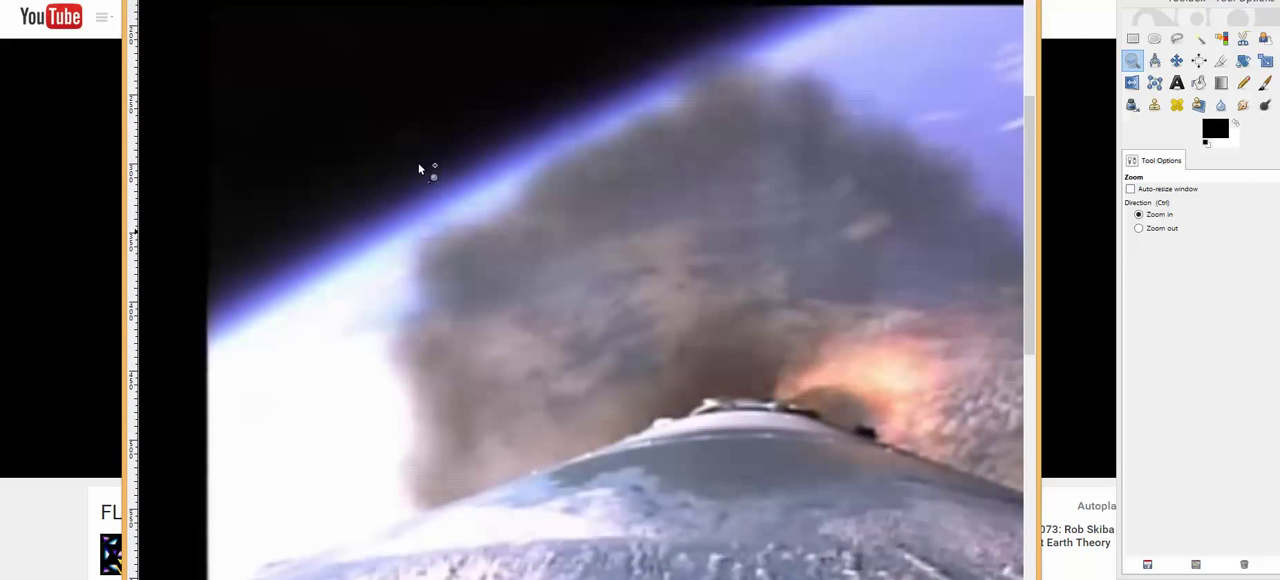
mouse_move(902, 290)
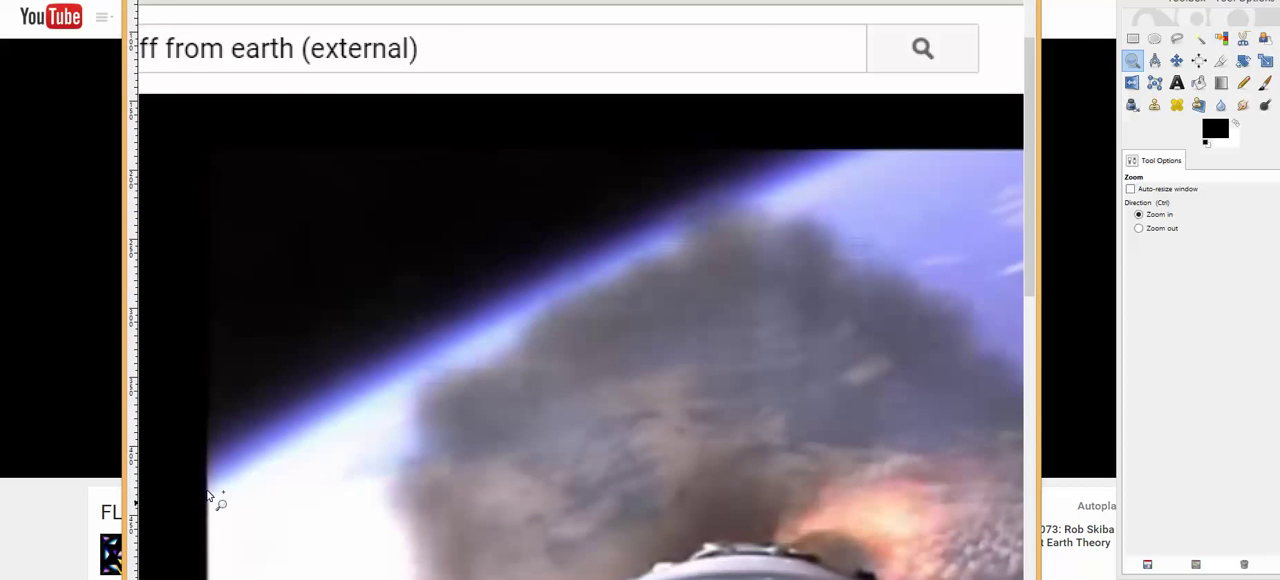
mouse_move(890, 64)
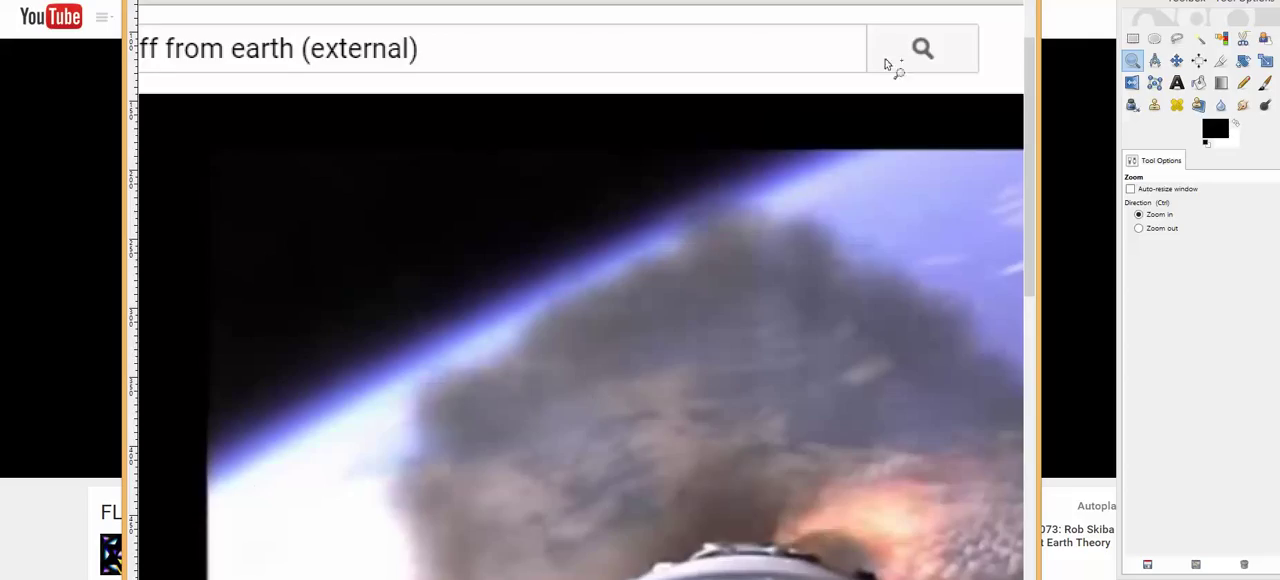
mouse_move(844, 124)
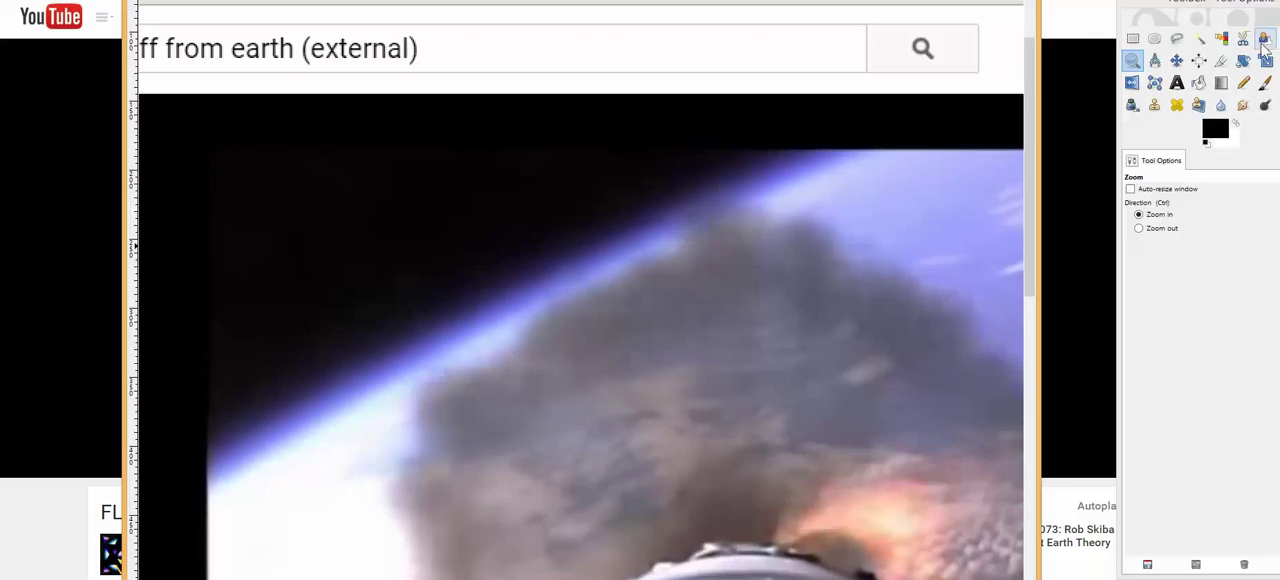
Use the Paths tool to lay a straight path along the horizon from left edge to top right
click(1264, 40)
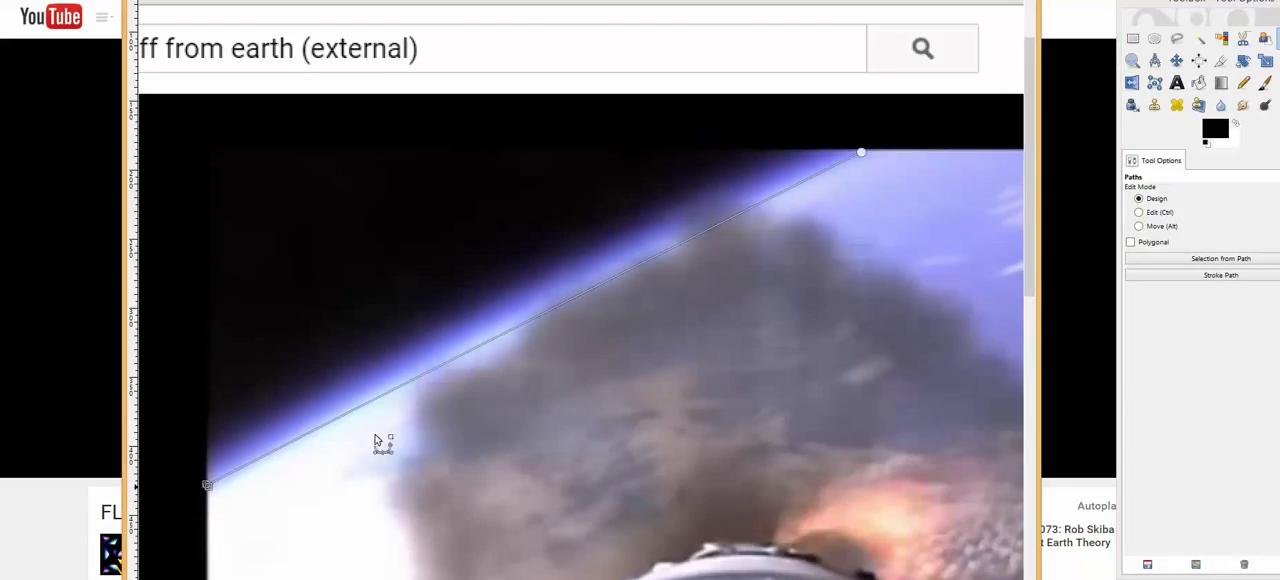
mouse_move(204, 456)
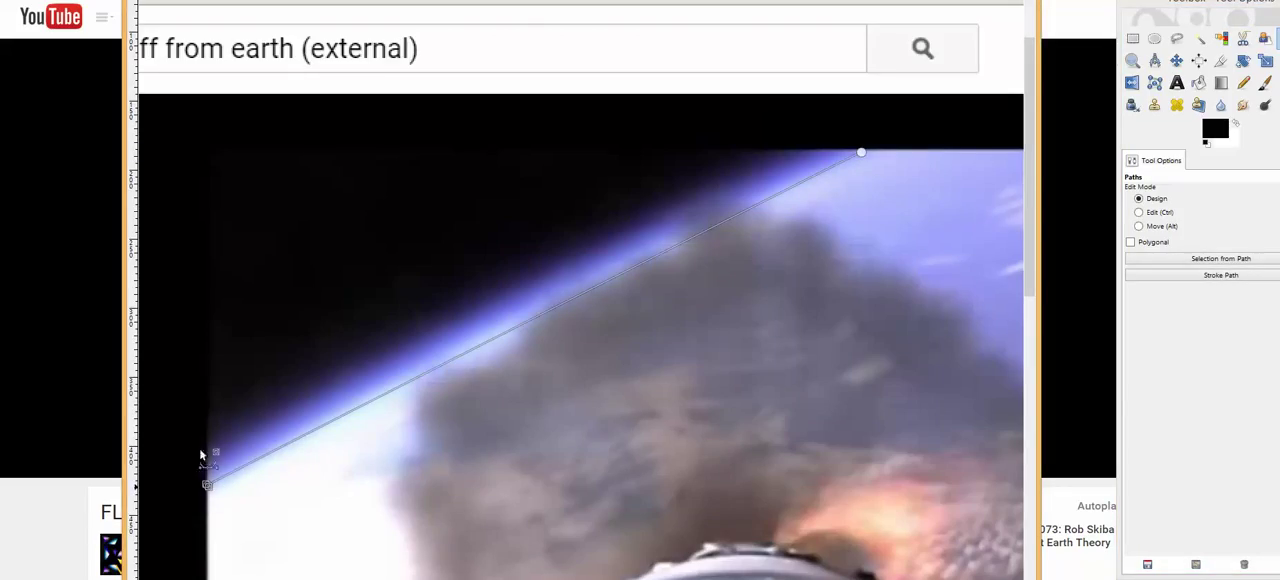
mouse_move(212, 458)
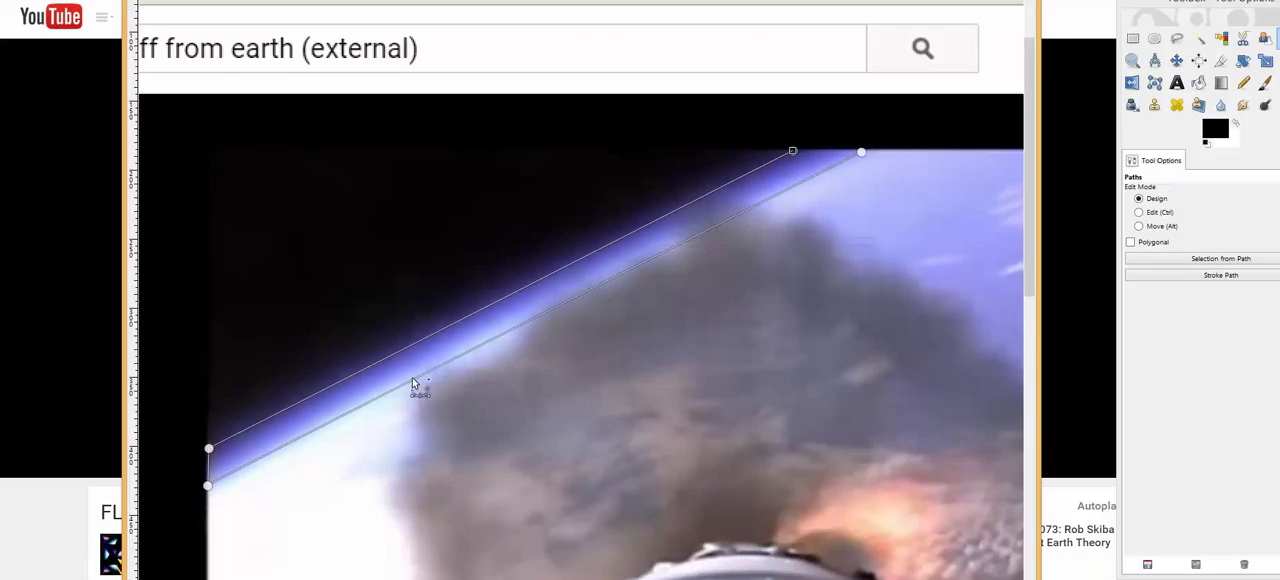
mouse_move(500, 340)
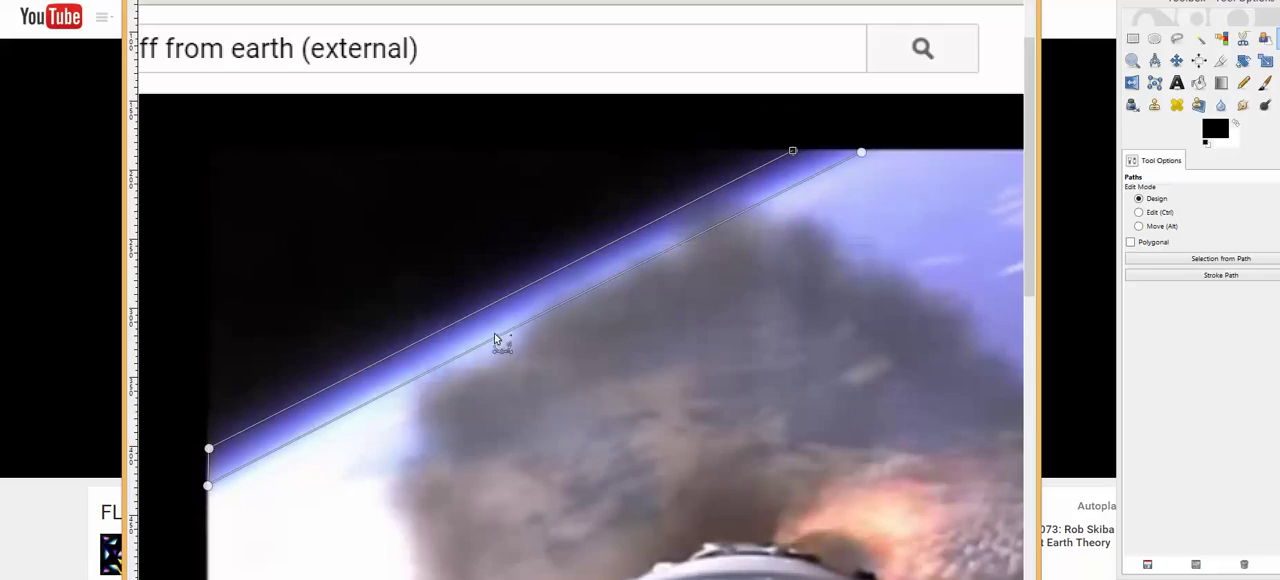
mouse_move(408, 368)
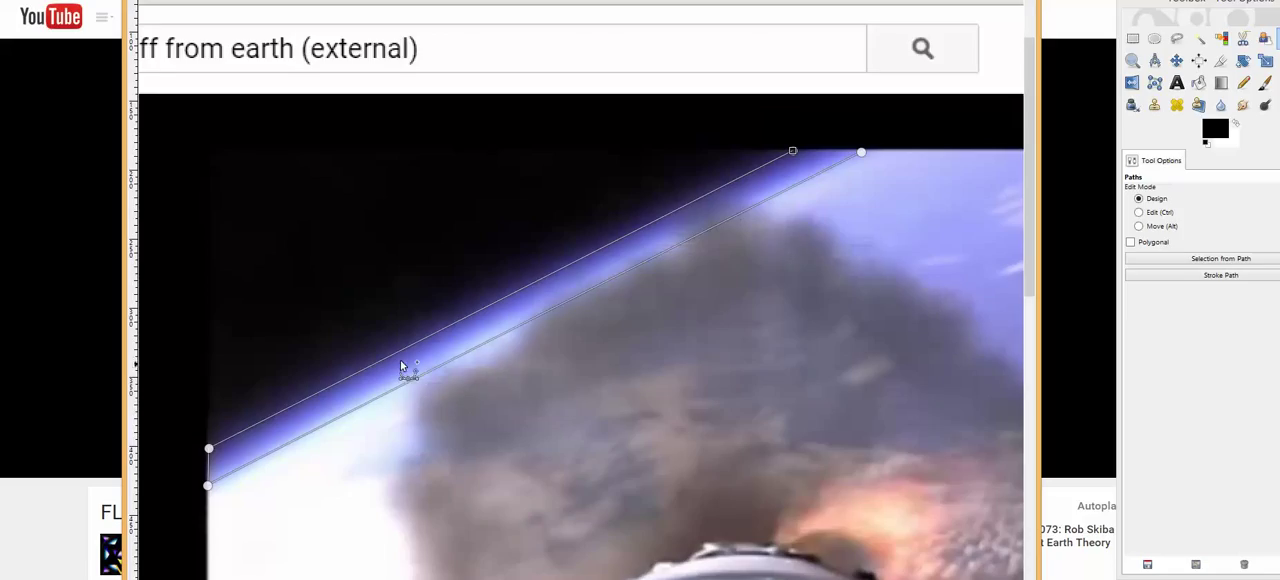
mouse_move(848, 190)
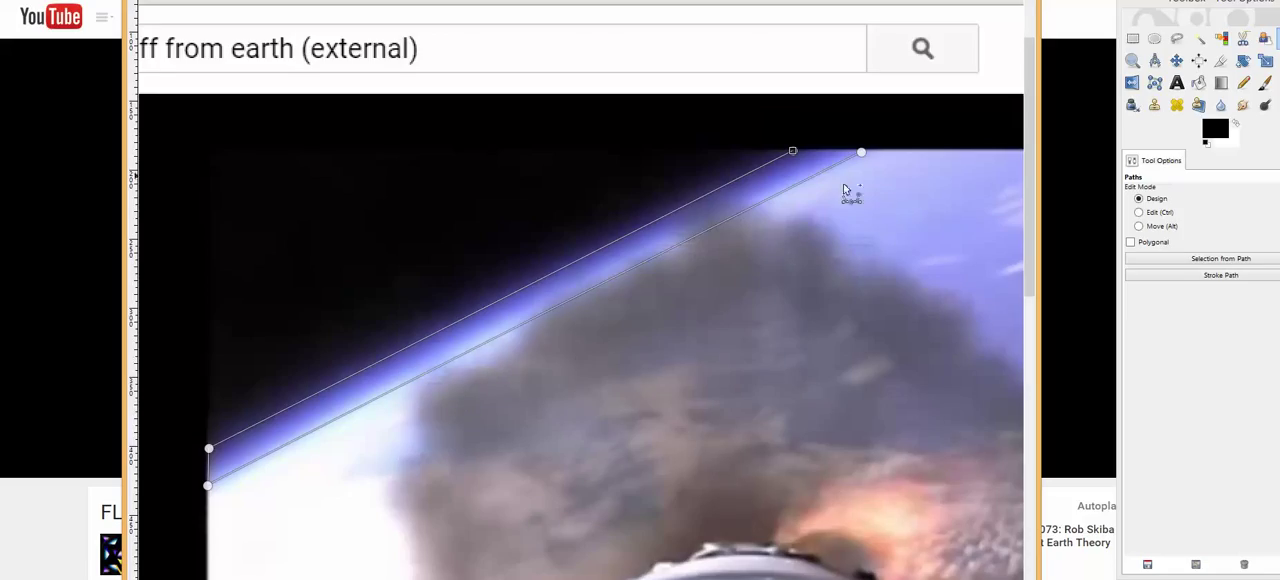
mouse_move(870, 170)
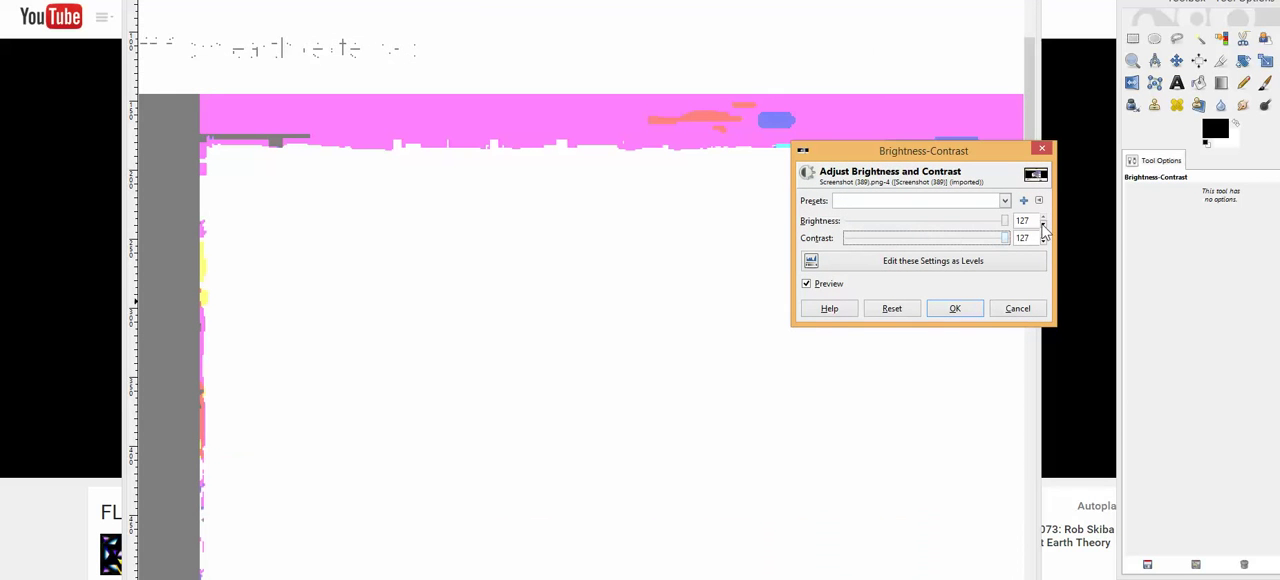
mouse_move(824, 108)
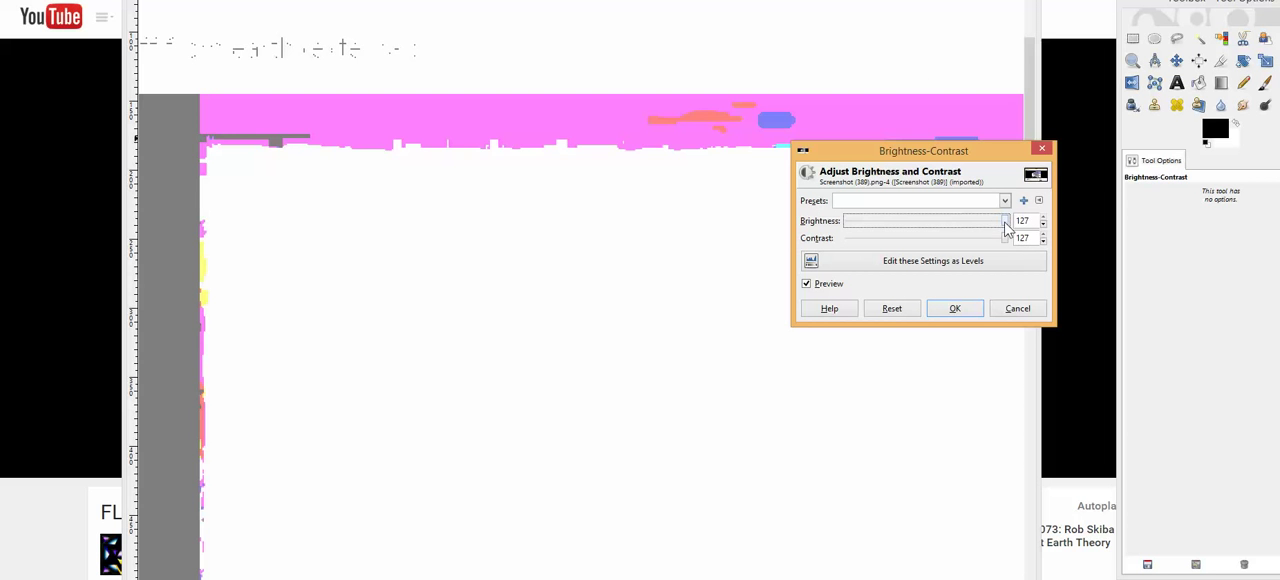
In Brightness-Contrast, raise contrast to 127 and pull brightness down to reveal a clean horizon band
drag(1004, 220, 904, 220)
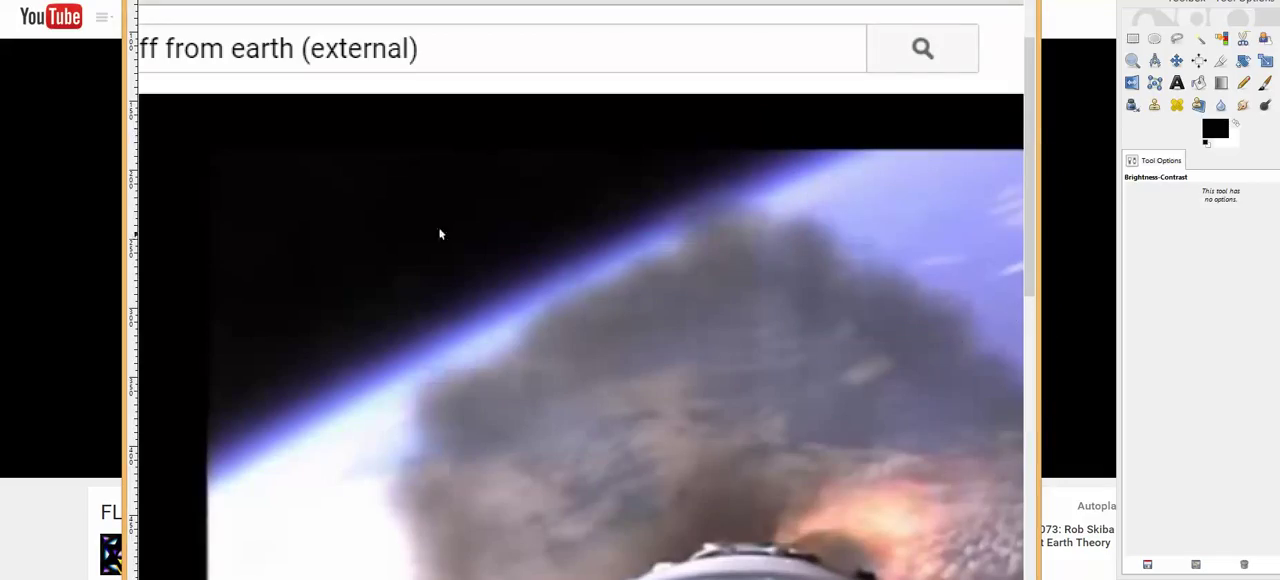
mouse_move(684, 90)
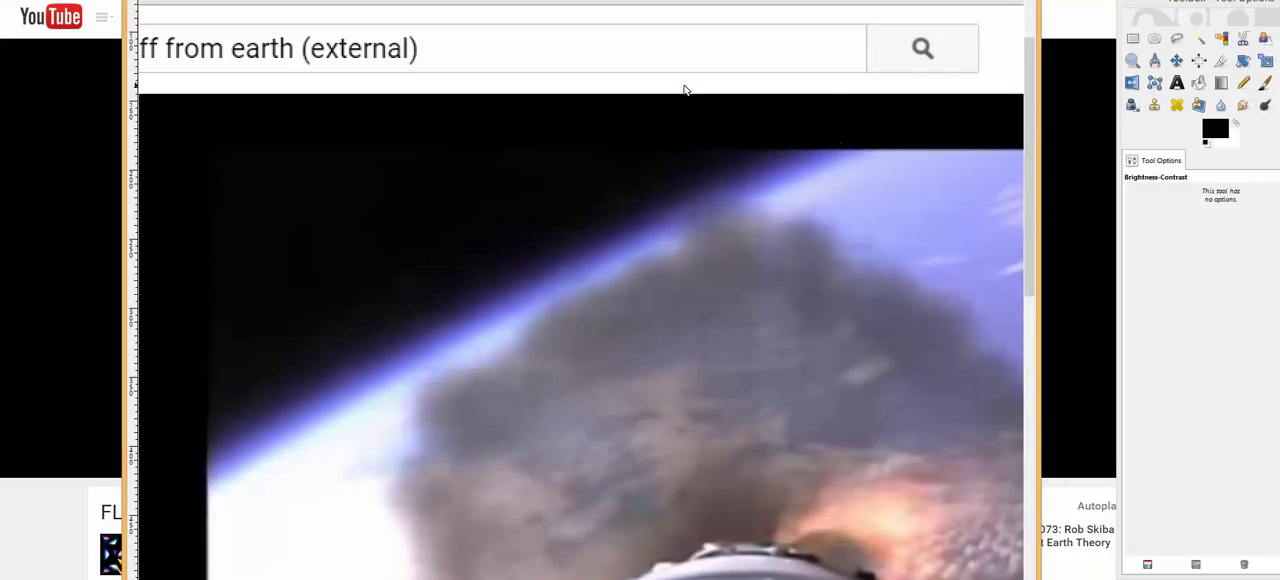
mouse_move(866, 112)
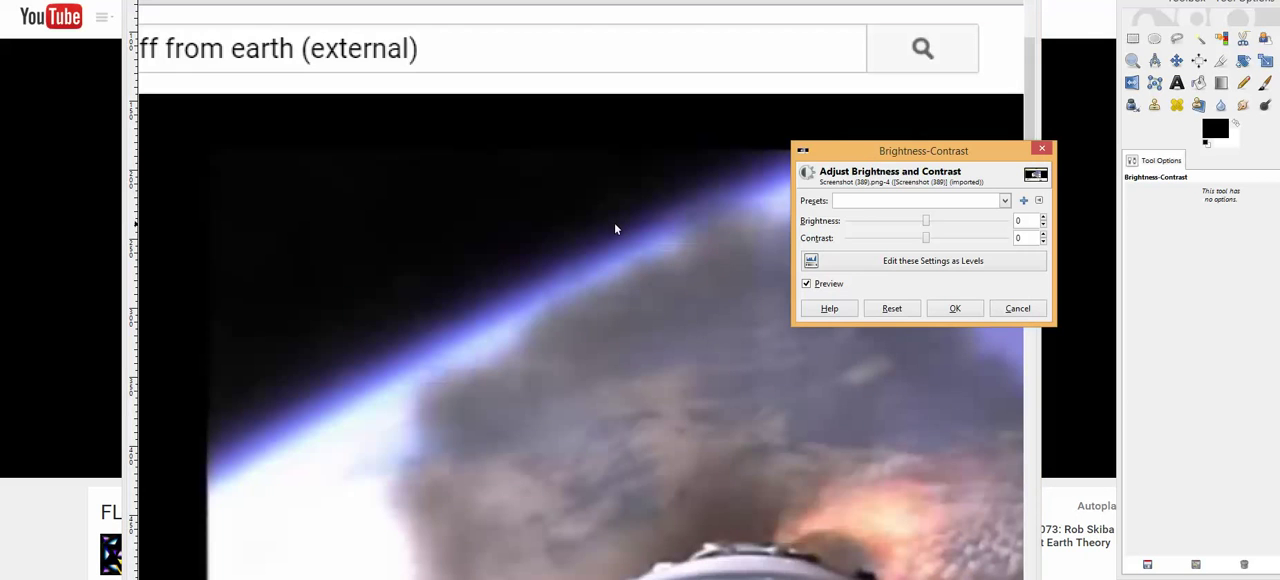
drag(924, 220, 1004, 220)
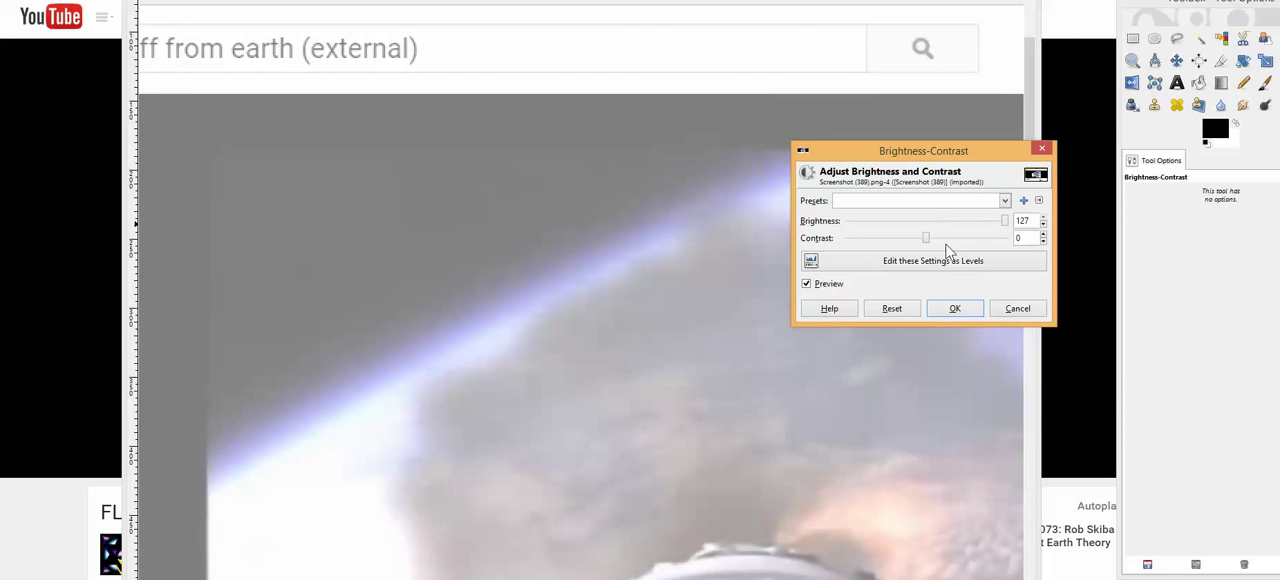
drag(924, 238, 1004, 238)
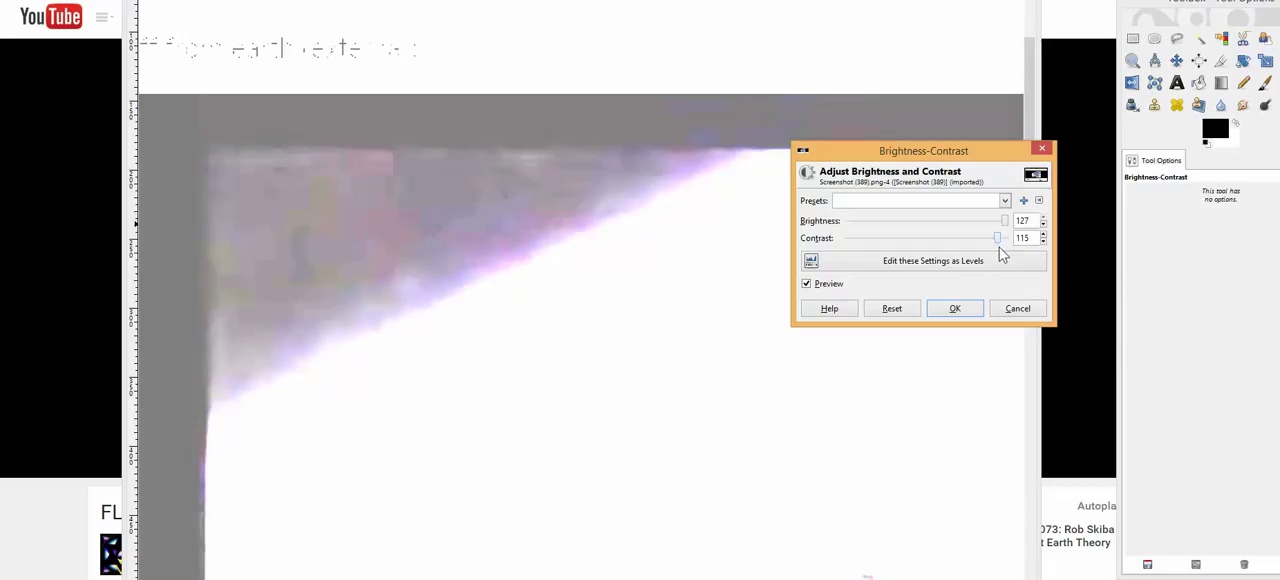
drag(996, 238, 1004, 238)
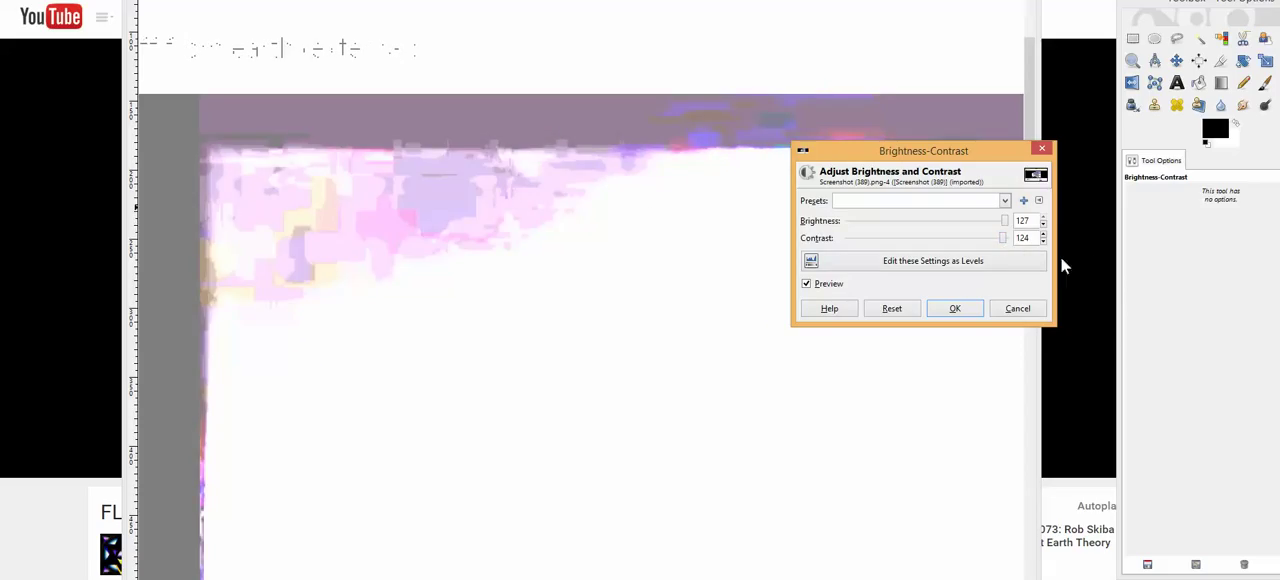
drag(1004, 220, 1004, 220)
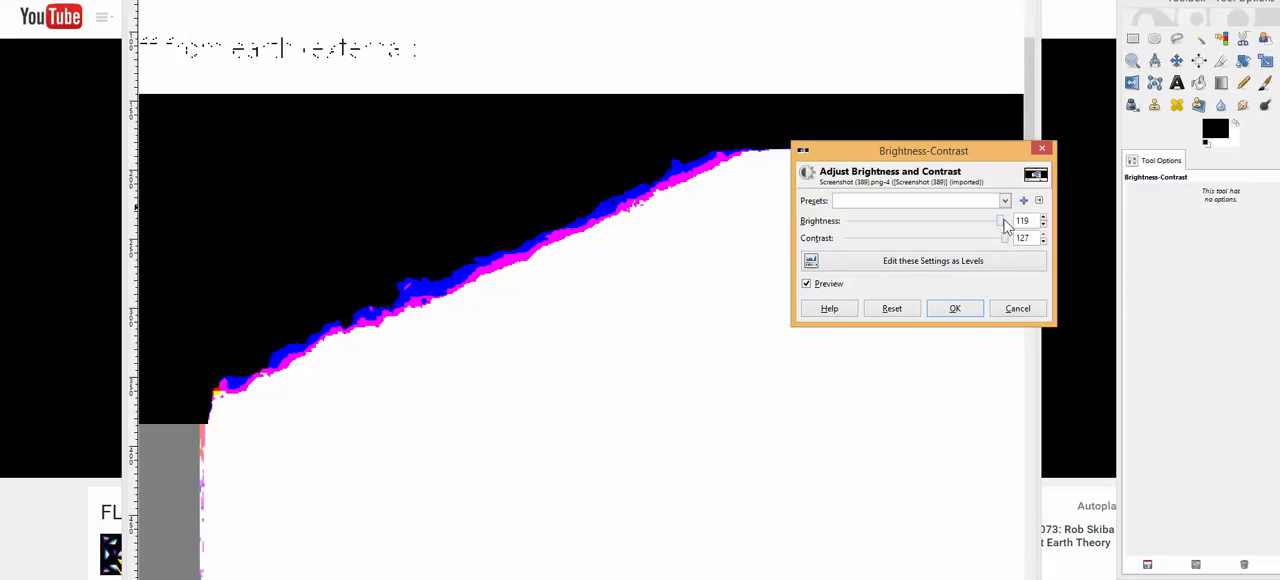
drag(1004, 220, 1000, 220)
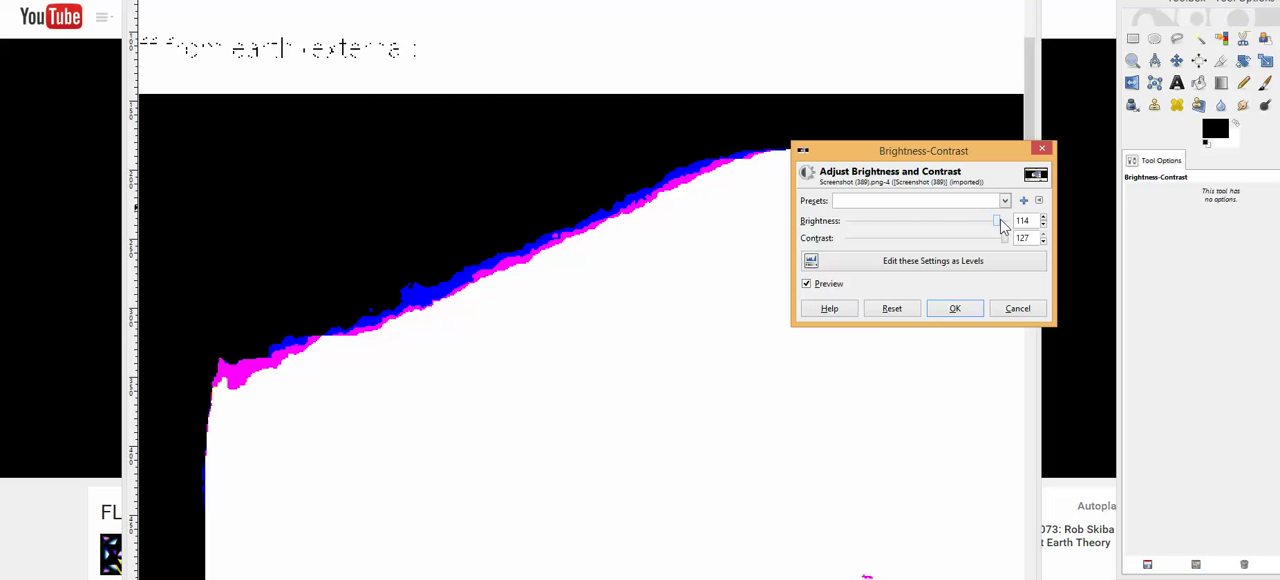
drag(1000, 220, 980, 220)
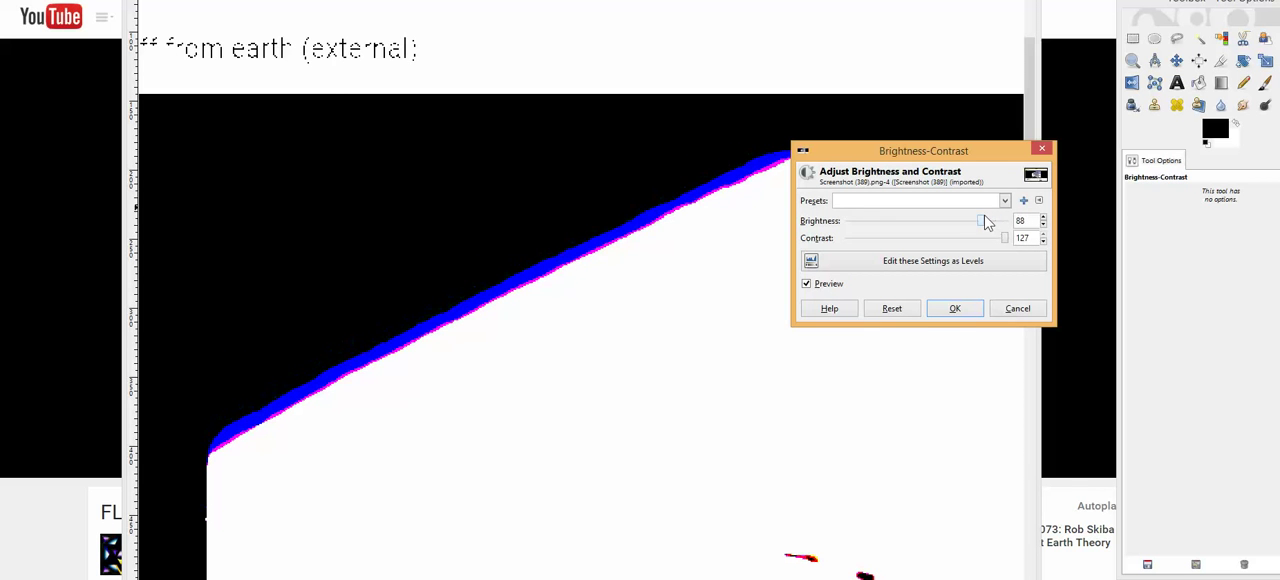
Fine-tune brightness to about 79 for a smooth blue edge and apply the adjustment
drag(980, 220, 990, 220)
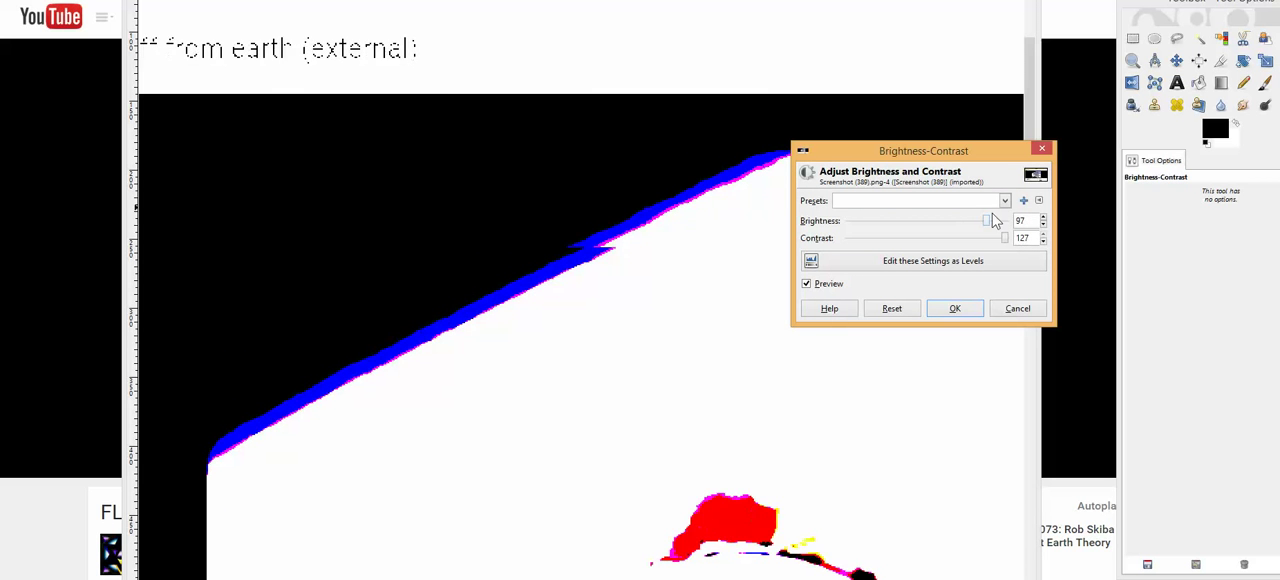
drag(988, 220, 980, 220)
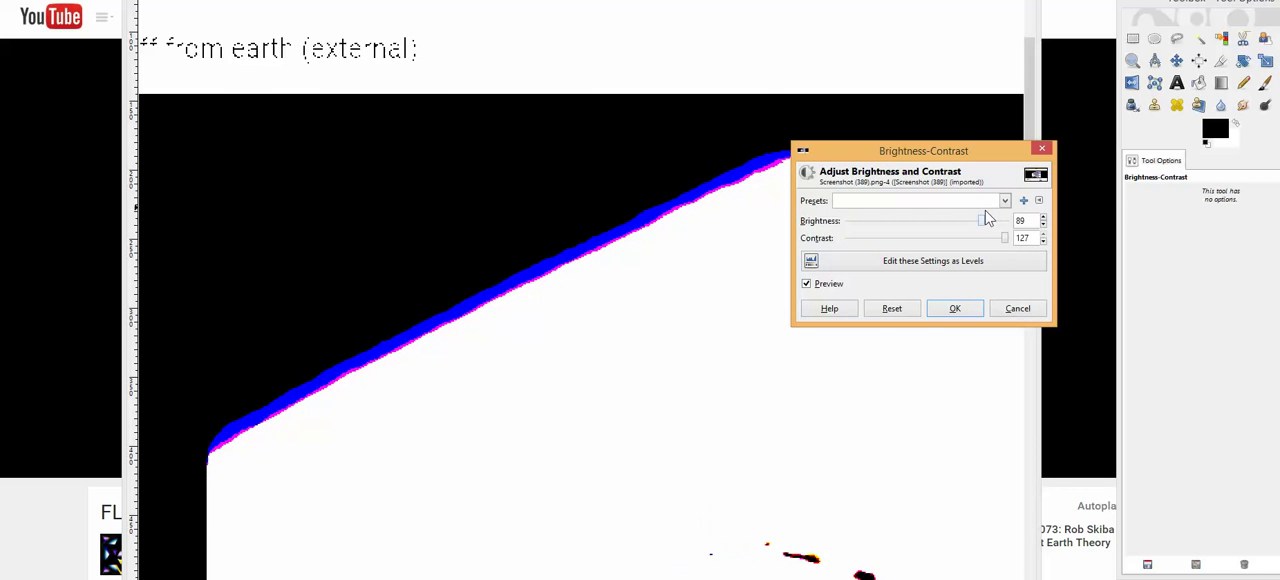
drag(978, 220, 990, 220)
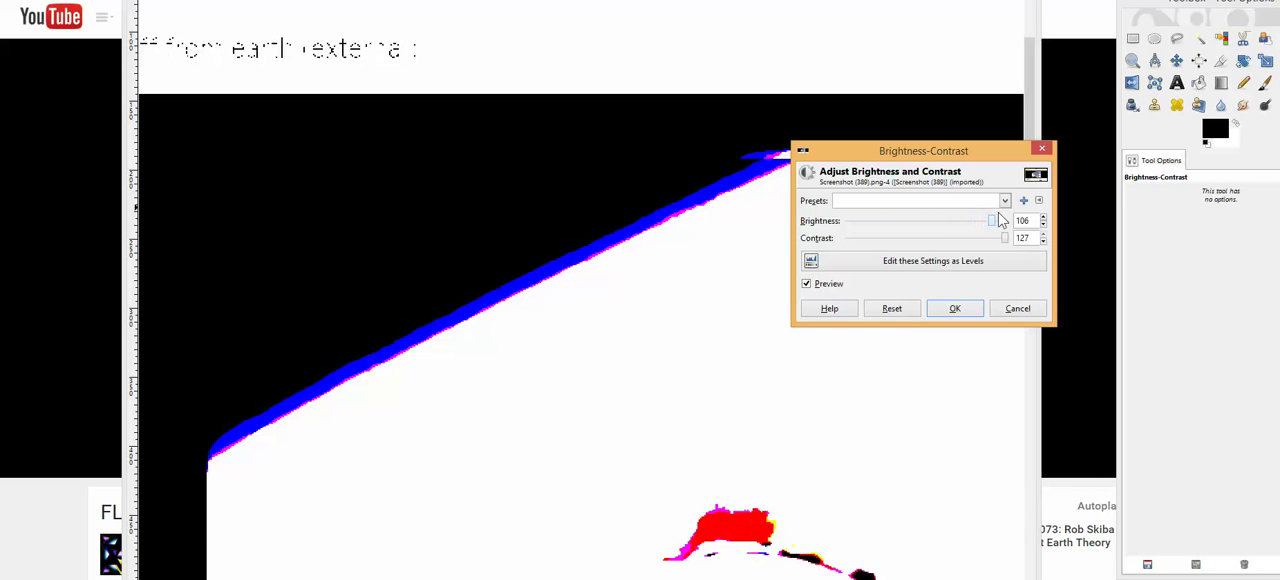
drag(990, 220, 1004, 220)
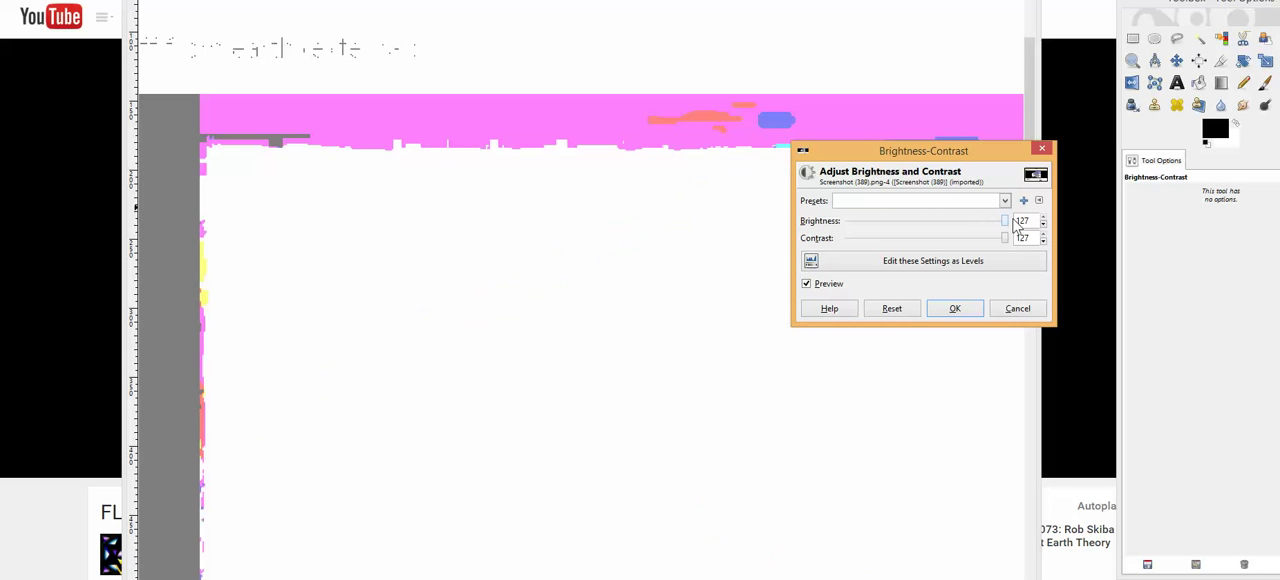
drag(1004, 220, 1004, 220)
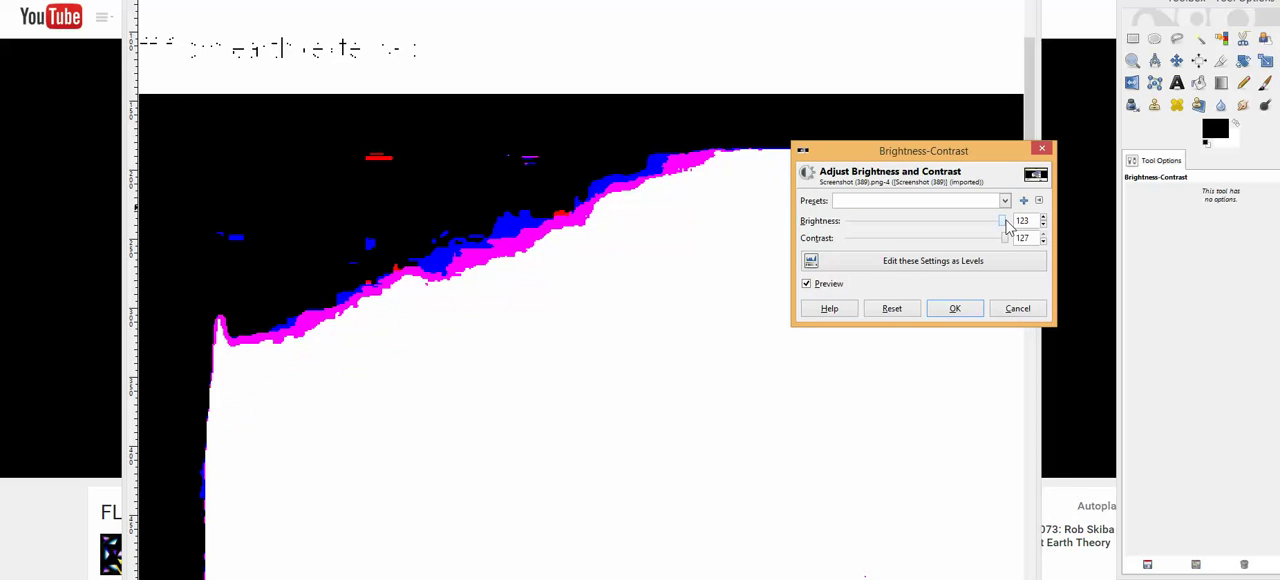
drag(1004, 220, 976, 220)
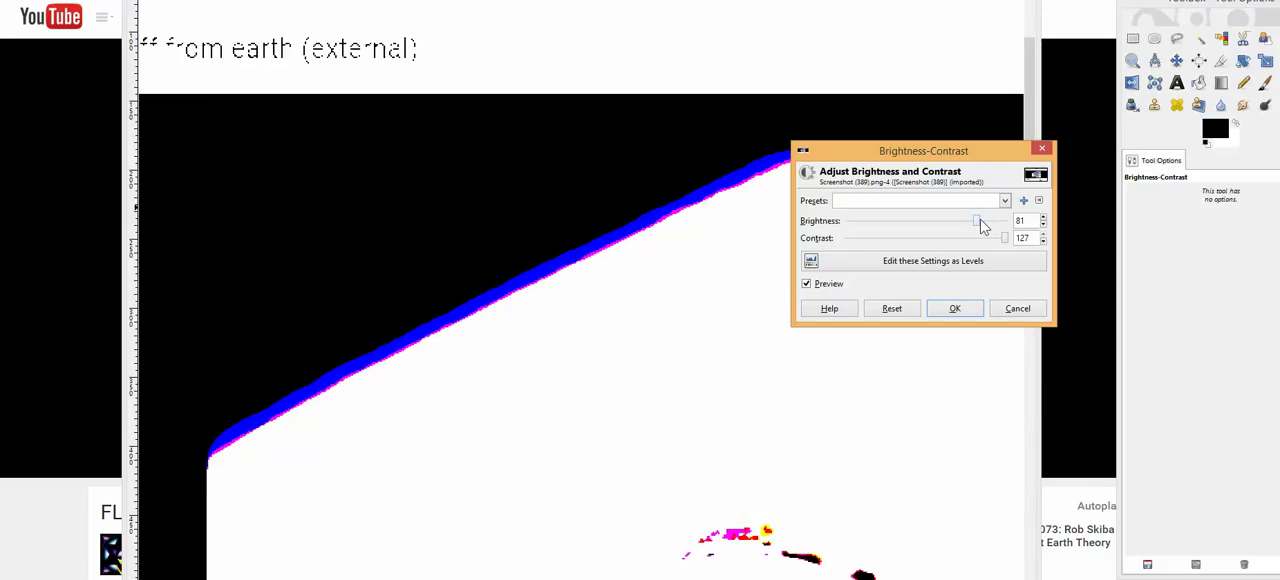
drag(978, 220, 976, 220)
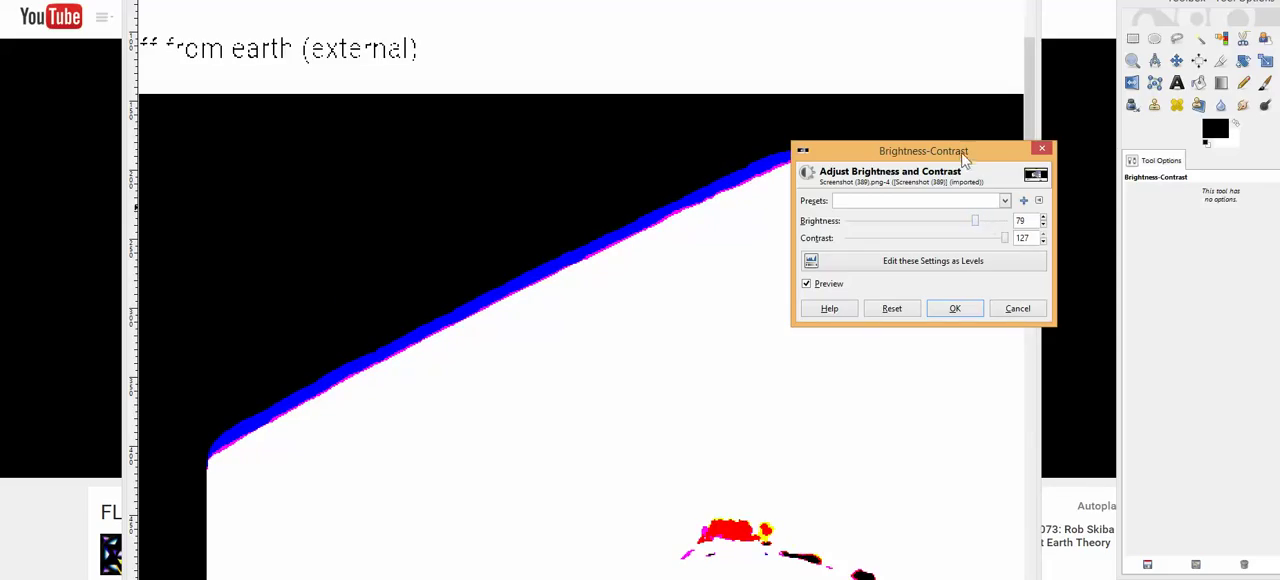
drag(924, 152, 902, 326)
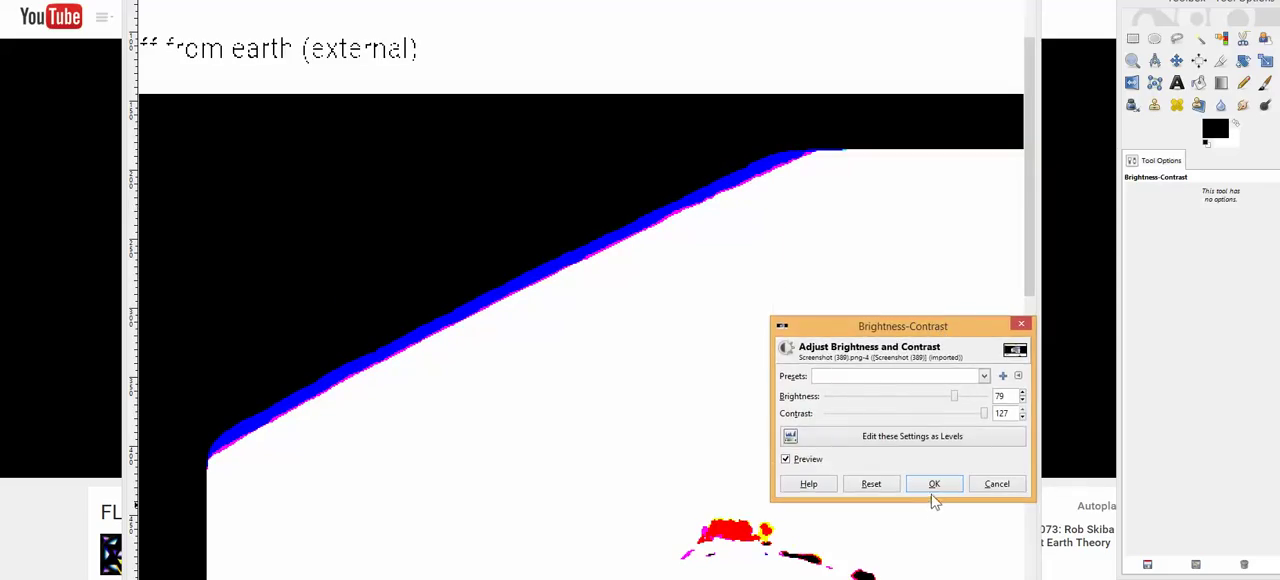
click(932, 484)
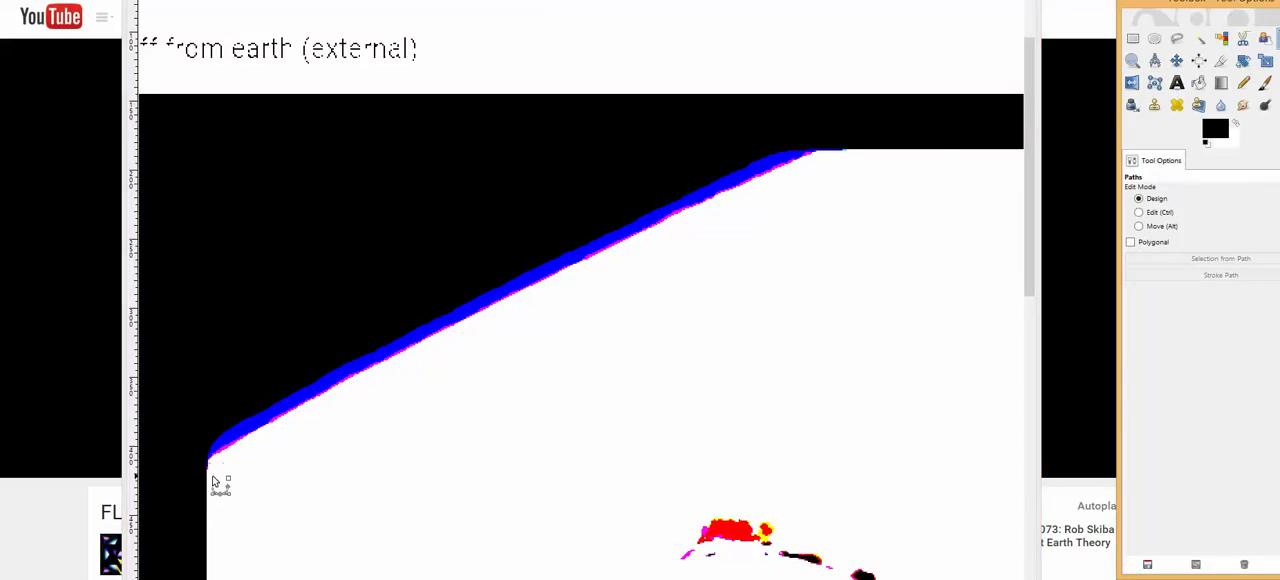
mouse_move(232, 460)
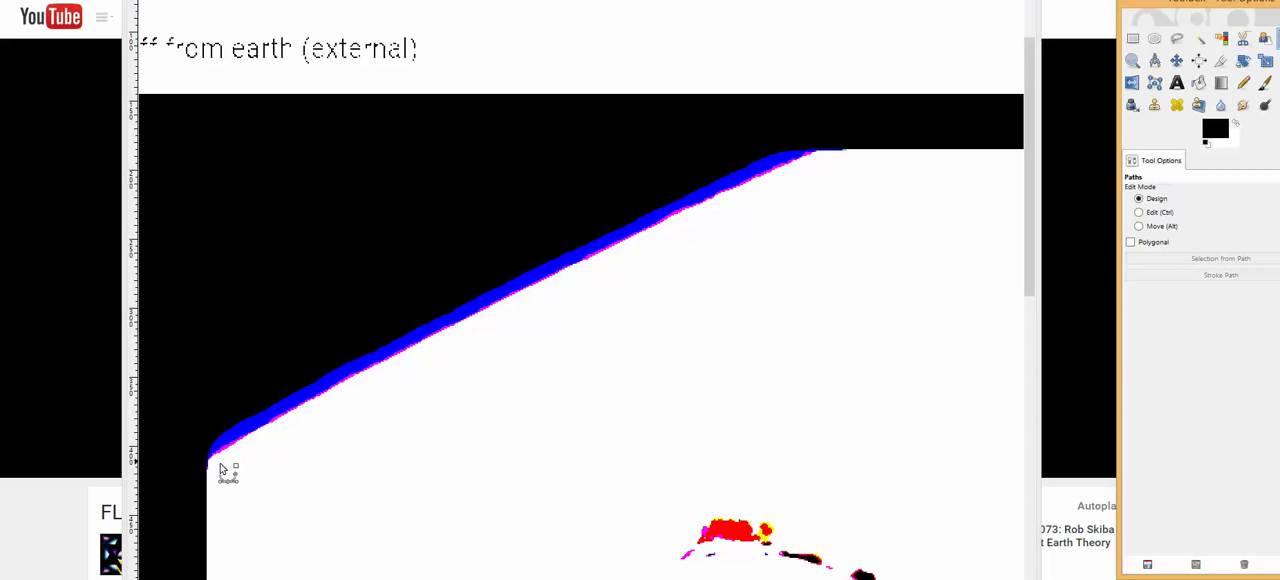
mouse_move(250, 436)
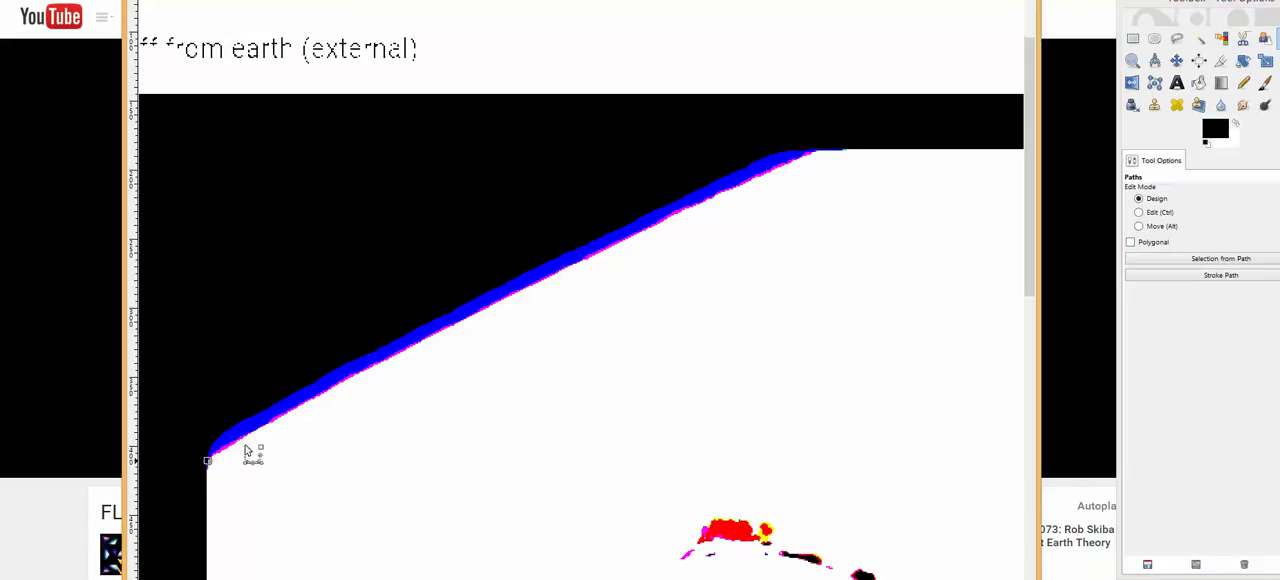
mouse_move(824, 160)
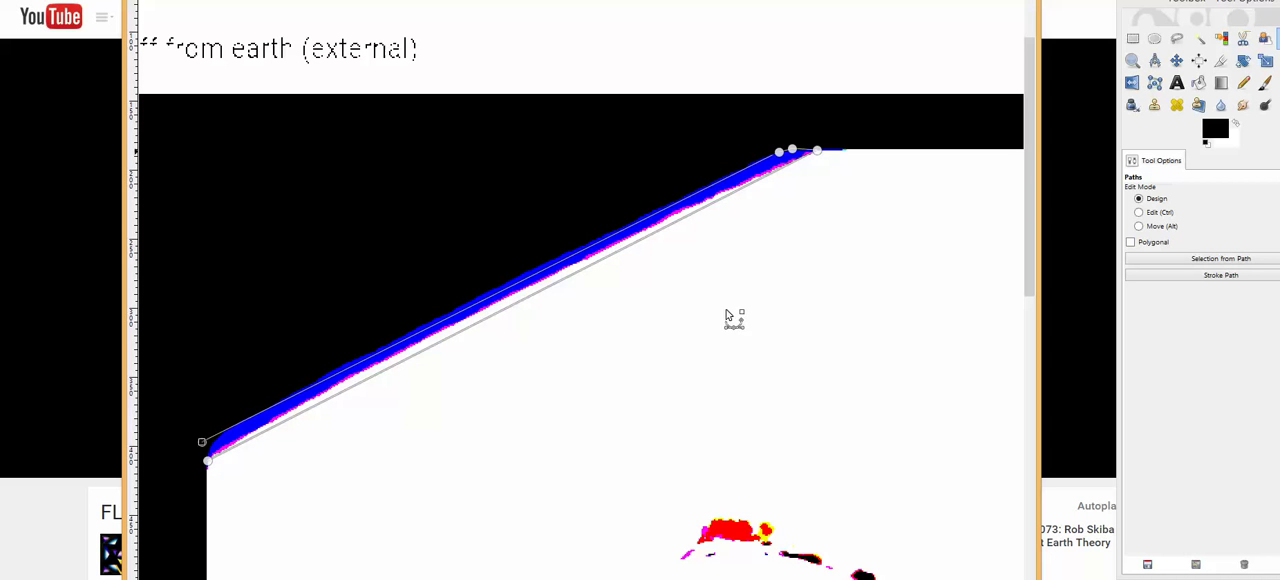
mouse_move(830, 208)
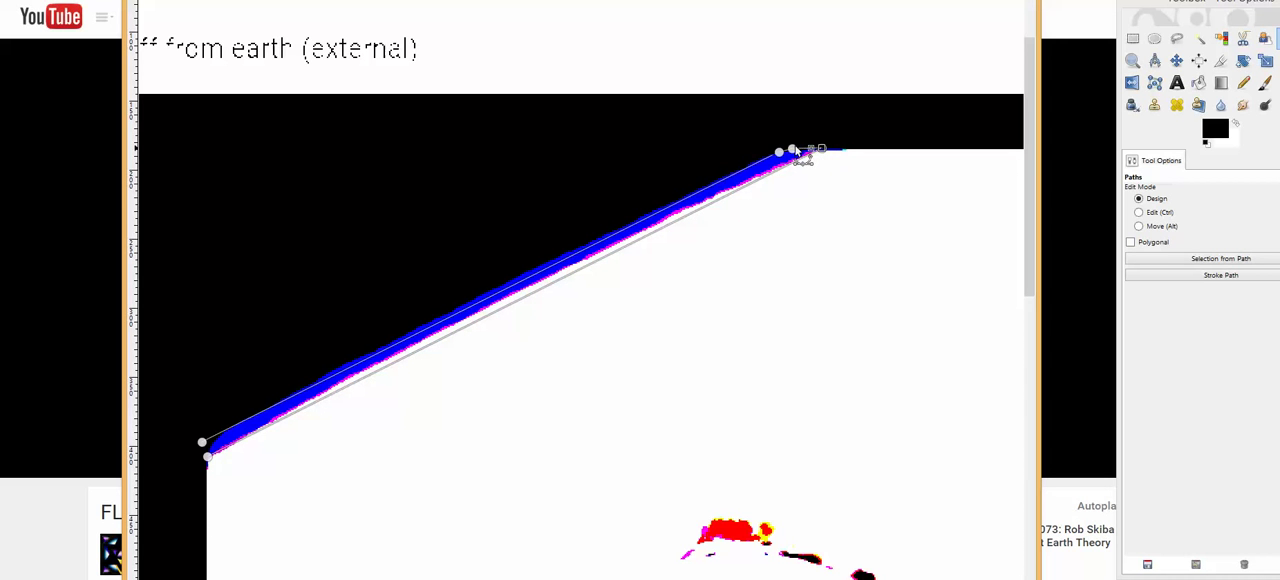
Adjust the straight path's upper-right anchor so it joins the ends of the blue horizon band
drag(810, 148, 778, 154)
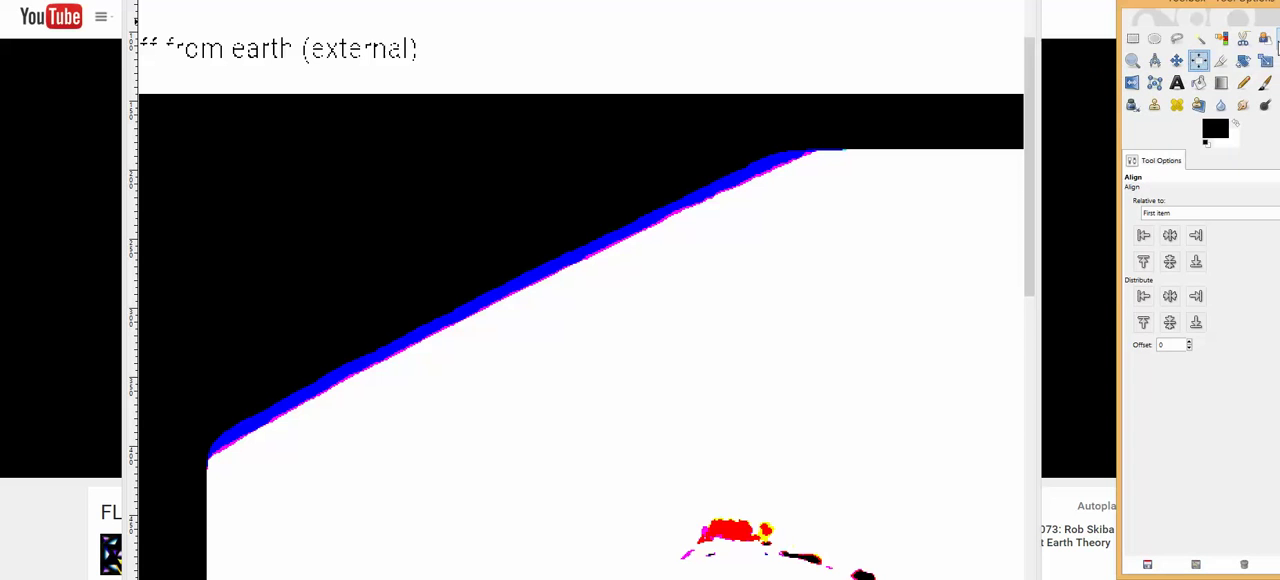
mouse_move(1264, 38)
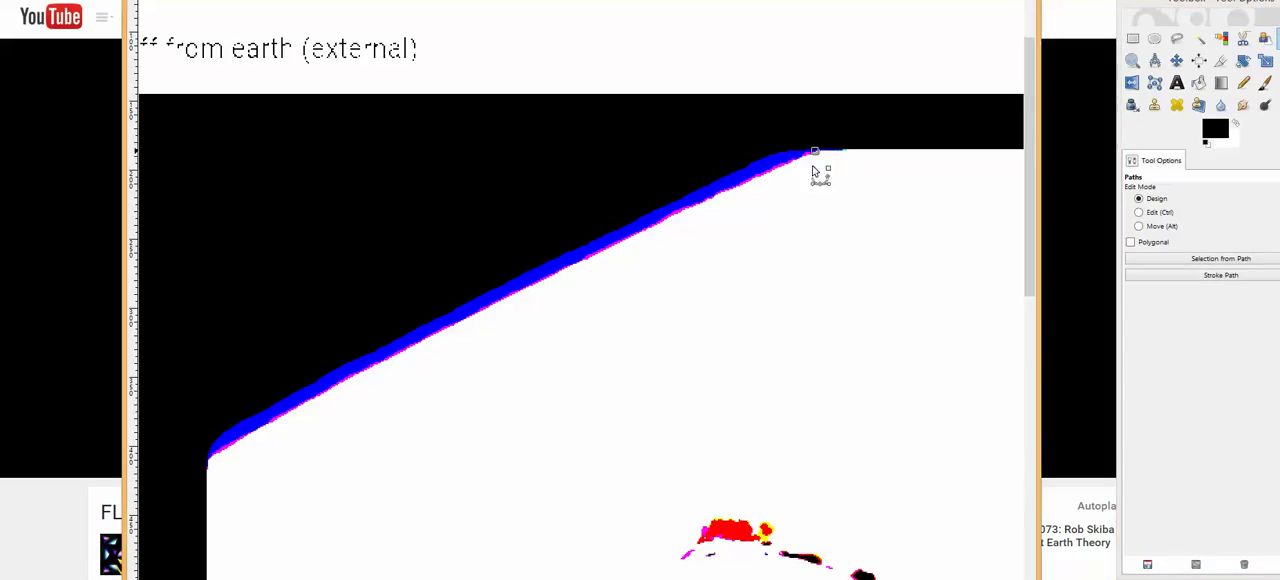
mouse_move(216, 464)
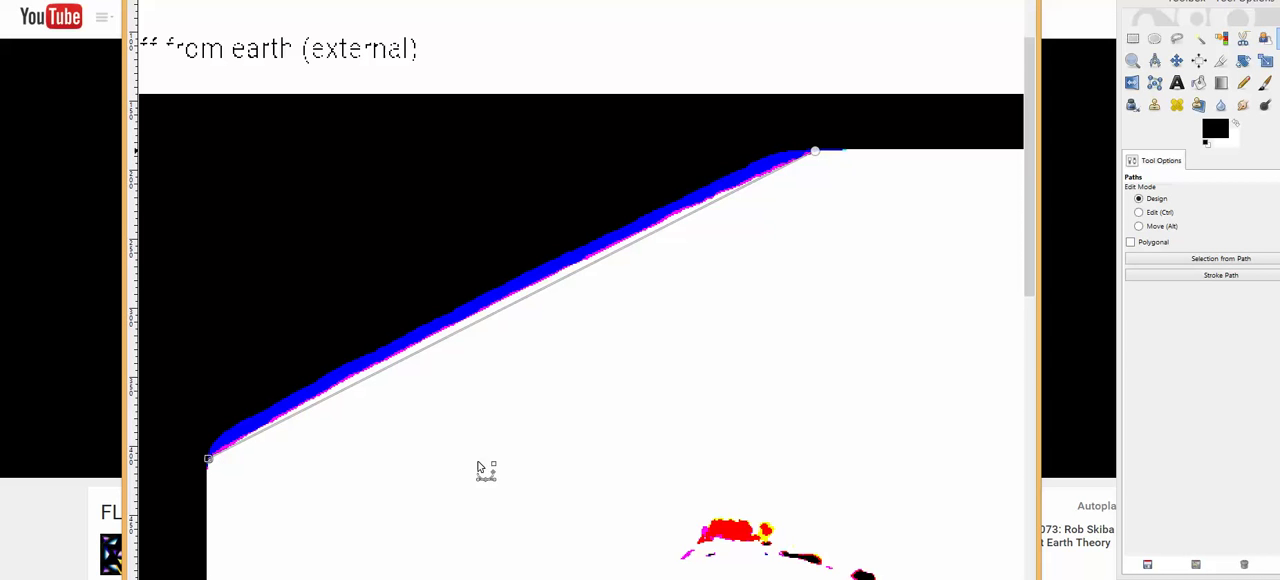
mouse_move(1236, 346)
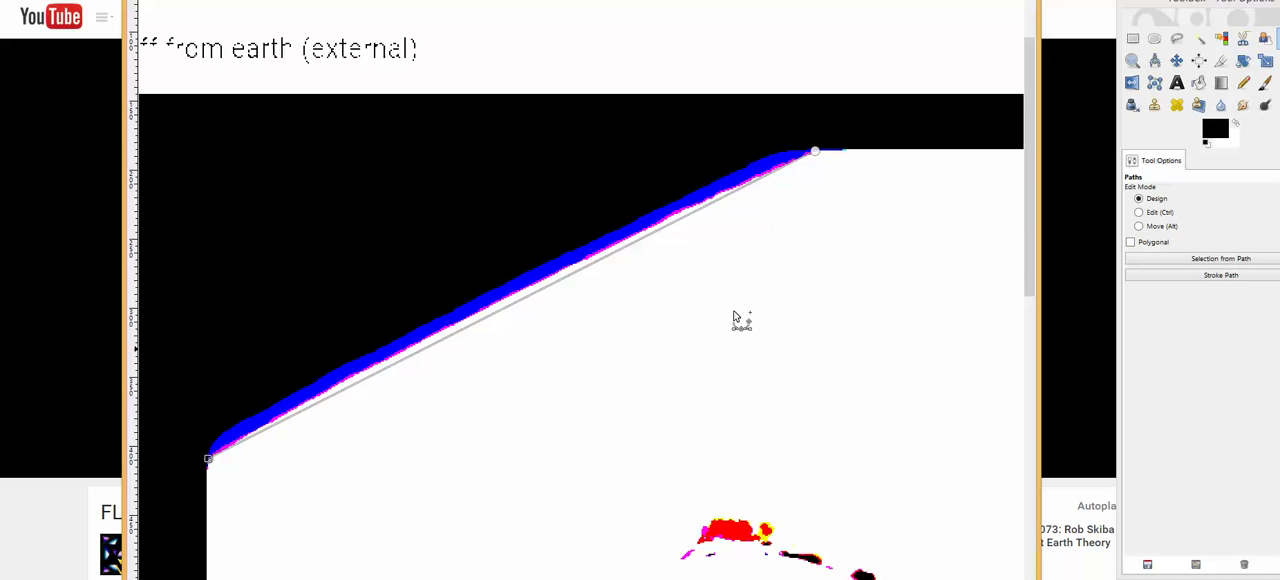
mouse_move(378, 370)
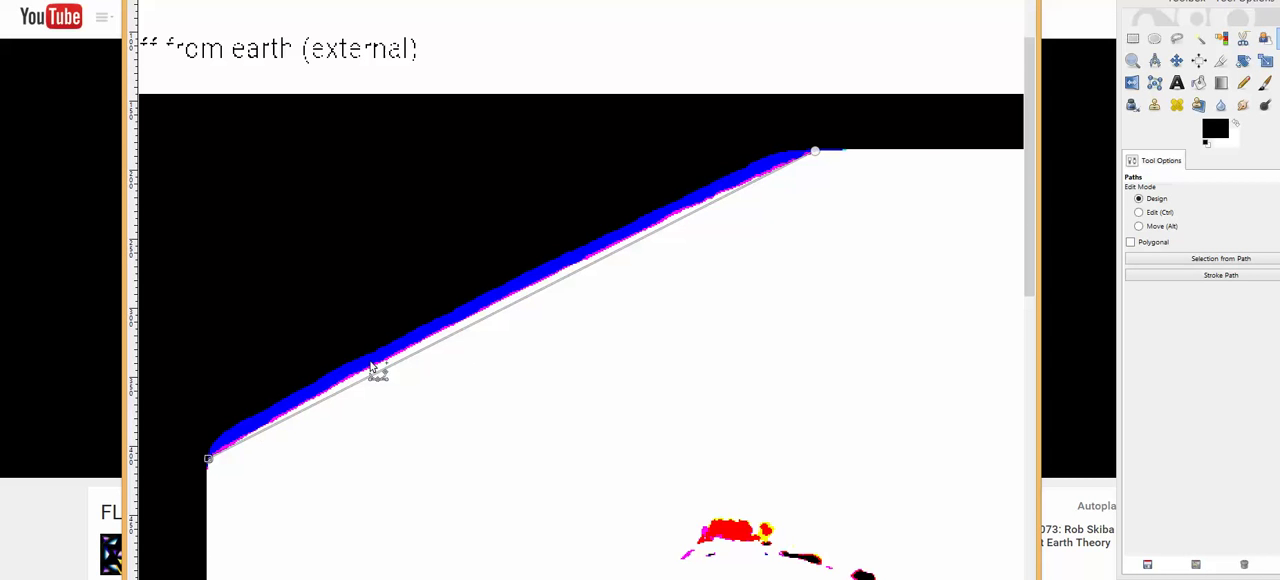
mouse_move(924, 160)
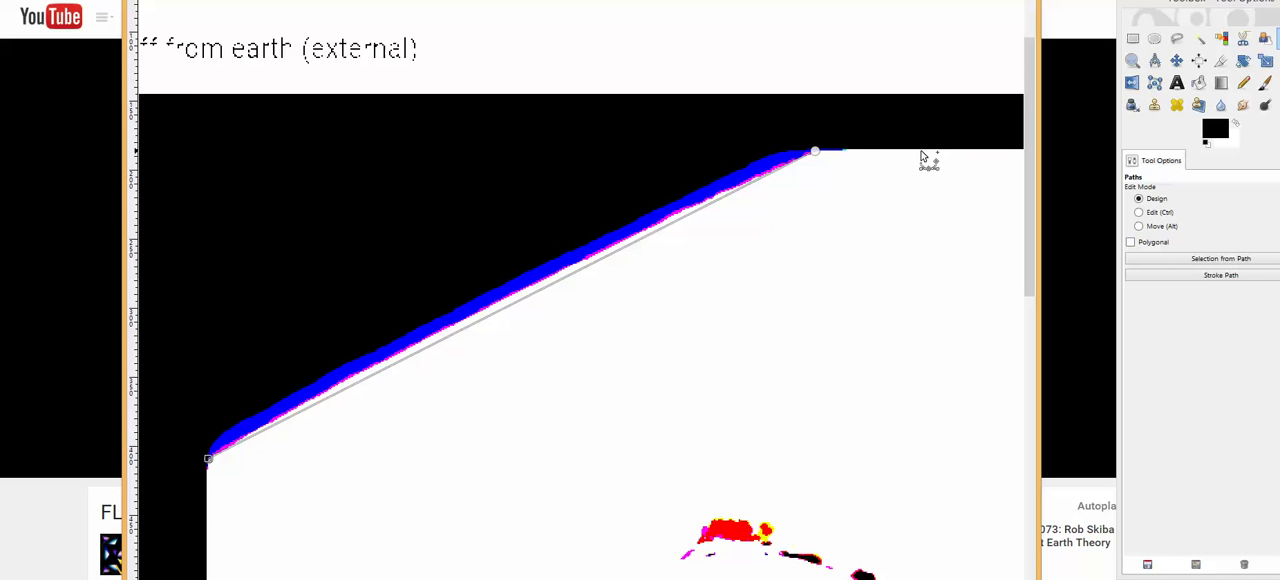
mouse_move(910, 190)
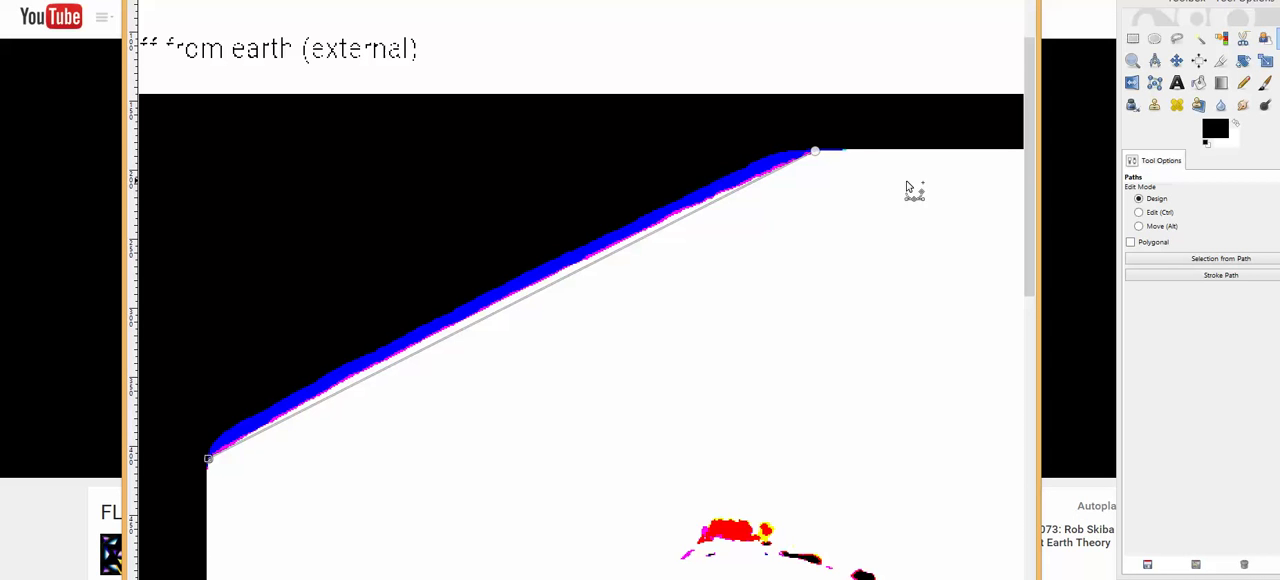
mouse_move(832, 164)
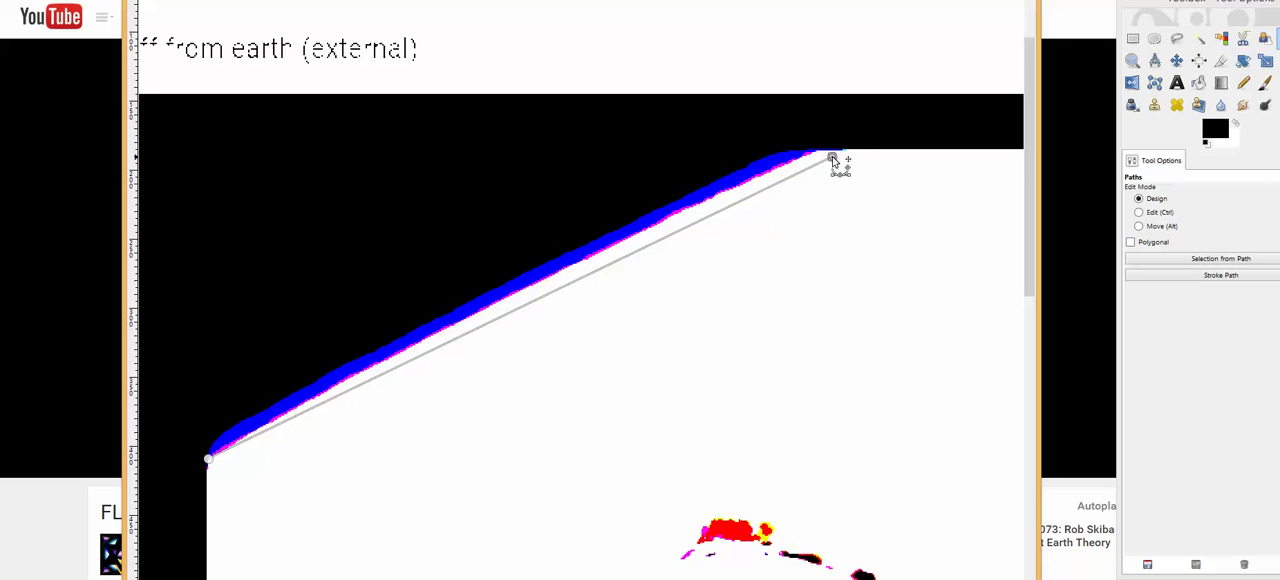
drag(832, 160, 816, 154)
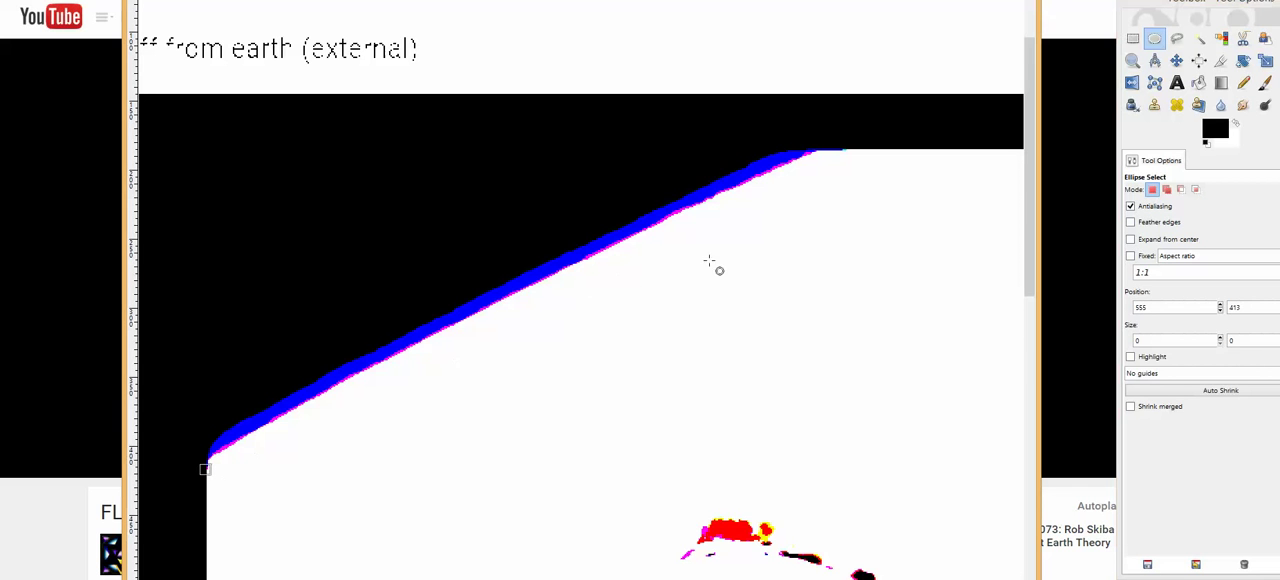
Draw a wide elliptical selection across the band, then clear it
drag(204, 468, 1002, 212)
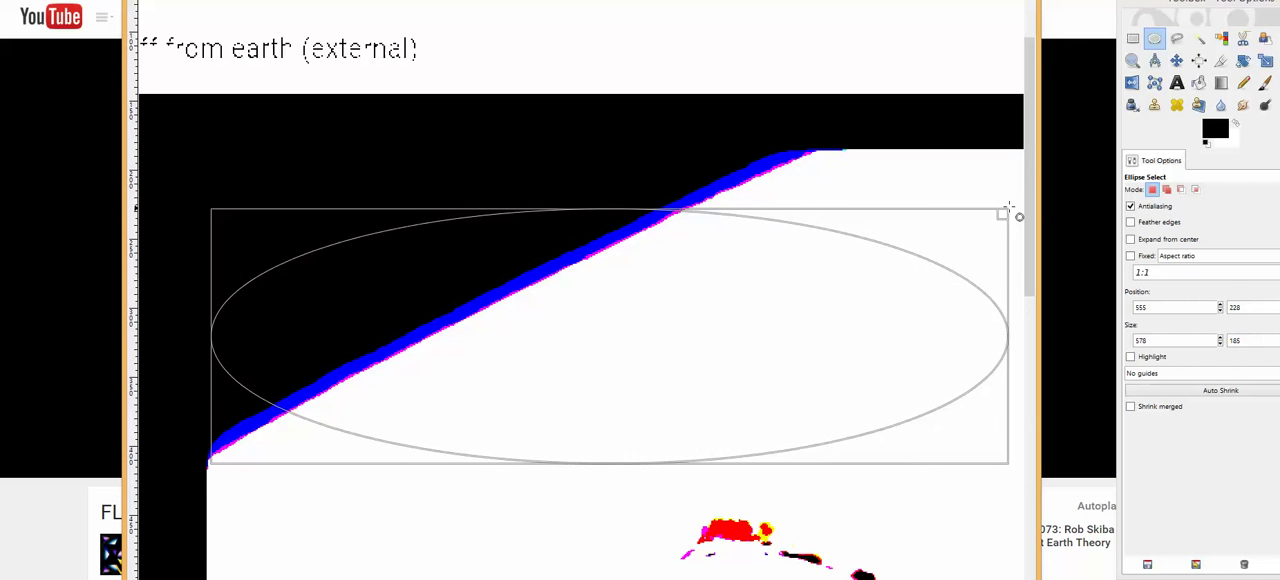
drag(1000, 212, 890, 136)
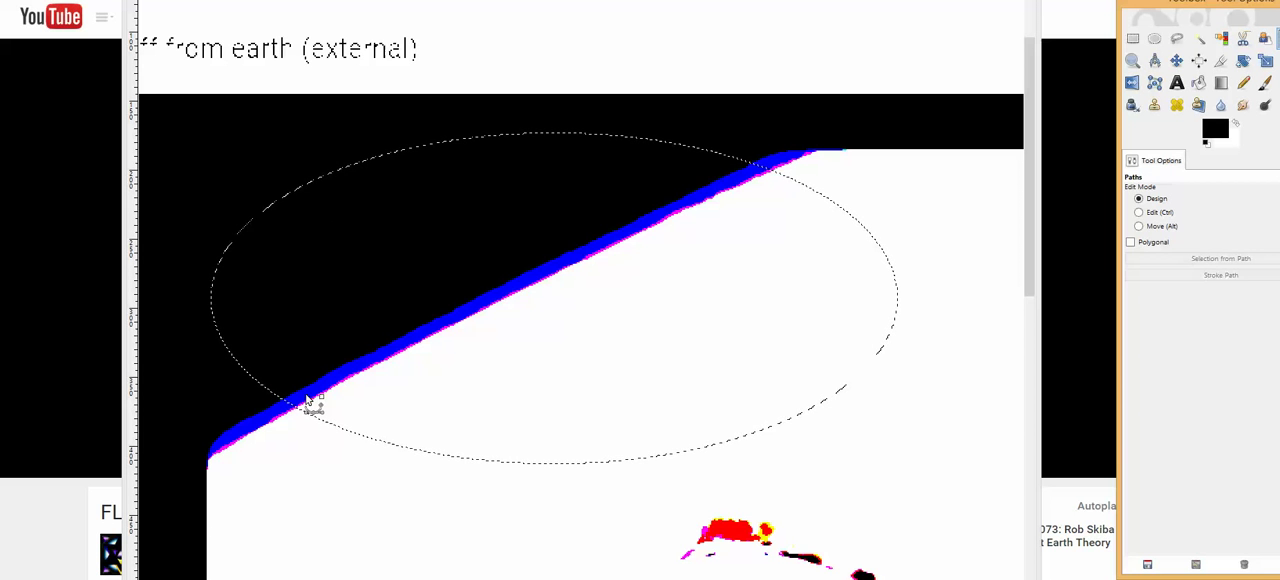
click(1176, 60)
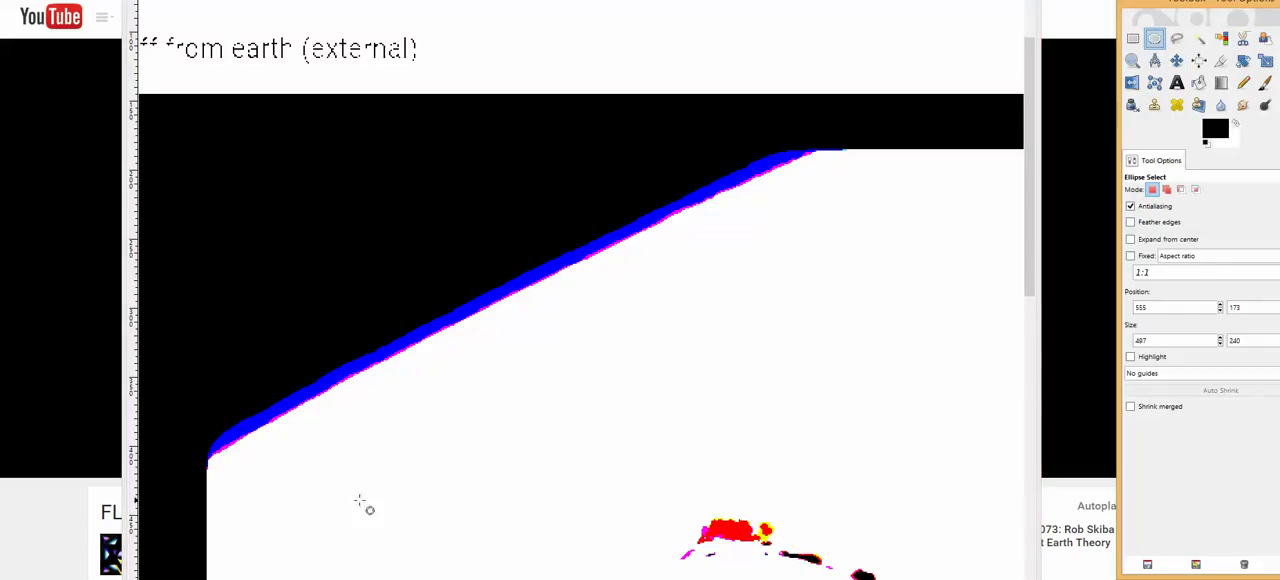
mouse_move(204, 450)
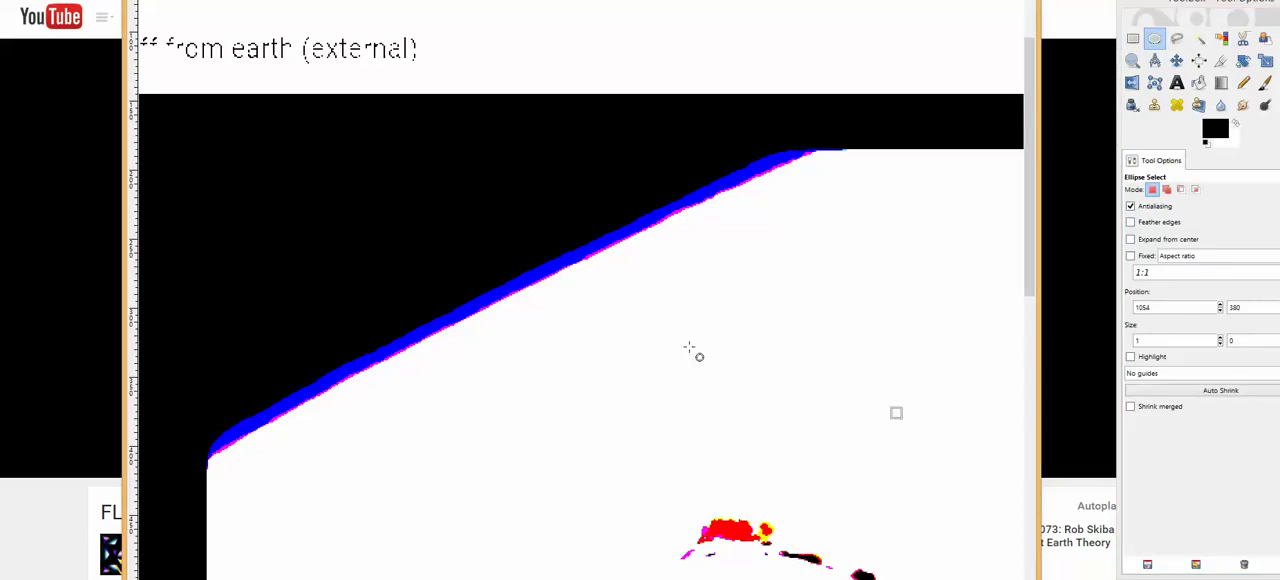
Draw a small circular selection and move it up against the blue band's lower edge
drag(758, 240, 898, 420)
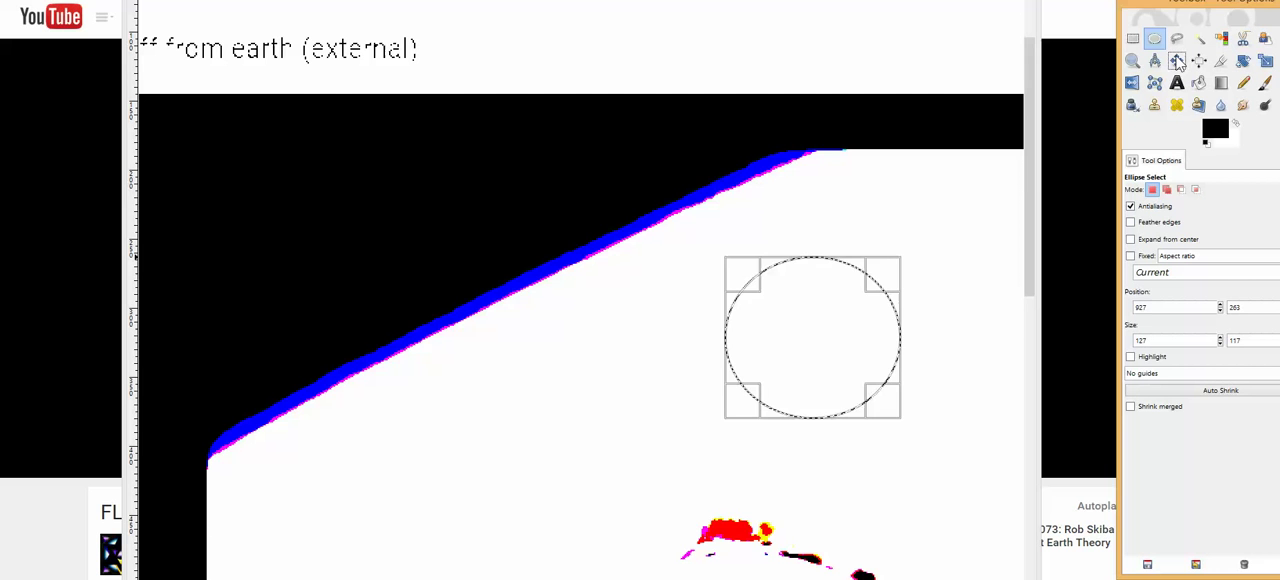
drag(812, 336, 500, 386)
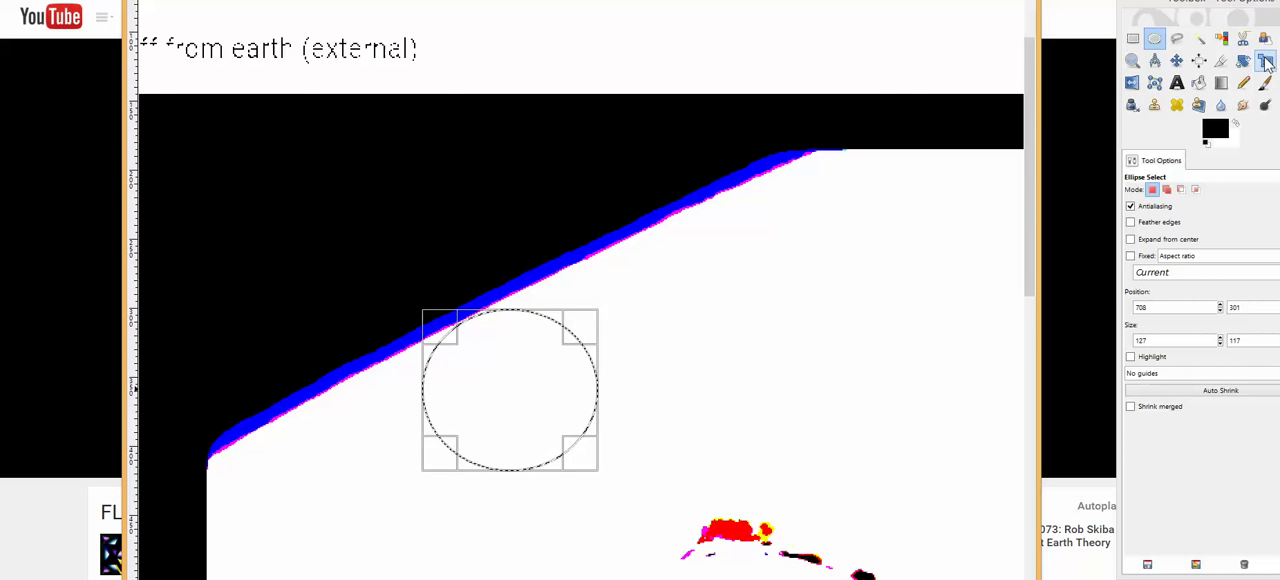
click(1264, 60)
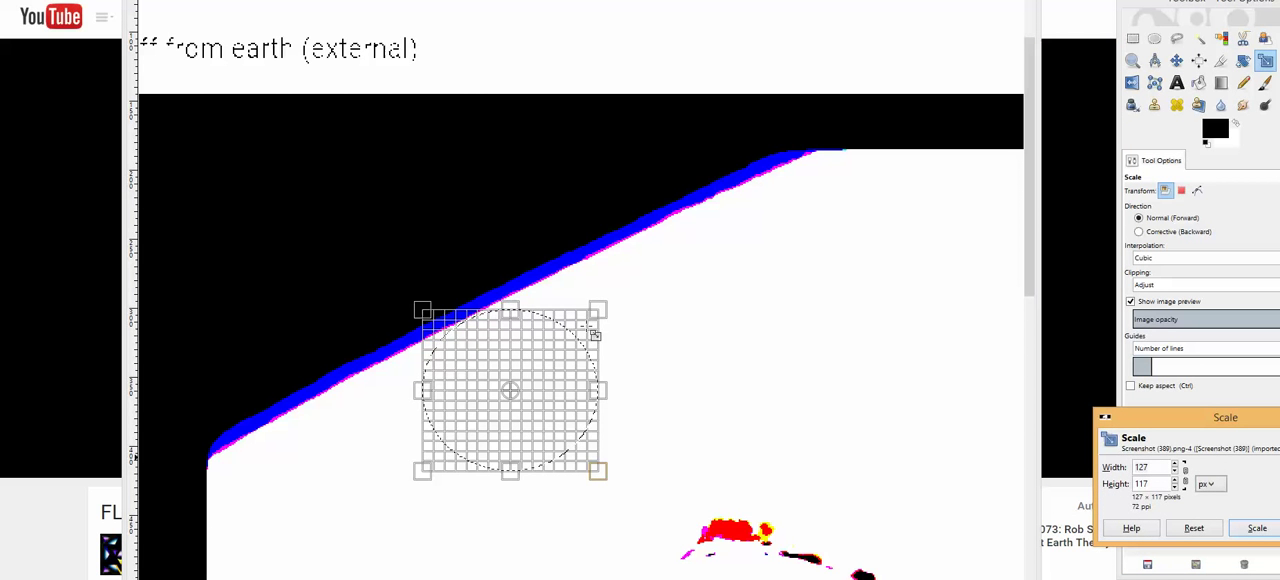
Start a scale transform on the round floating selection
drag(598, 472, 658, 472)
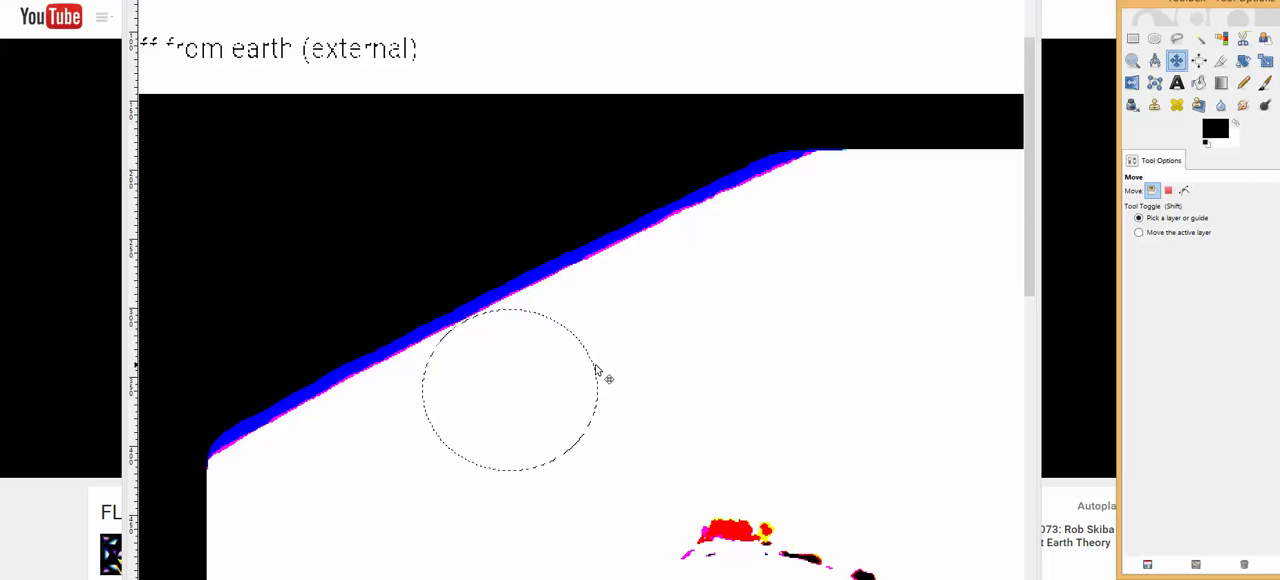
click(1264, 60)
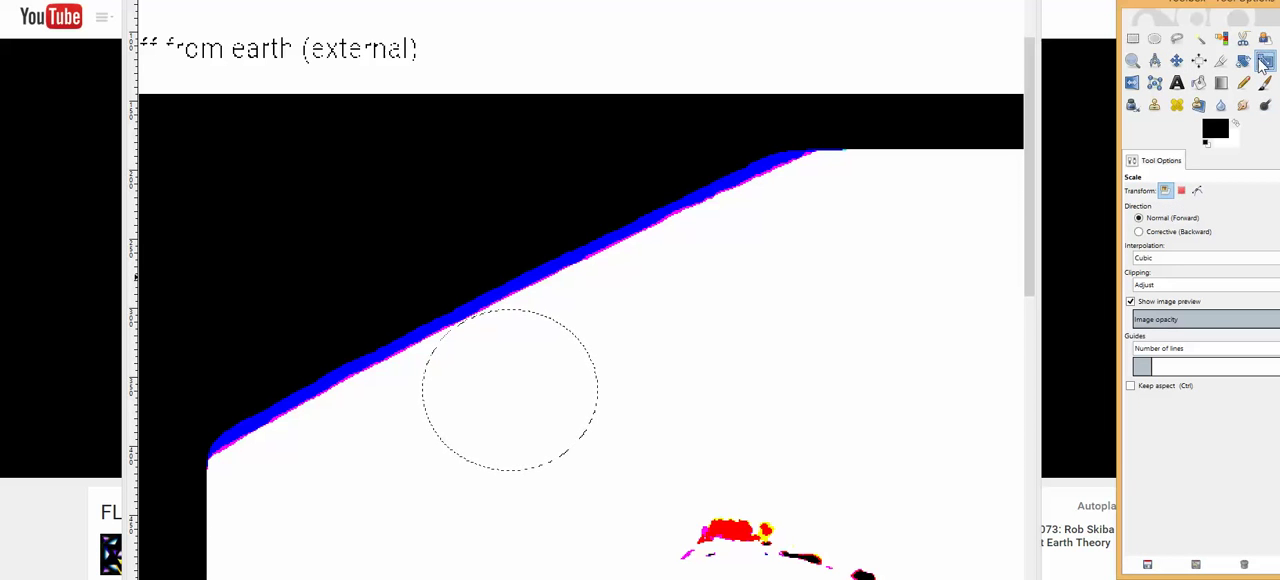
click(508, 390)
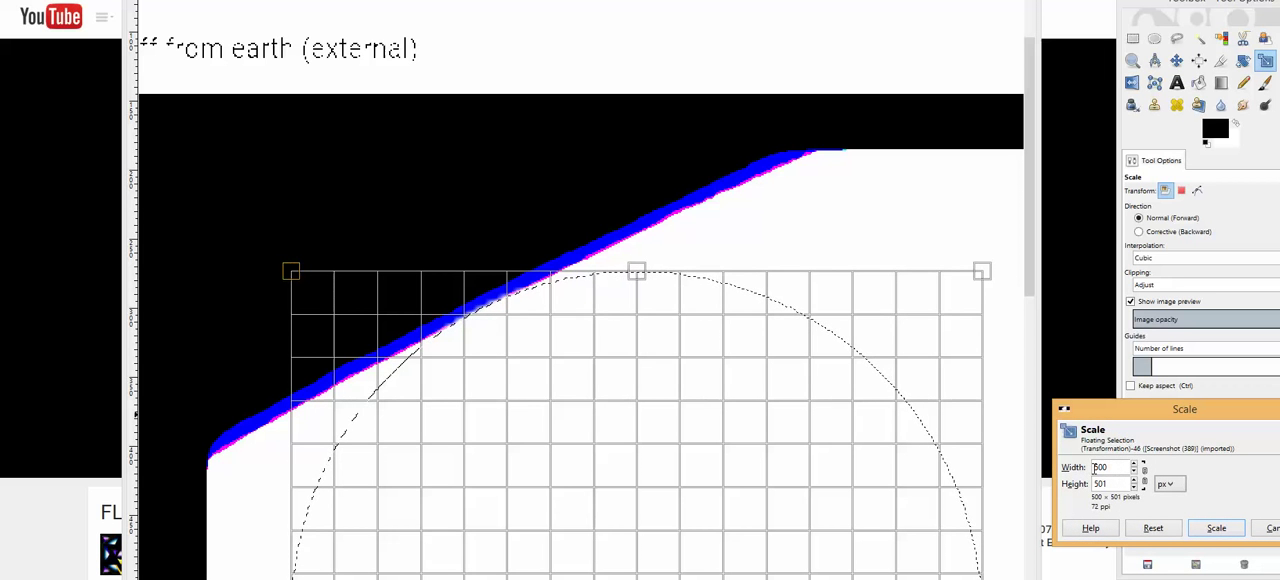
Set the Scale dialog width and height to 1500 pixels for the circle
text(180)
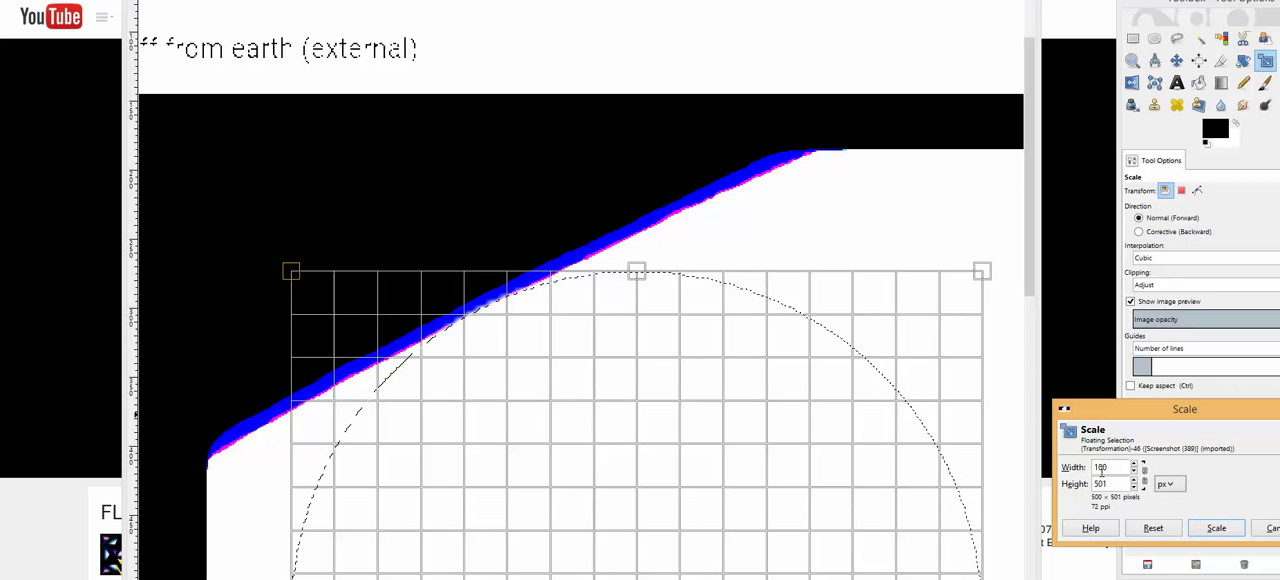
text(1050)
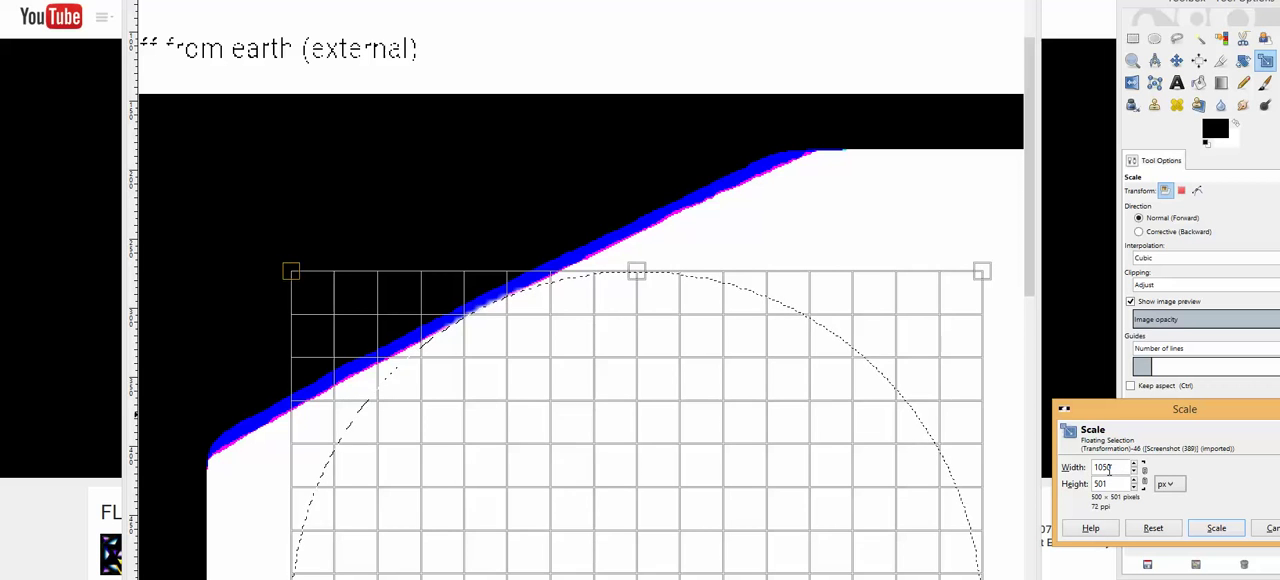
text(1)
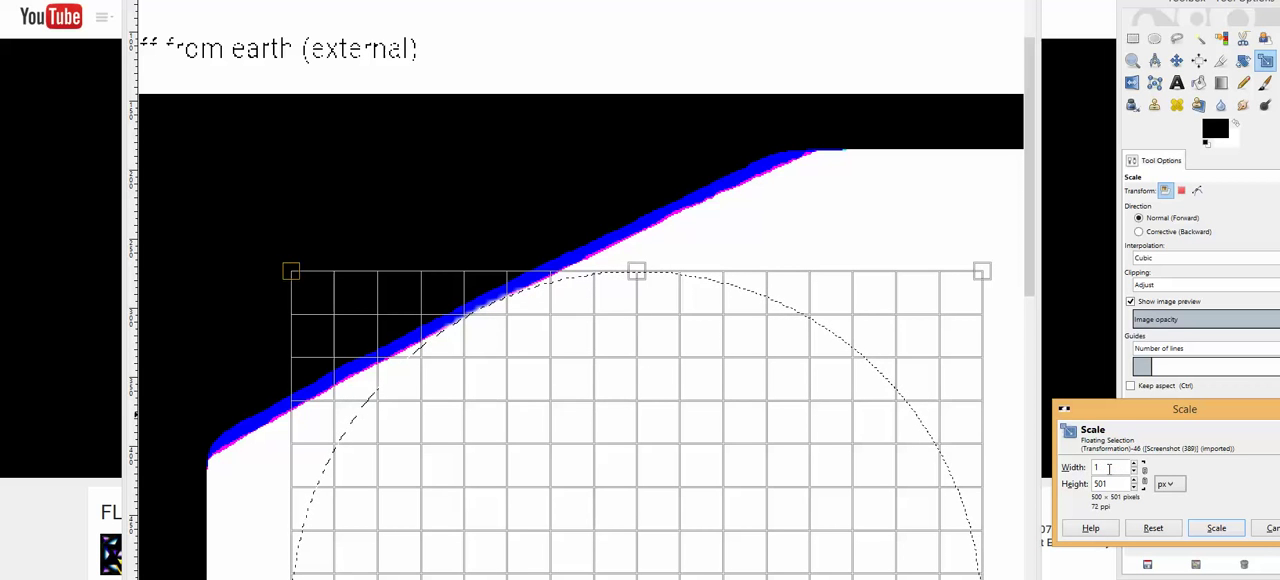
text(1500)
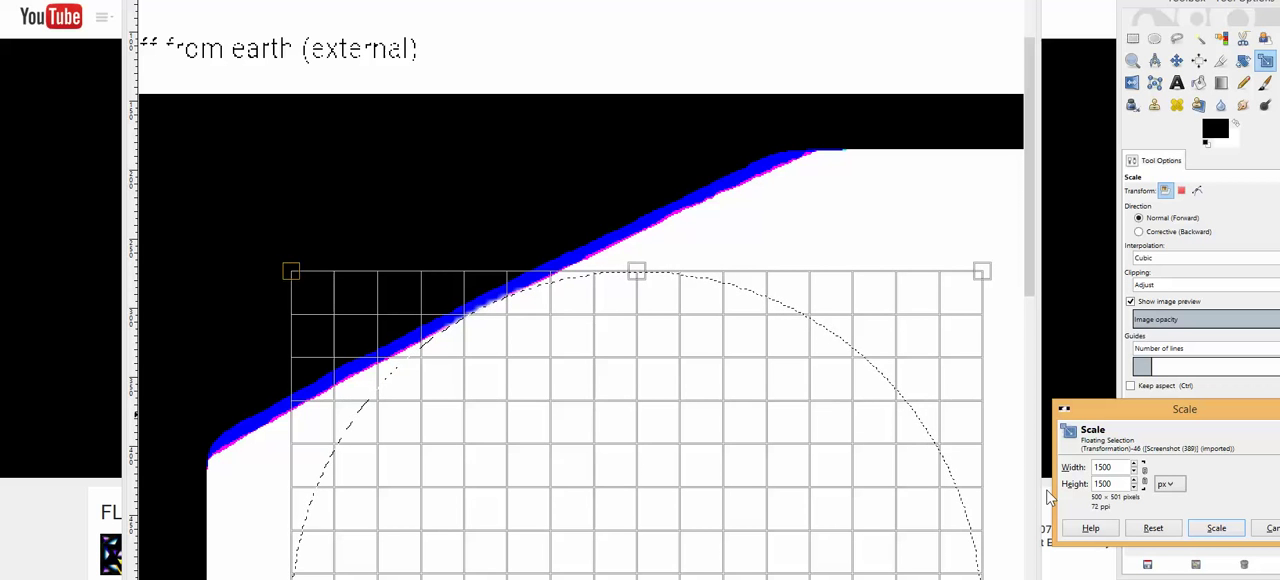
click(1216, 528)
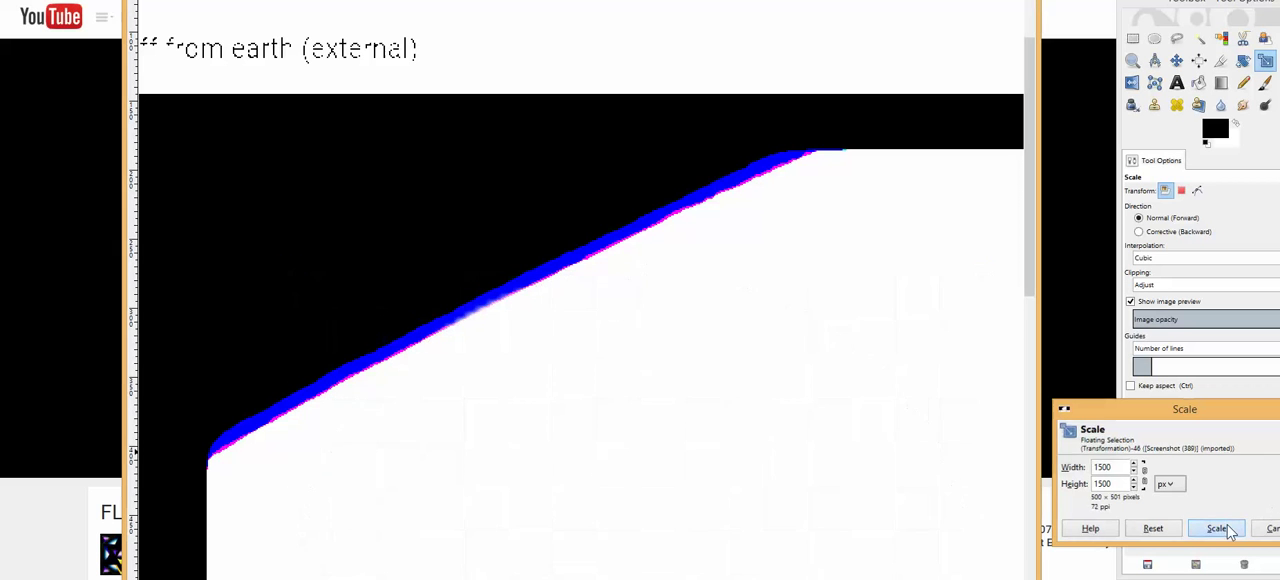
click(1216, 528)
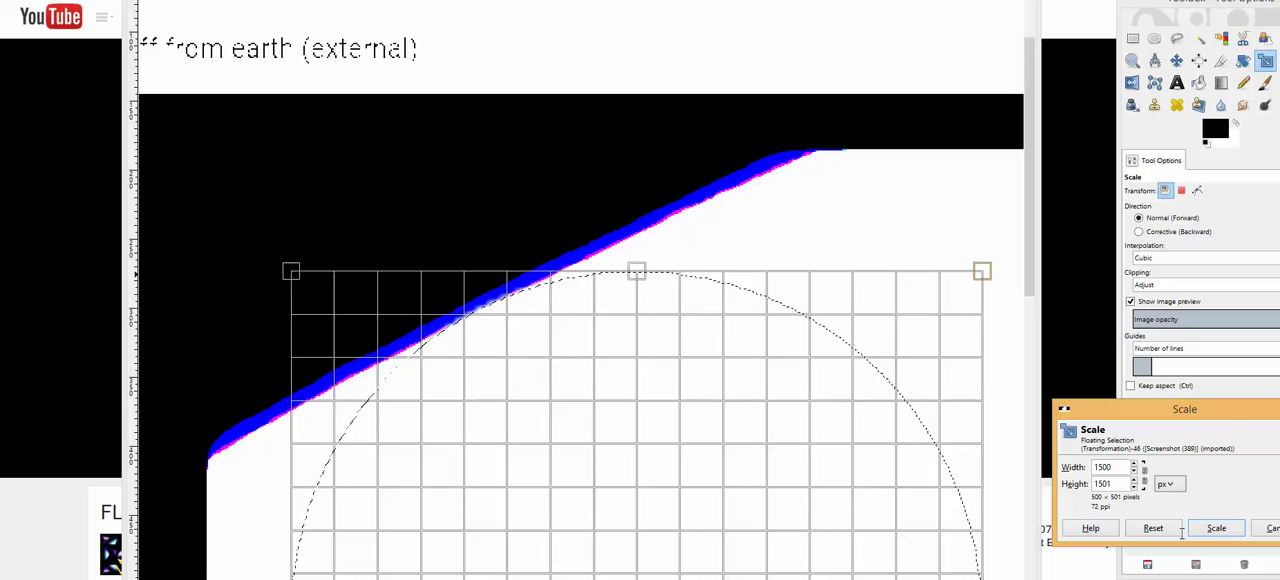
drag(1184, 408, 1070, 340)
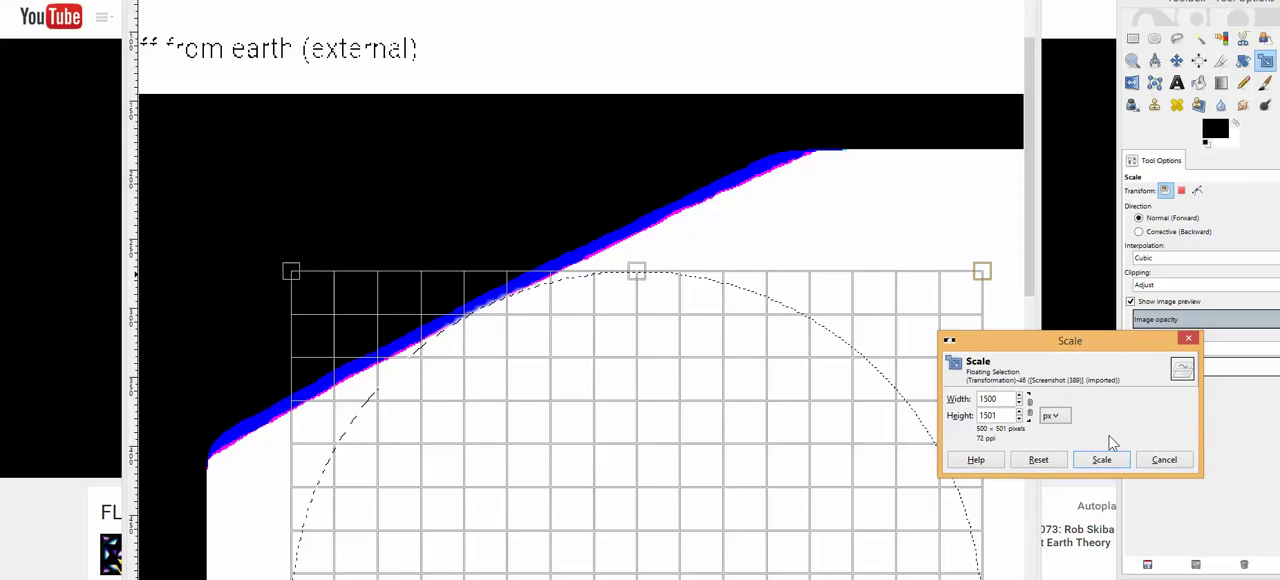
Apply the scale and enlarge the circle further to about 1338 by 1341 pixels past the horizon
click(1100, 460)
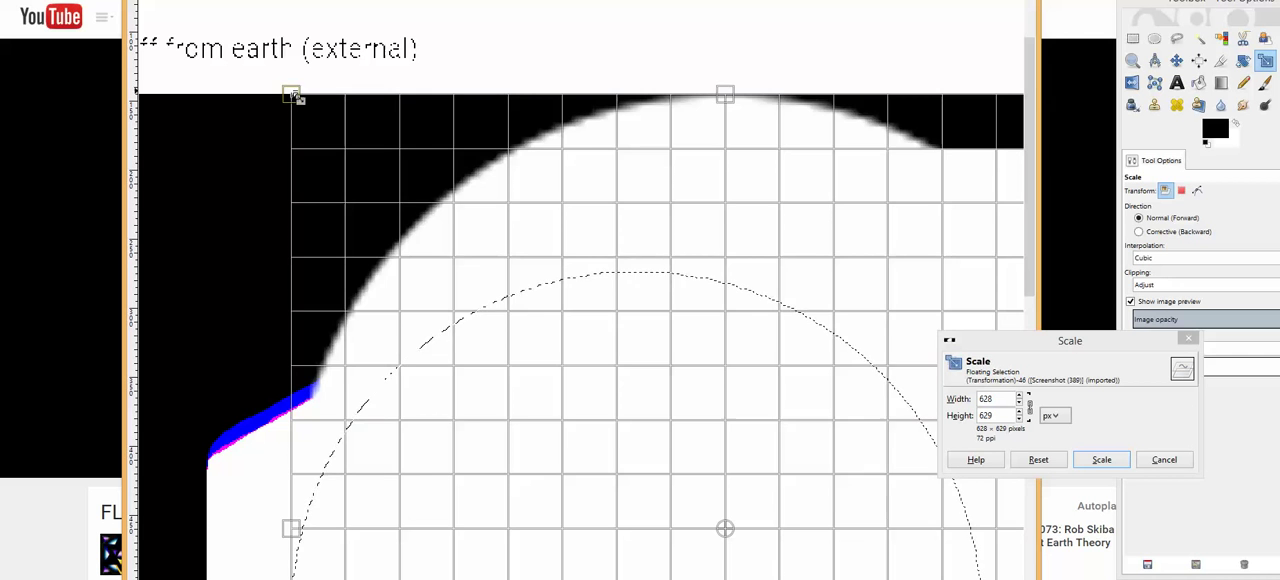
drag(292, 96, 322, 124)
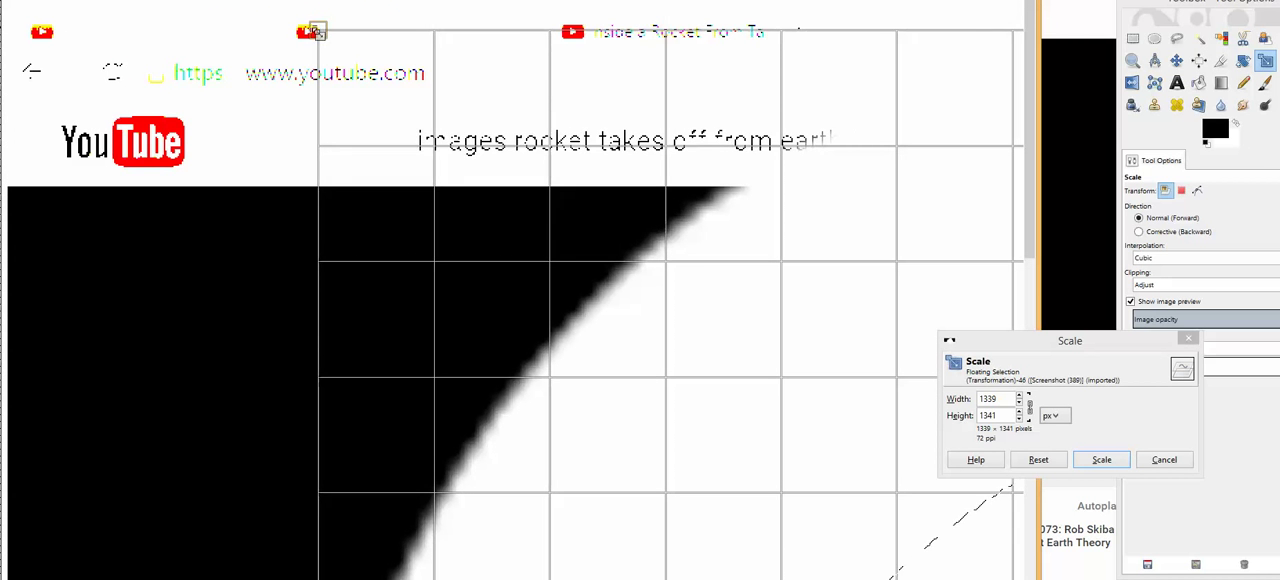
click(1100, 460)
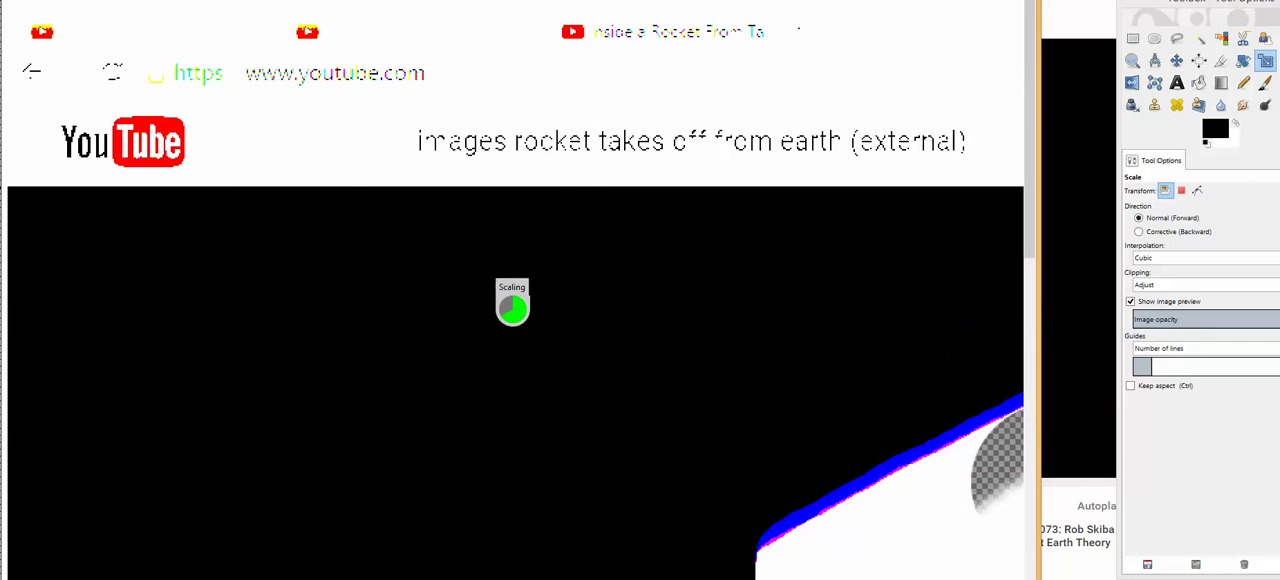
Move the GIMP image window down so the paused YouTube video behind it is visible
click(1176, 60)
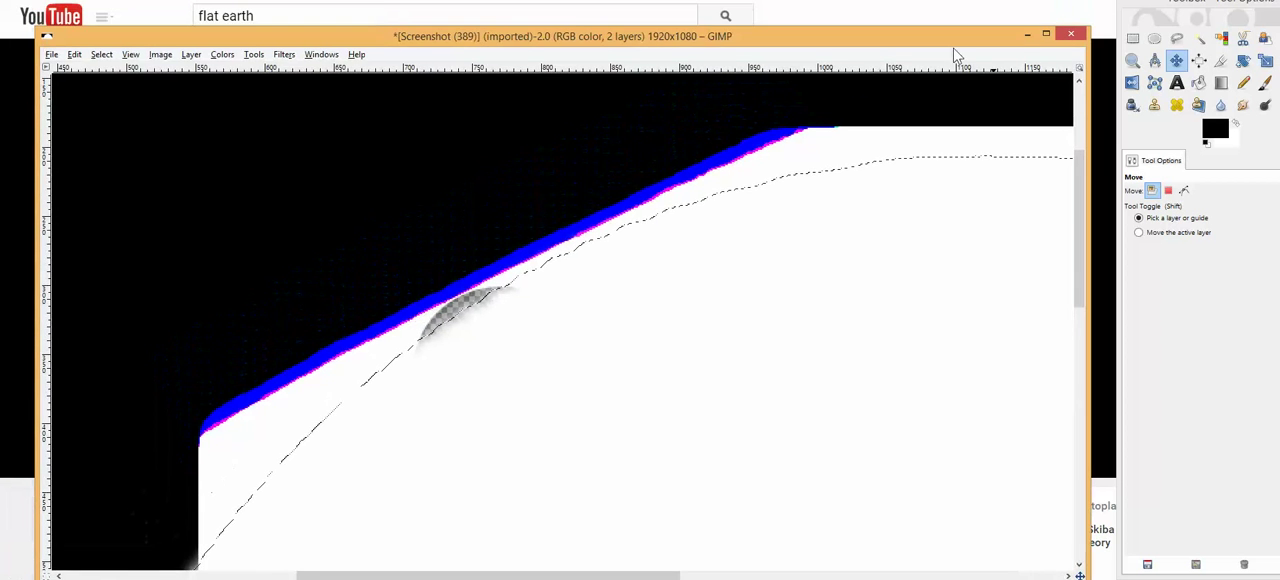
drag(560, 36, 576, 252)
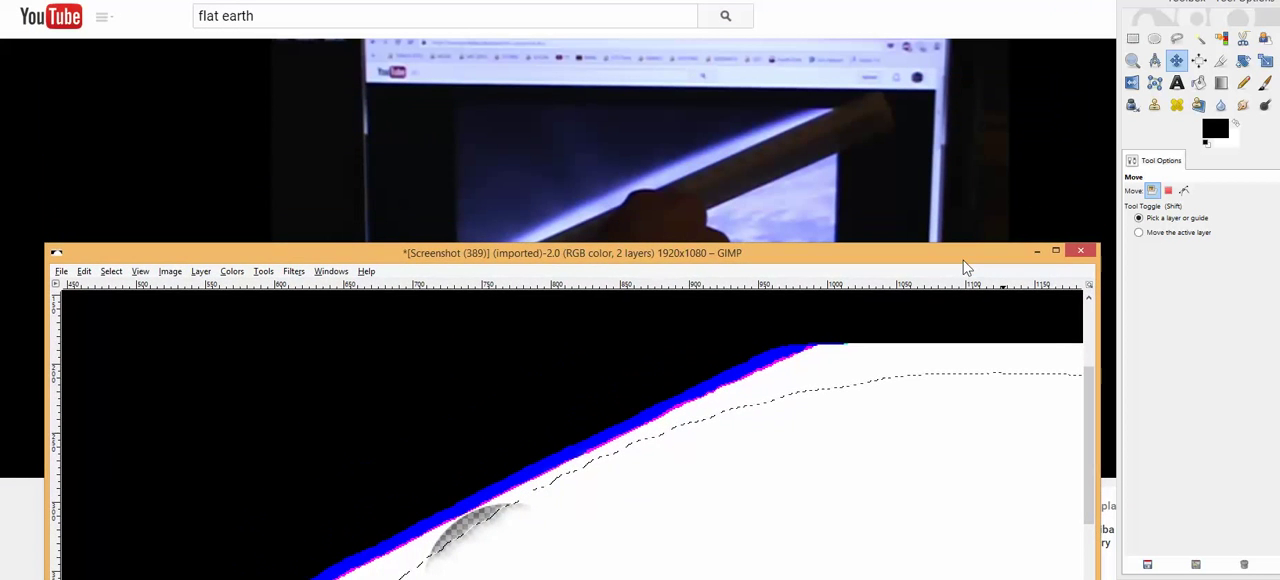
drag(576, 252, 590, 264)
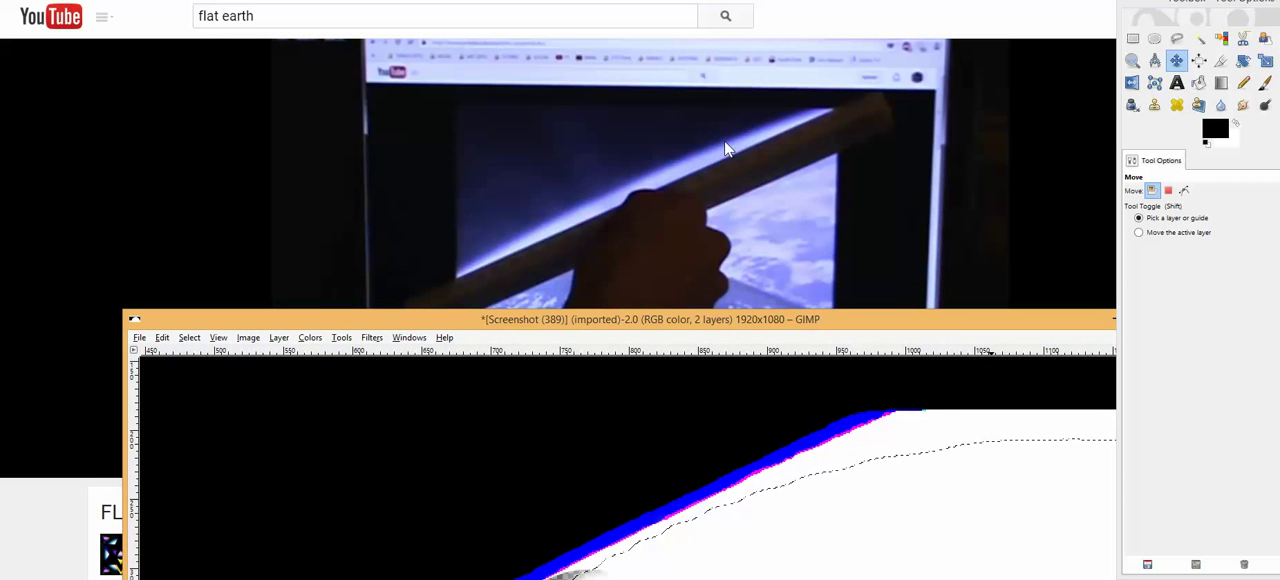
mouse_move(390, 562)
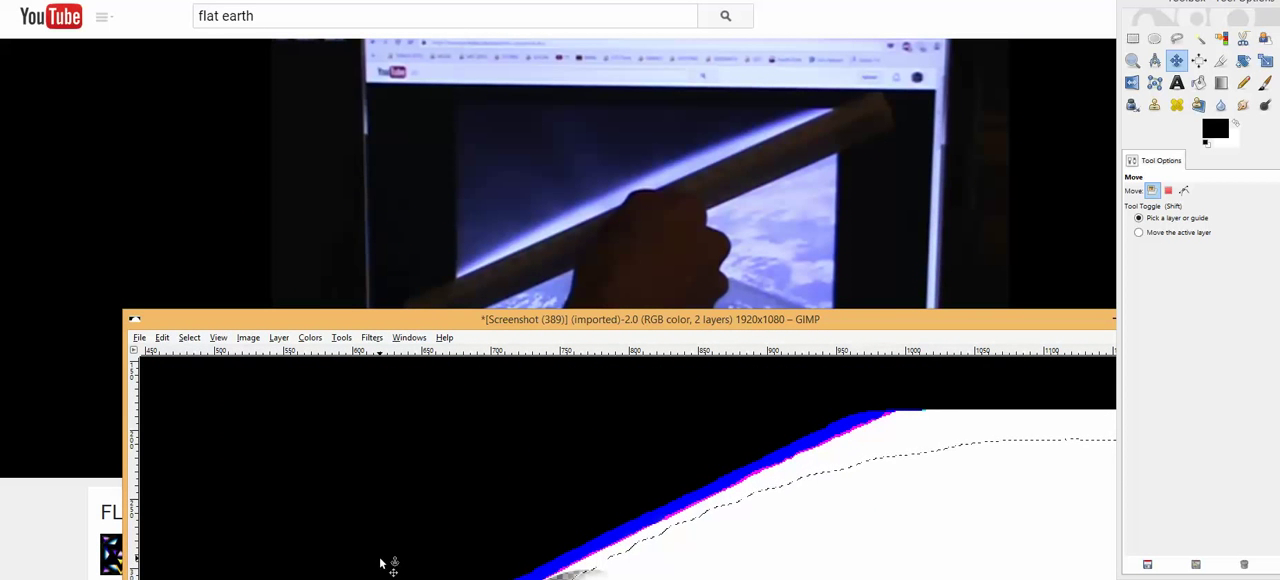
mouse_move(936, 144)
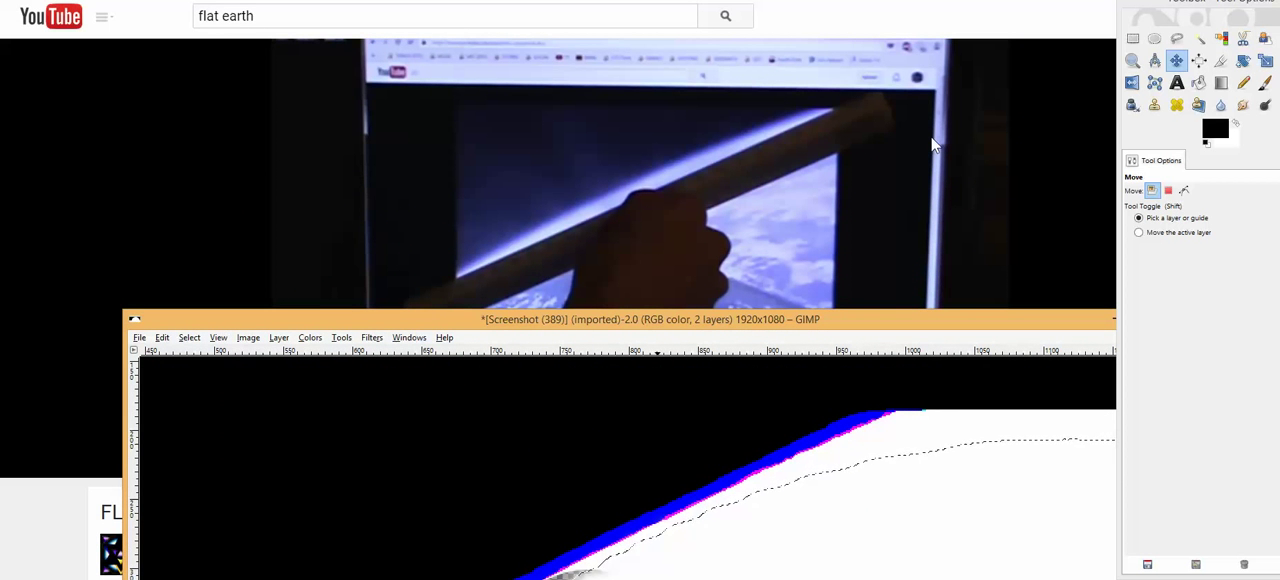
mouse_move(870, 336)
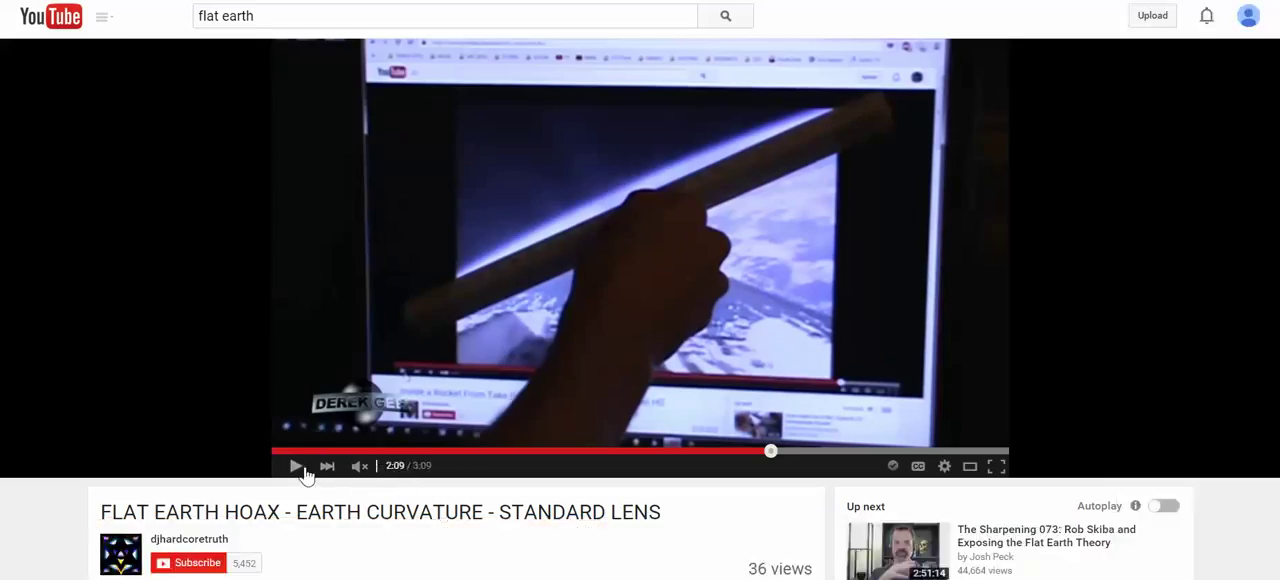
Seek the curvature video back to about 1:32 and replay the tube-against-horizon shot
click(296, 464)
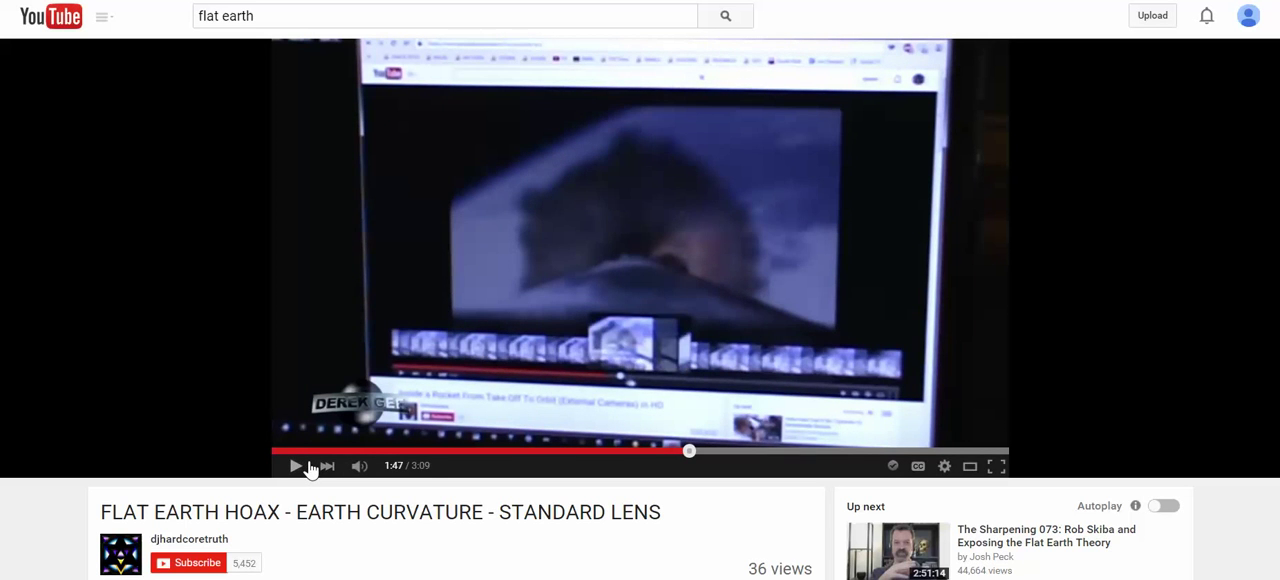
click(630, 452)
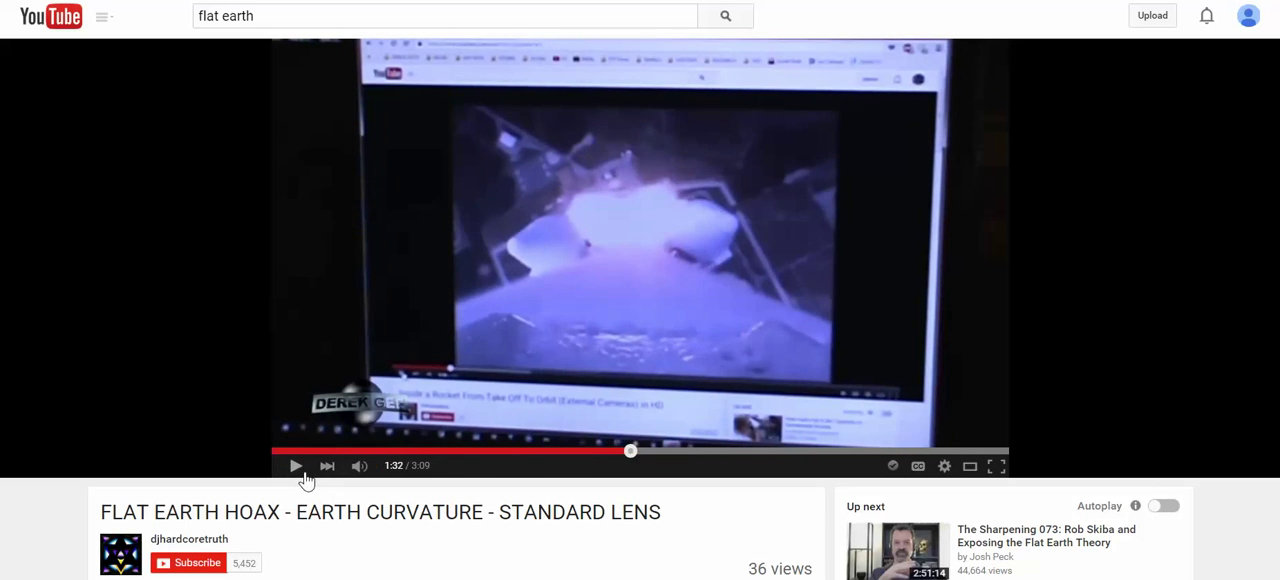
click(296, 466)
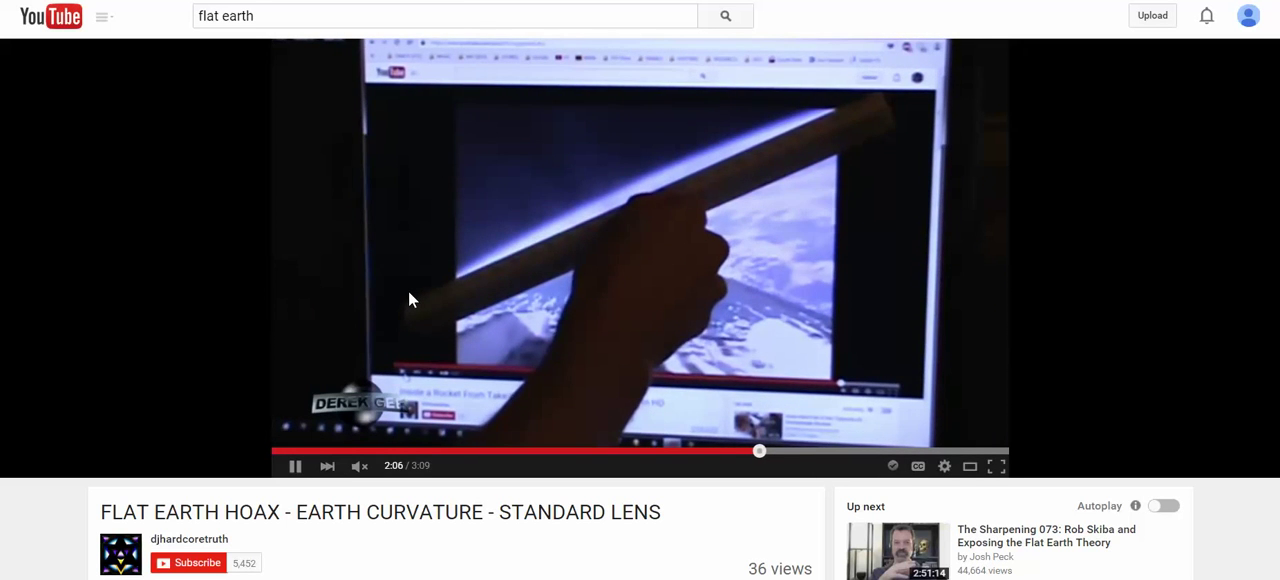
mouse_move(738, 258)
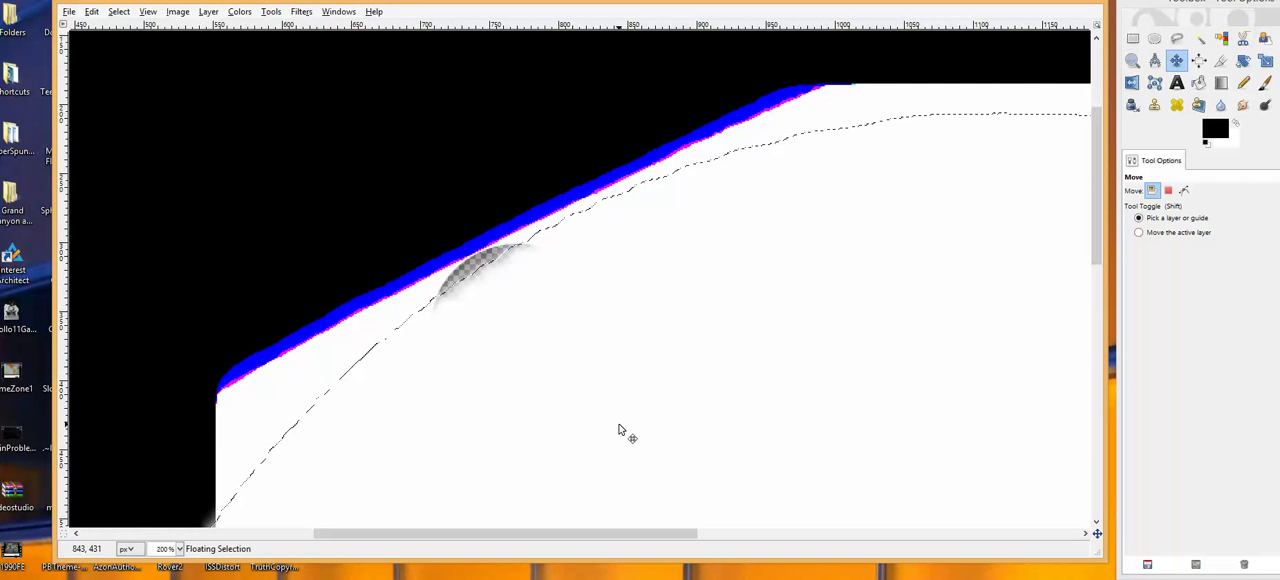
mouse_move(840, 164)
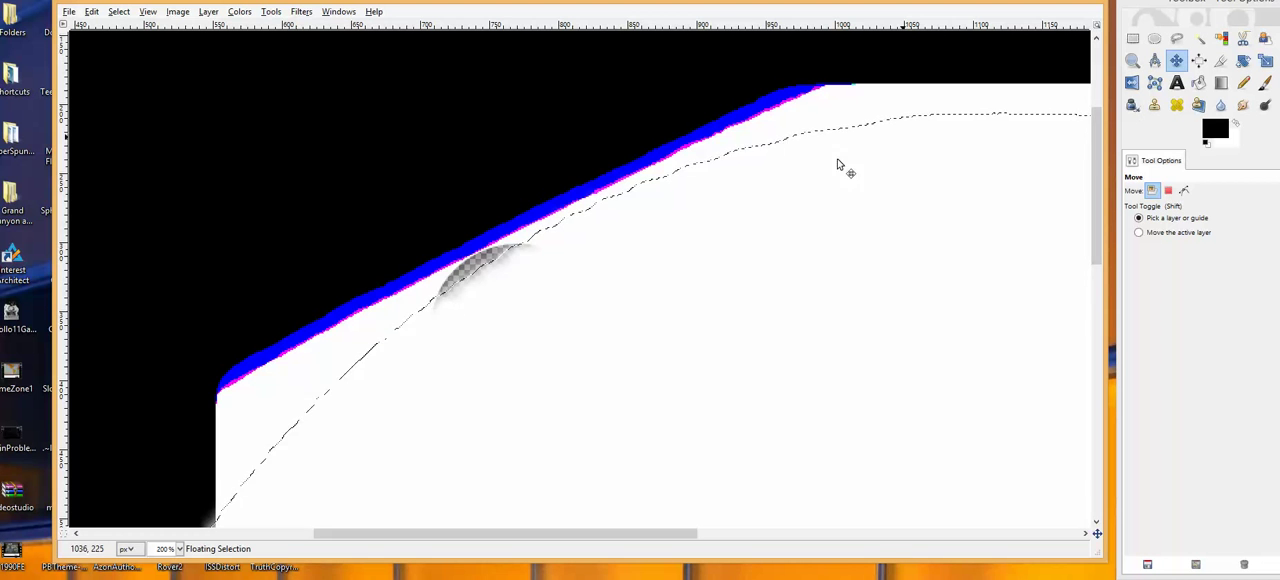
Lay a straight path along the blue band between its two ends, then leave the Select and Edit menus unchanged
drag(840, 164, 740, 236)
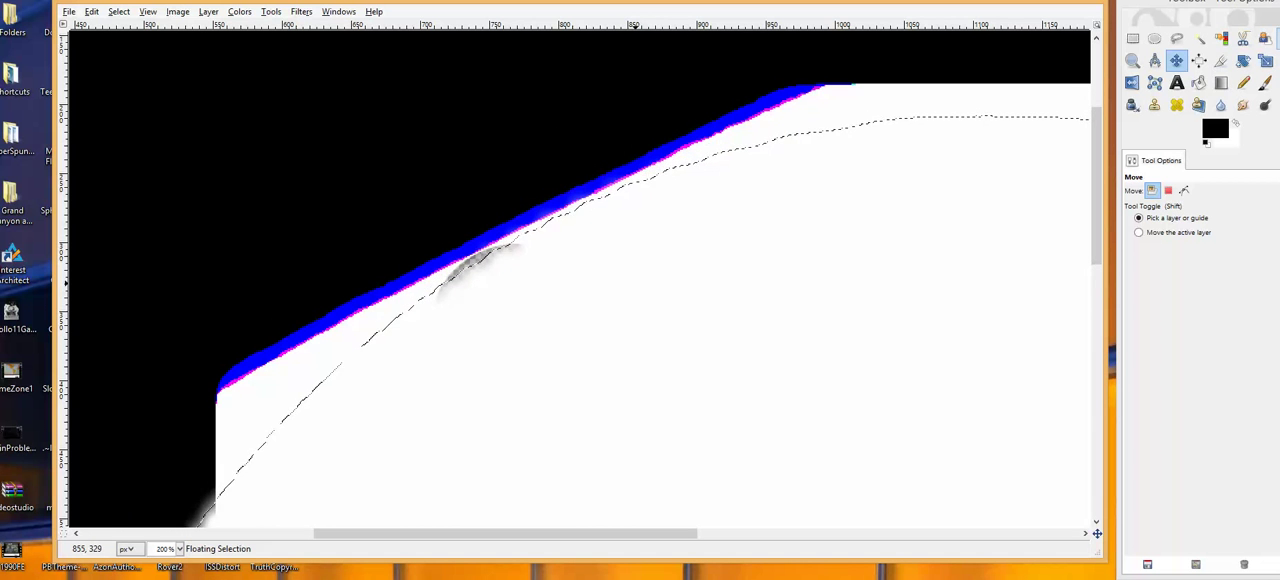
click(1176, 60)
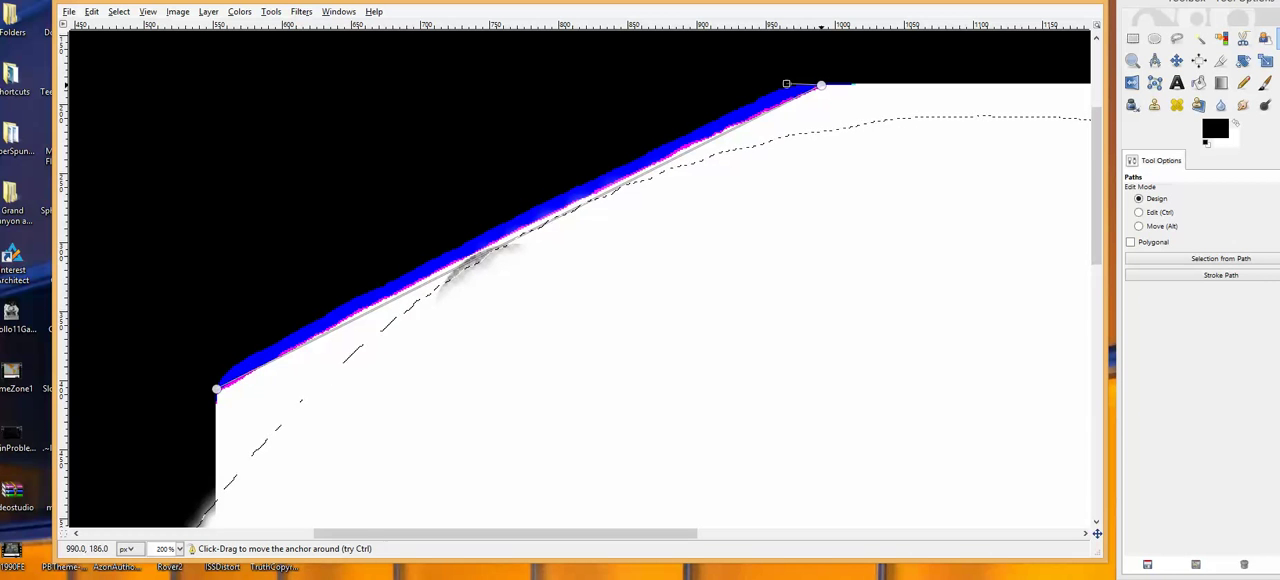
click(120, 12)
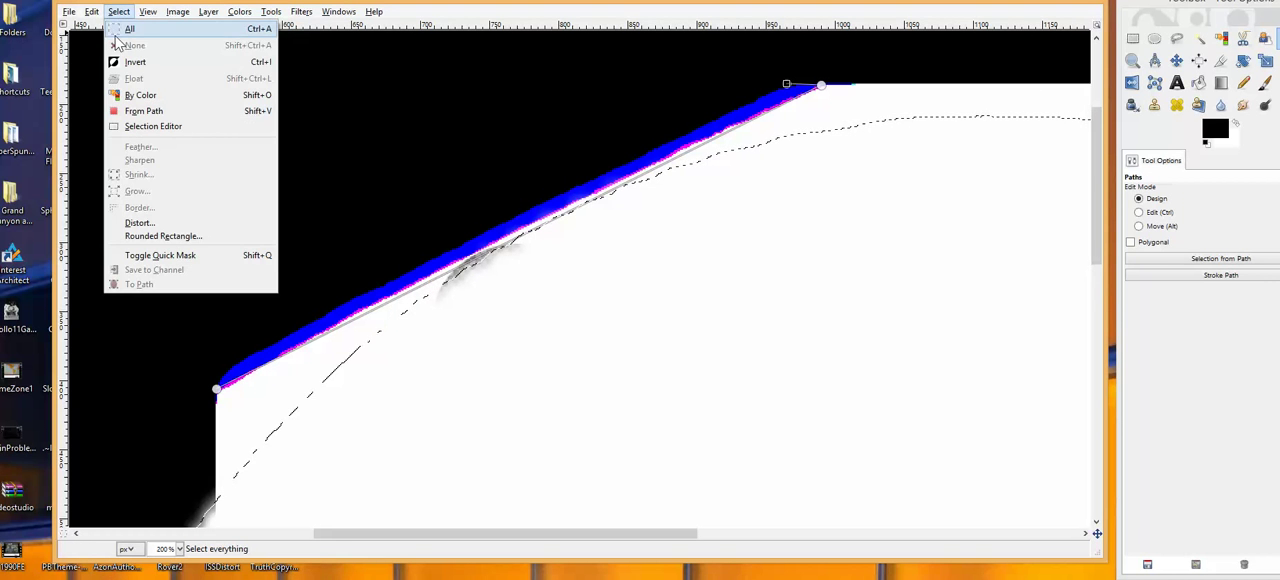
click(92, 12)
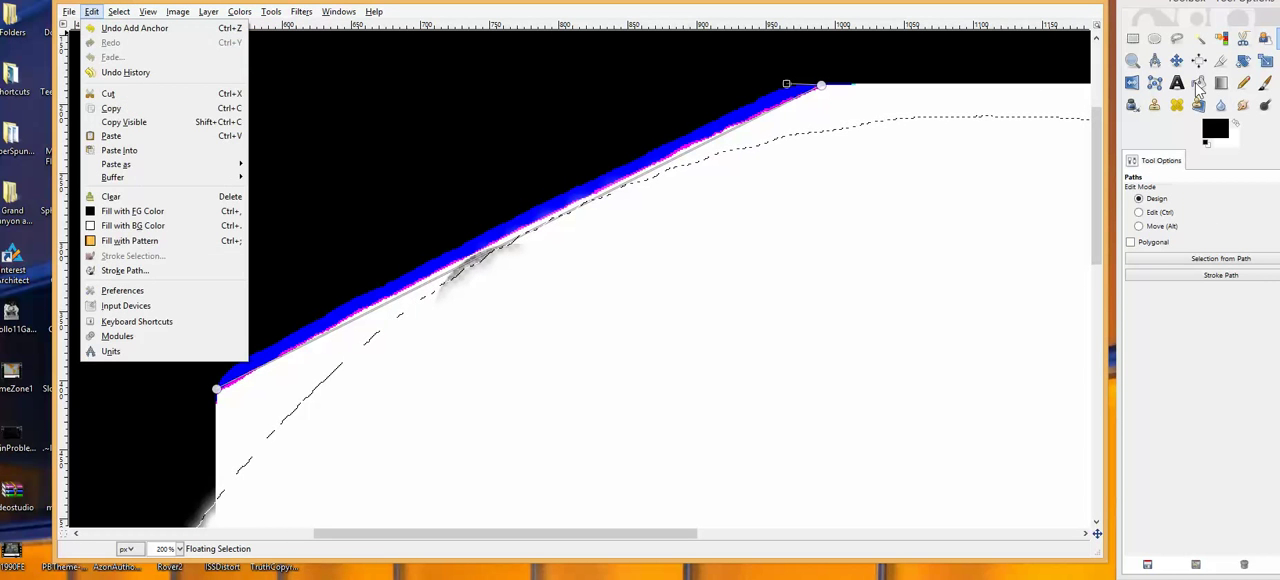
click(1200, 62)
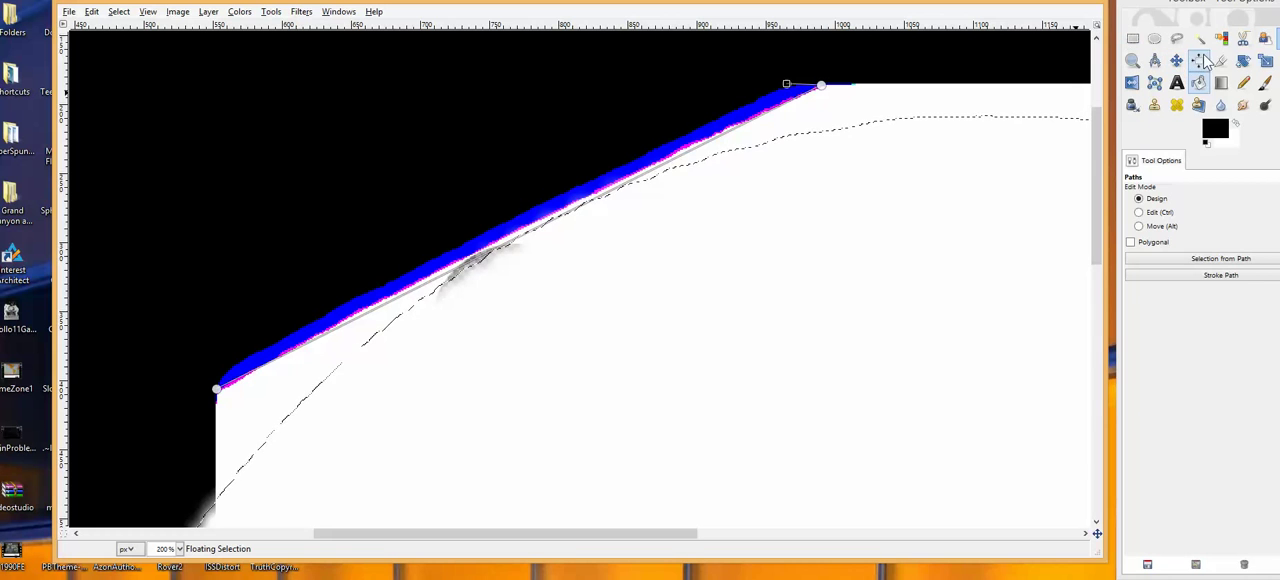
click(1220, 60)
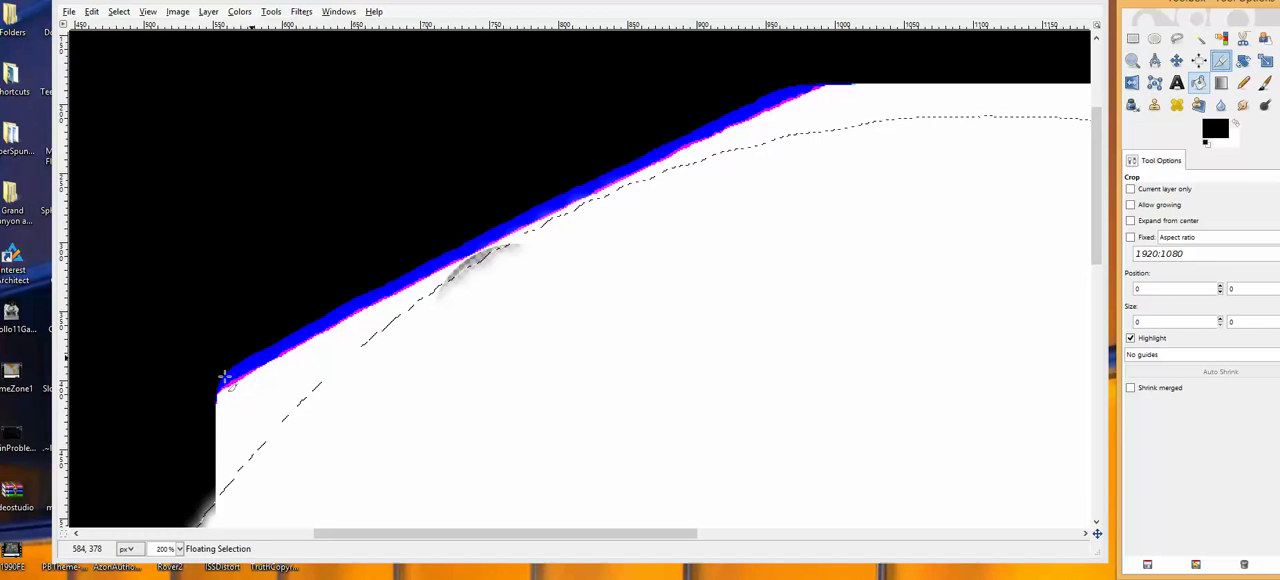
mouse_move(236, 396)
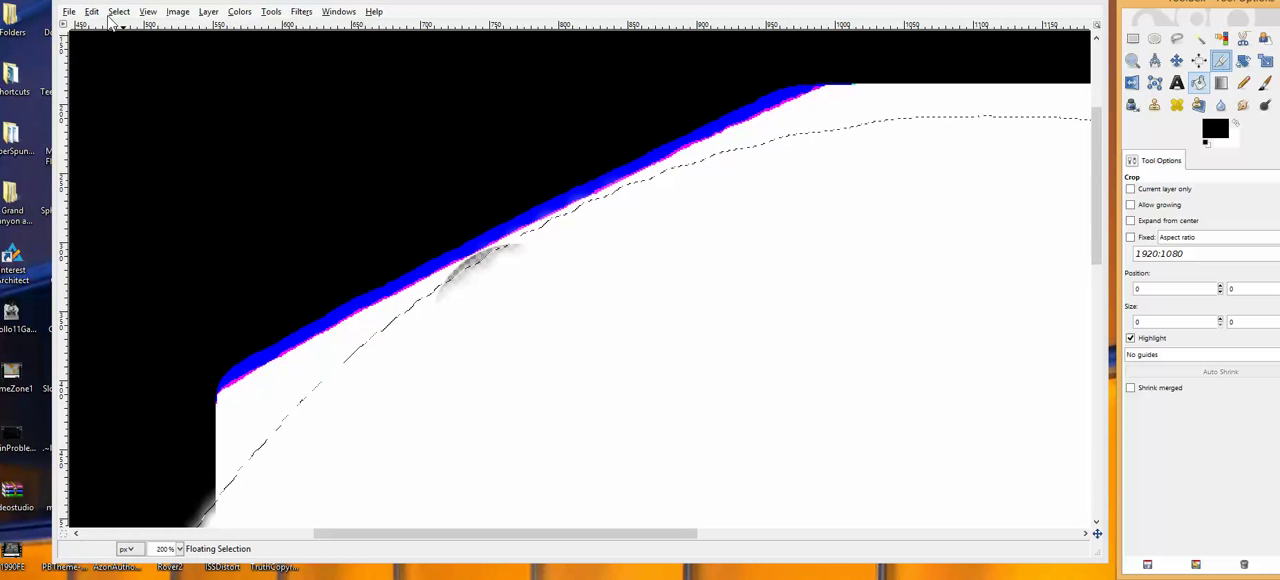
Show the blue band with the Crop tool active so the straight path is no longer drawn over it
click(92, 12)
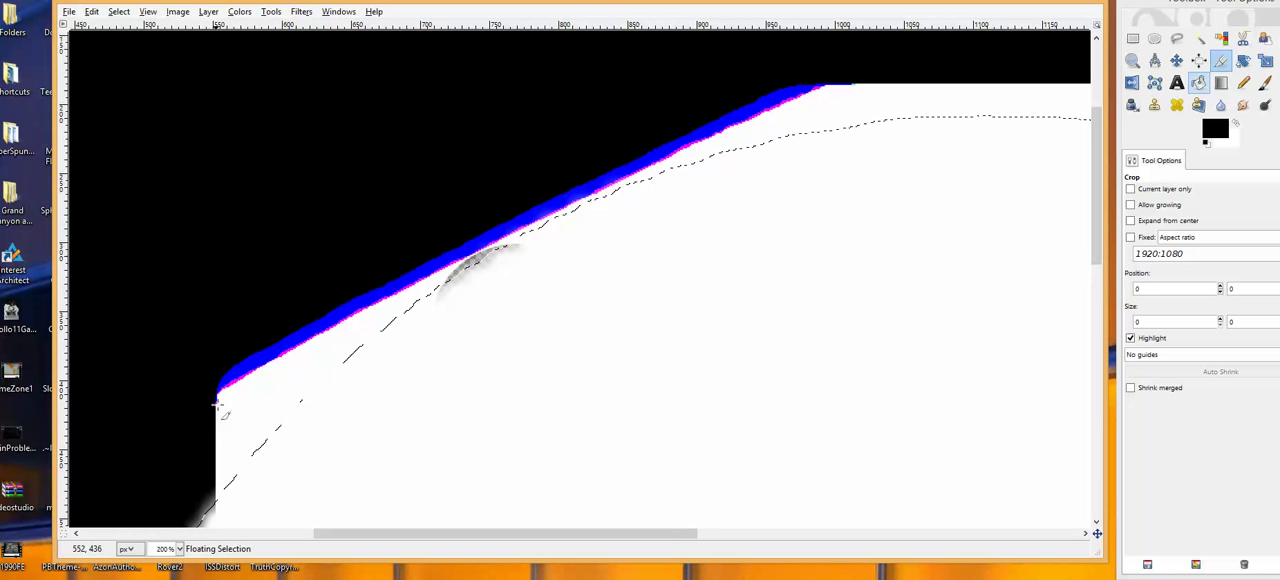
mouse_move(204, 432)
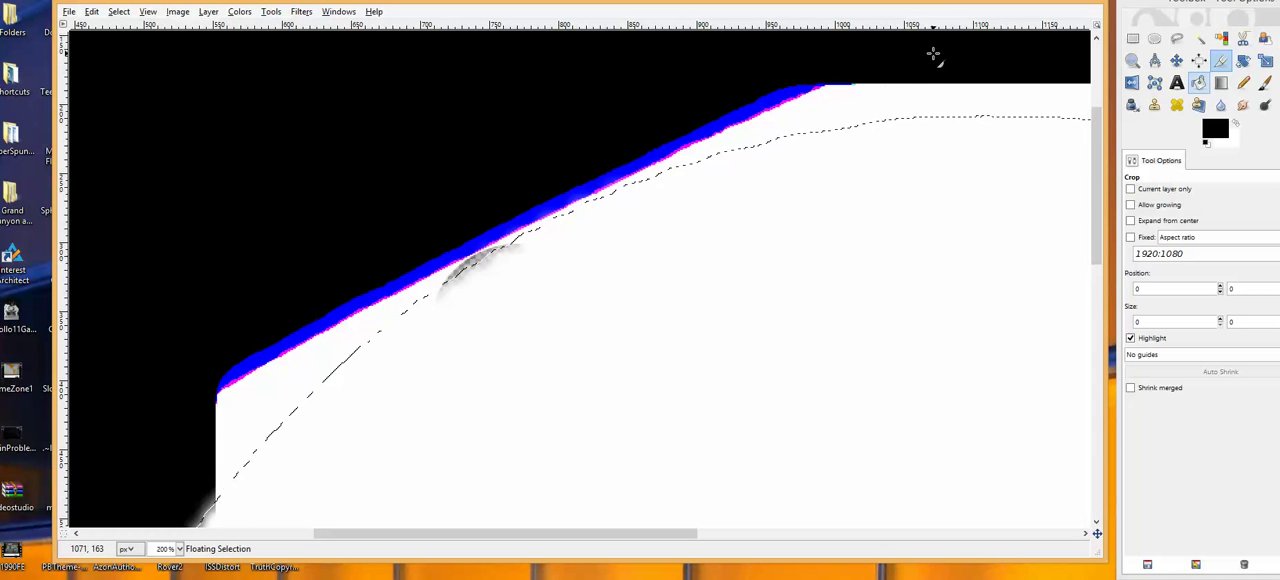
mouse_move(884, 72)
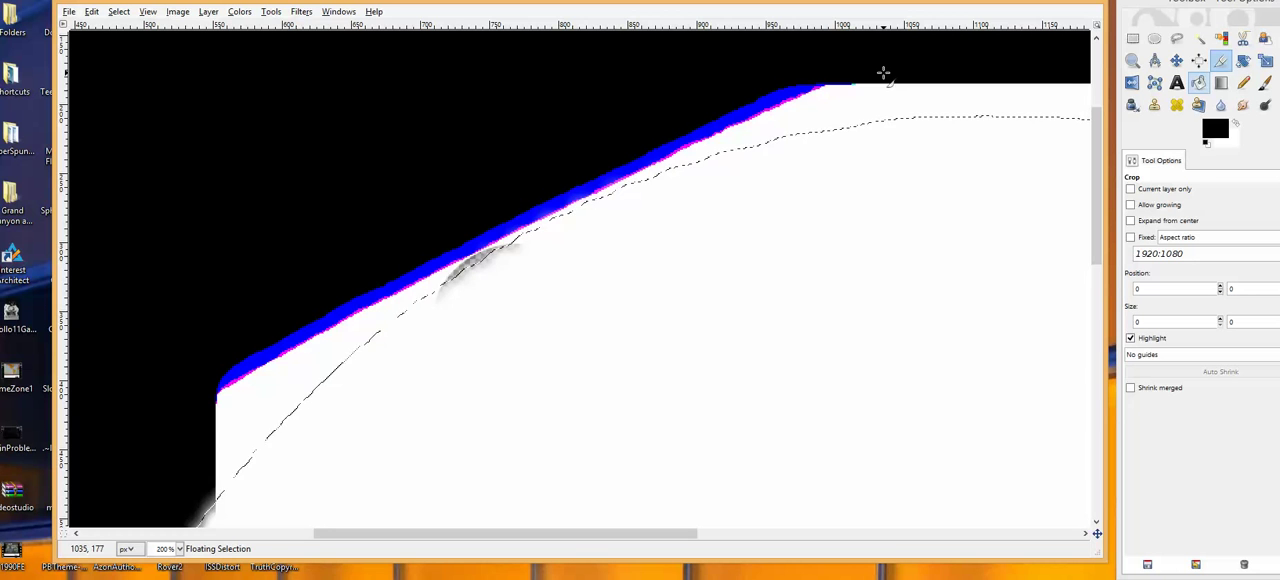
mouse_move(836, 214)
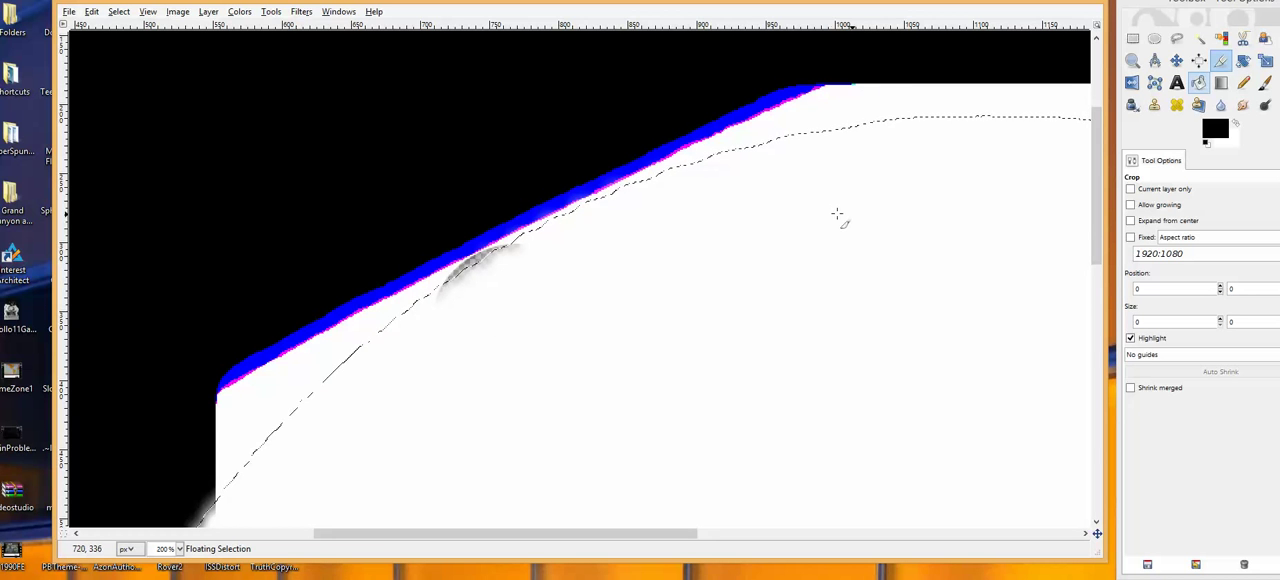